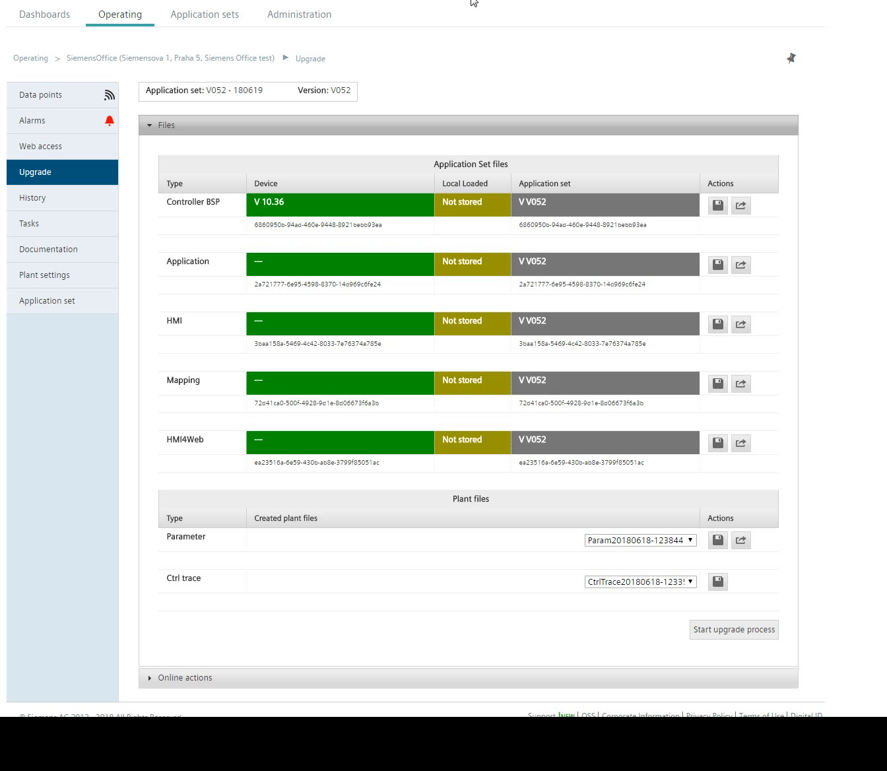
mouse_move(135, 57)
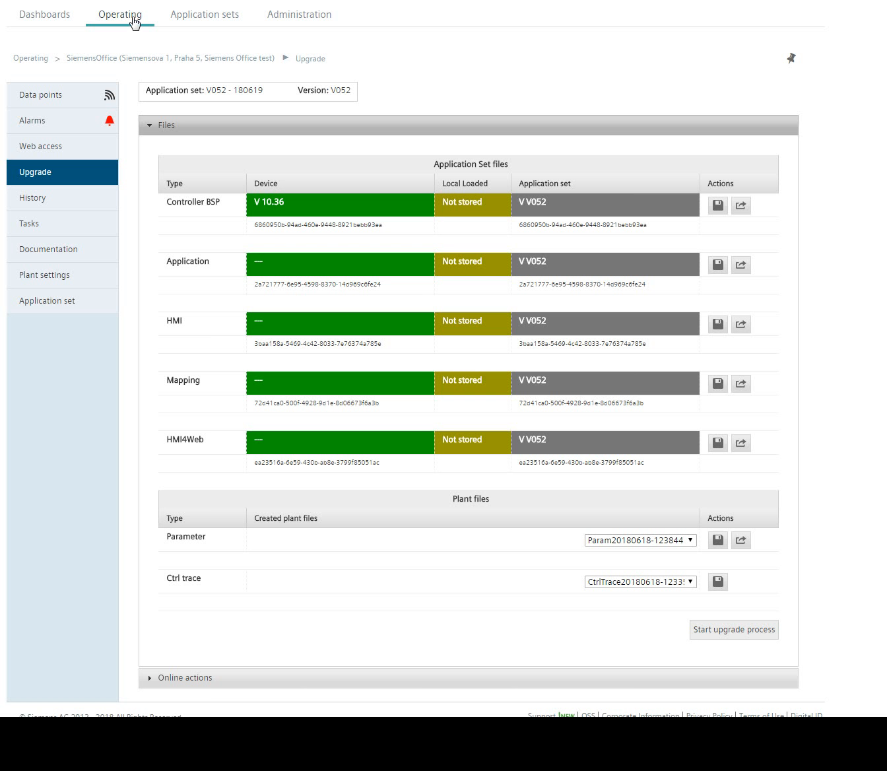
Return to the SiemensOffice plant's Data points page using the Operating tab
left_click(125, 14)
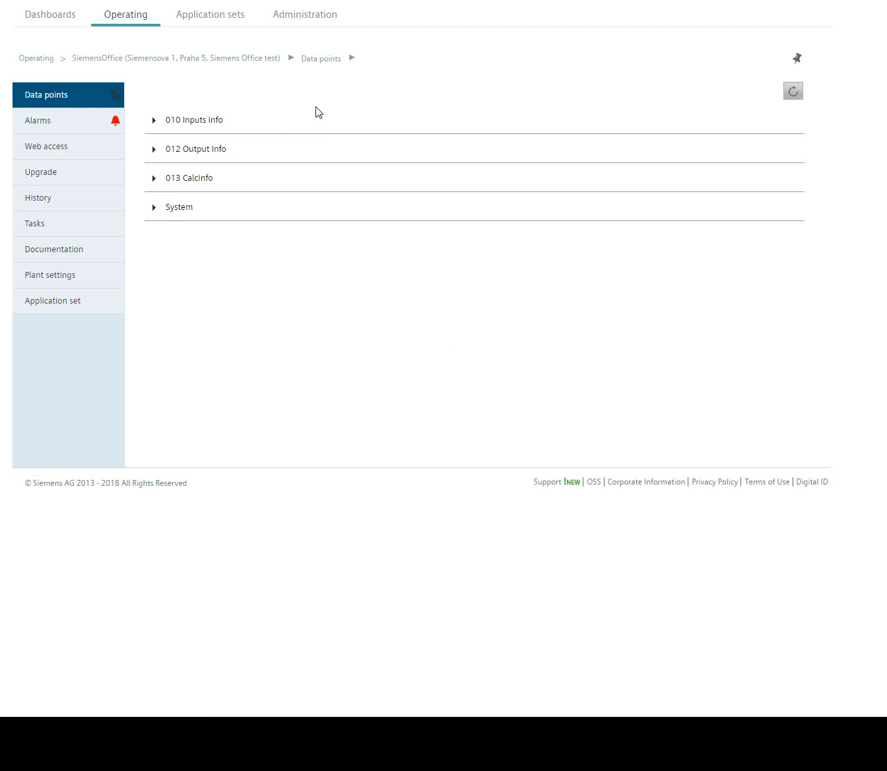
mouse_move(47, 376)
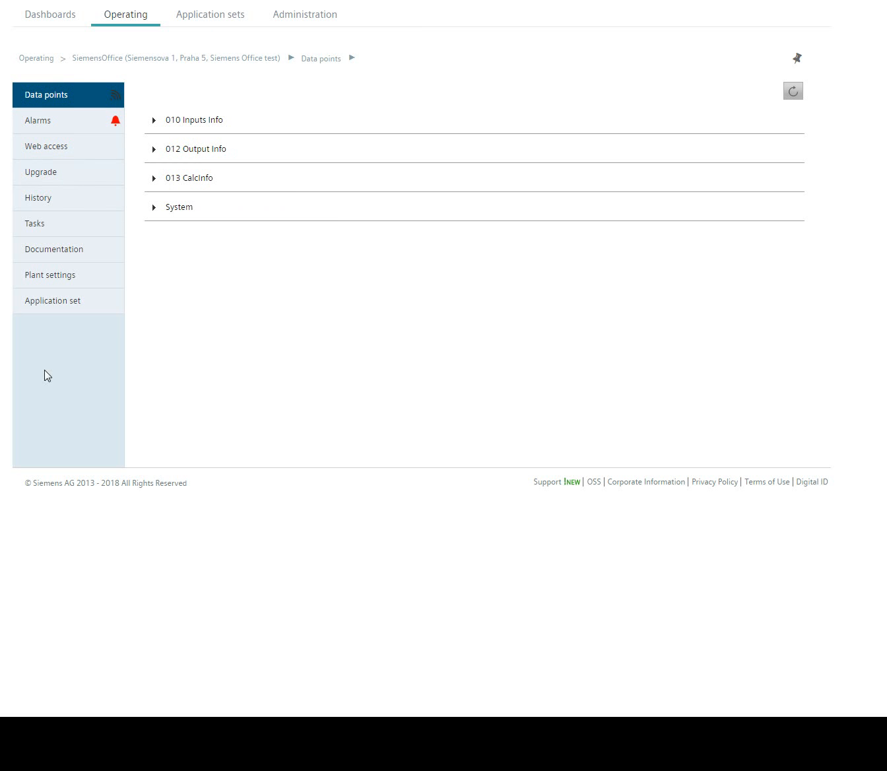
Open the Upgrade page and inspect the V052 Application set files table columns
left_click(41, 172)
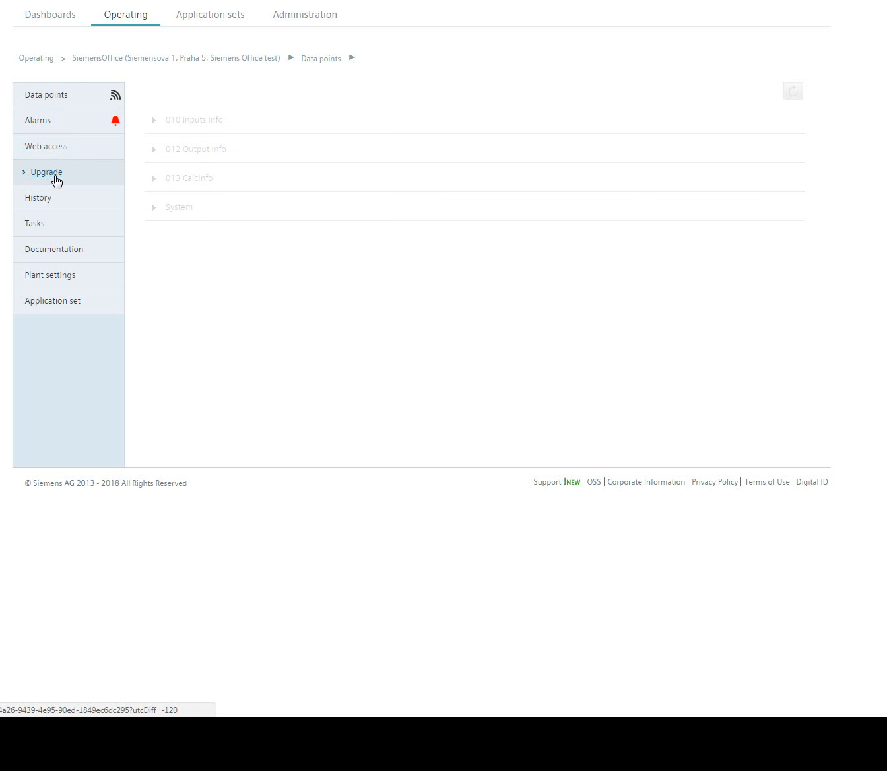
left_click(45, 172)
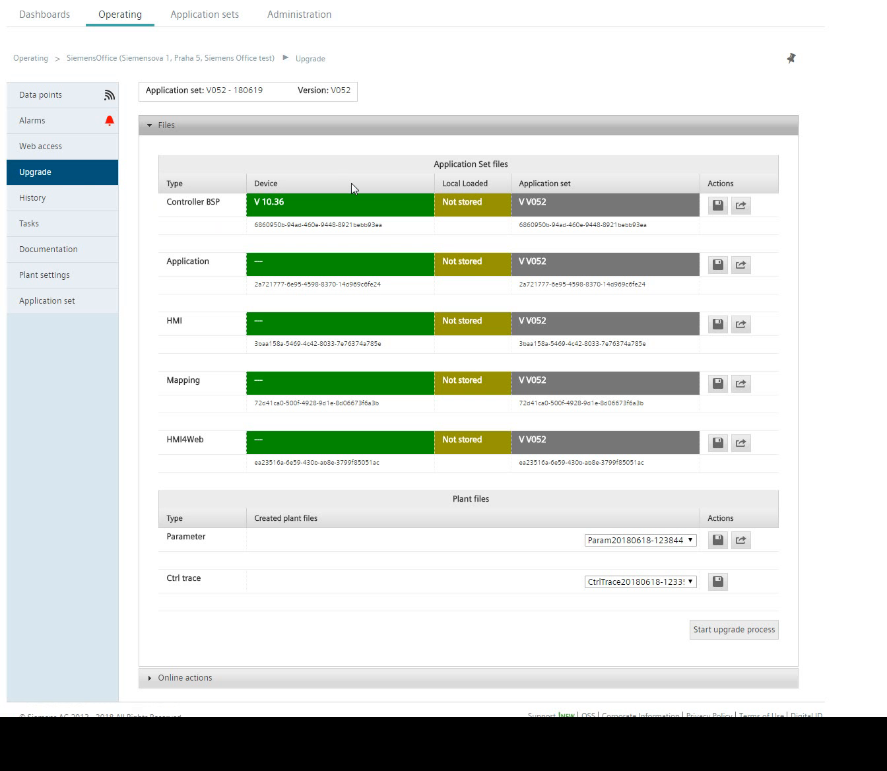
double_click(544, 183)
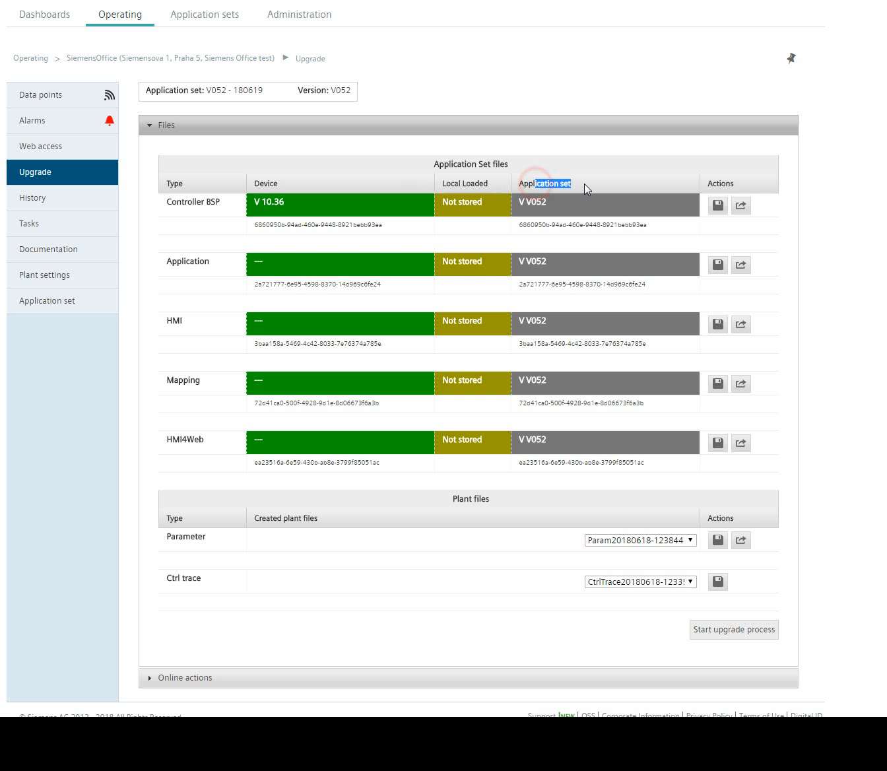
mouse_move(222, 169)
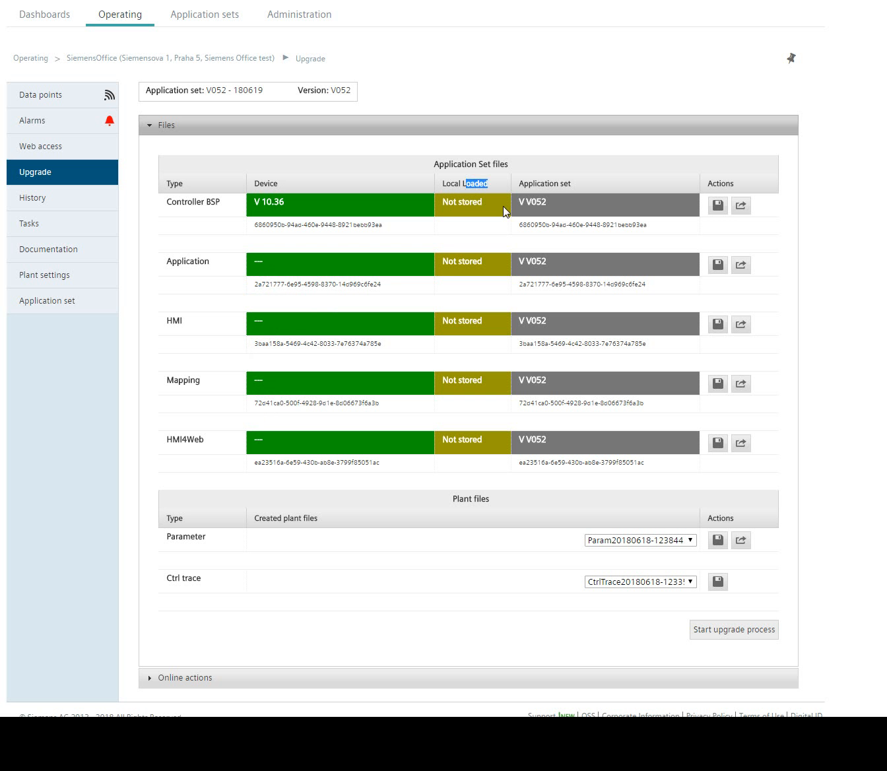
mouse_move(514, 214)
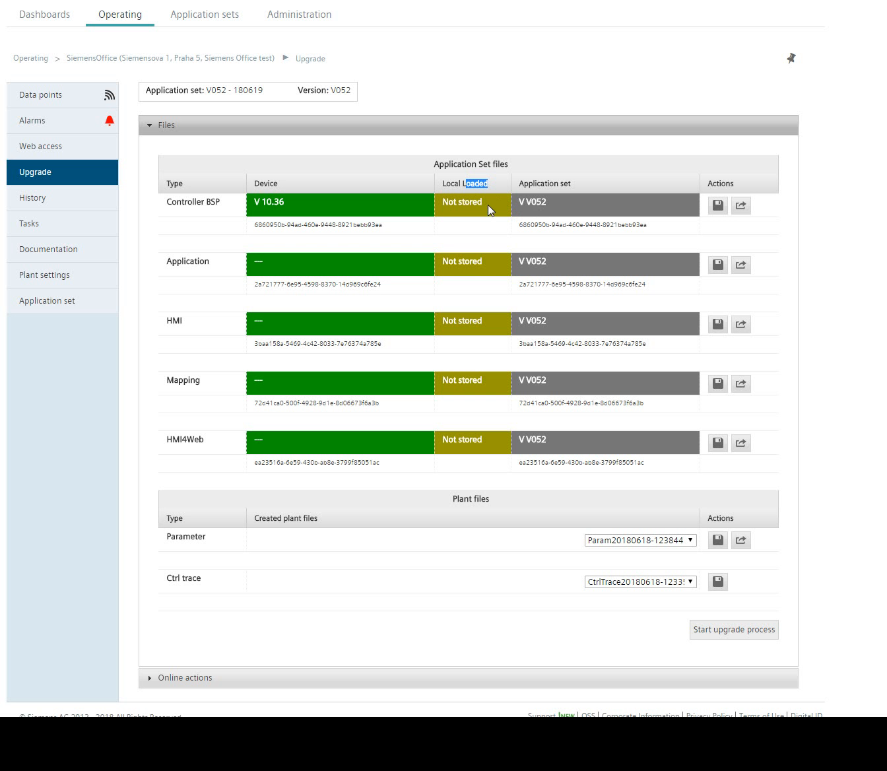
left_click(468, 205)
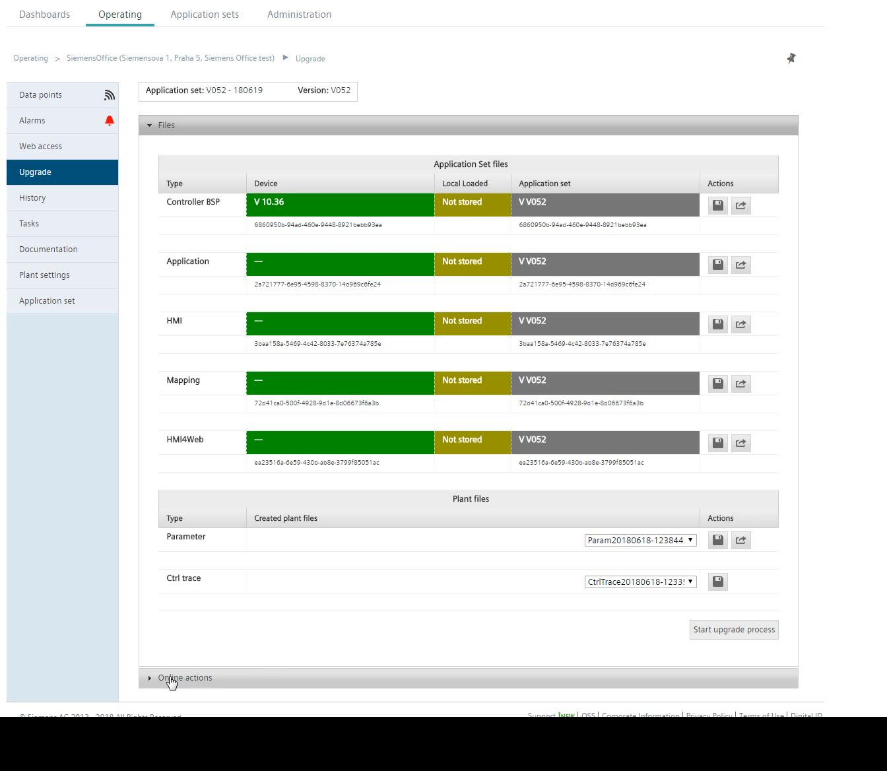
mouse_move(192, 287)
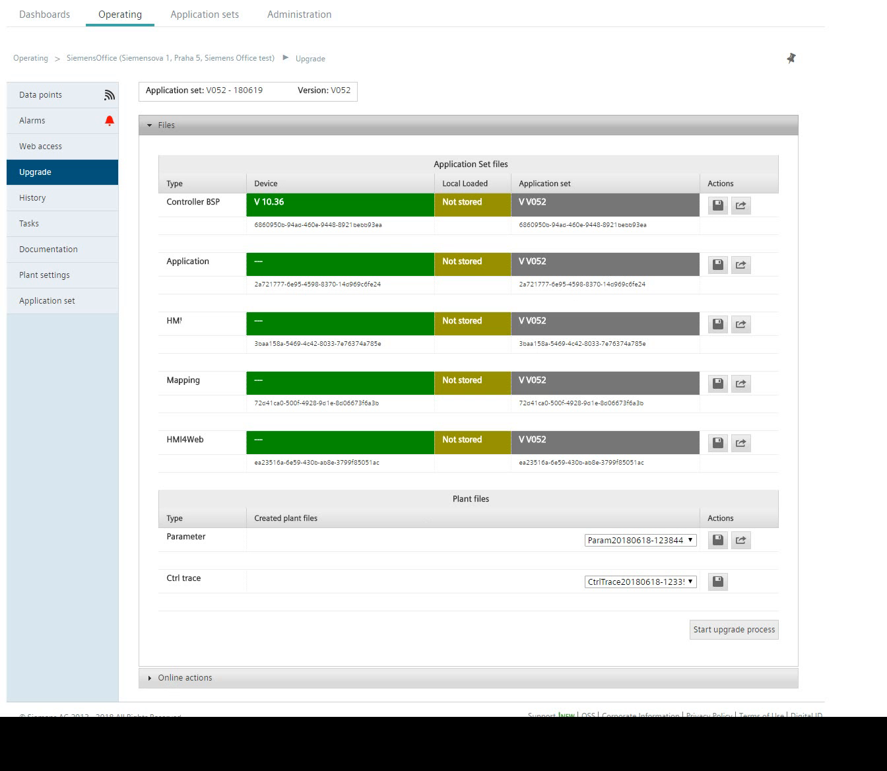
mouse_move(286, 678)
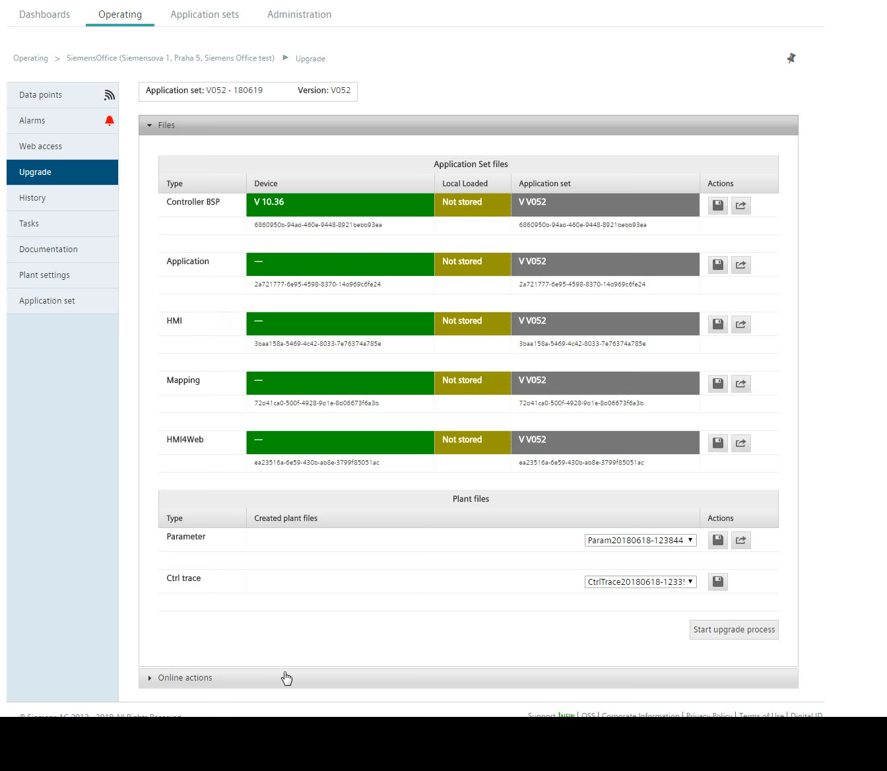
Stop the controller application from Online actions and confirm with OK
left_click(185, 677)
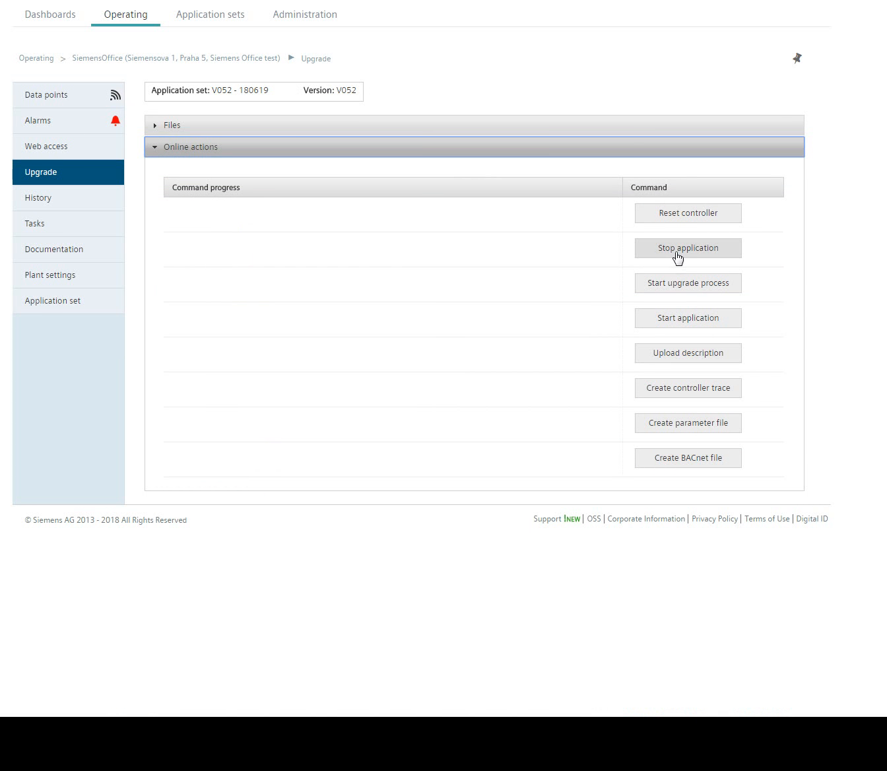
left_click(687, 248)
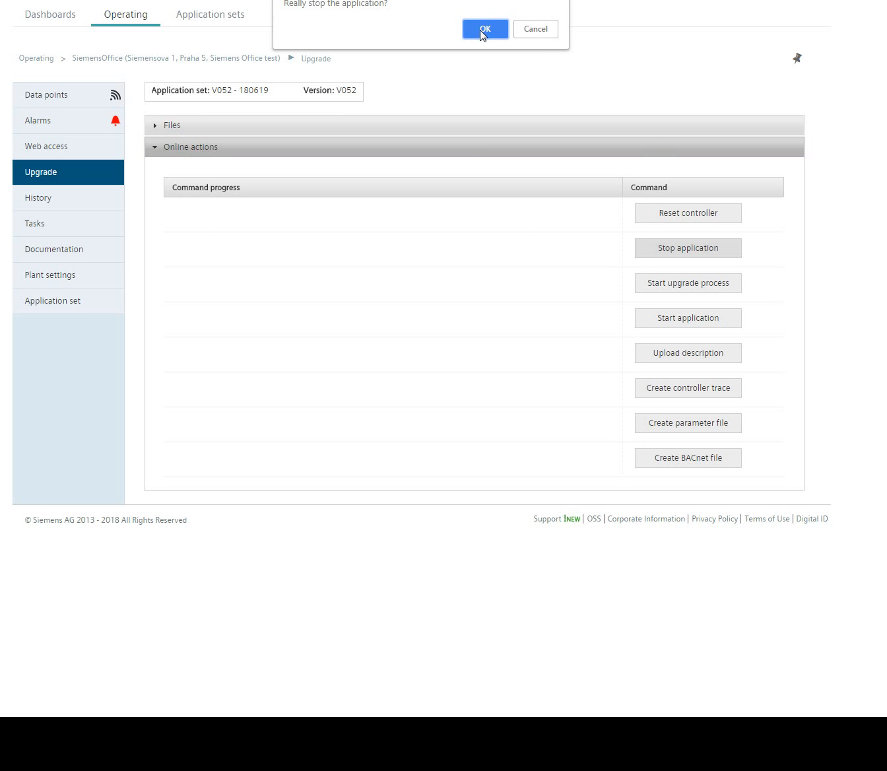
left_click(484, 29)
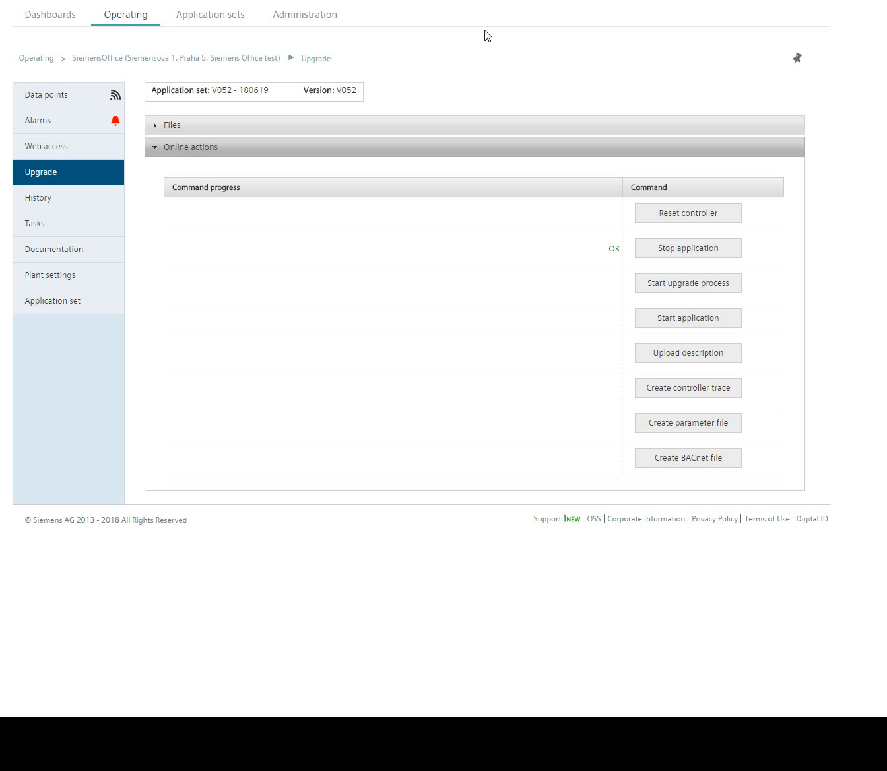
mouse_move(448, 117)
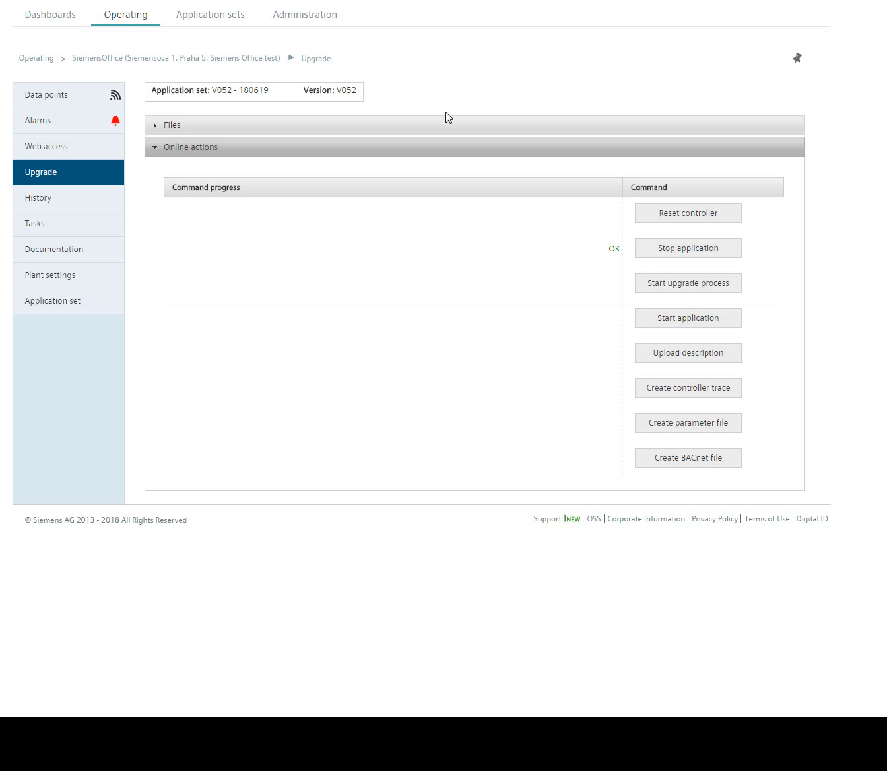
Send the HMI file to the controller and verify its locally loaded file id
left_click(173, 125)
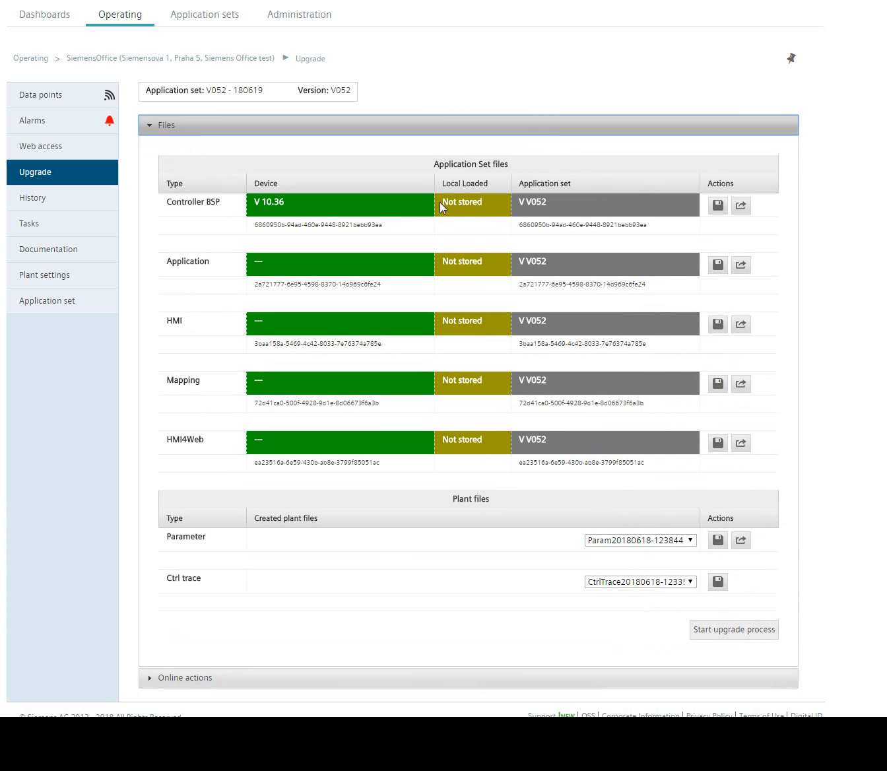
mouse_move(516, 285)
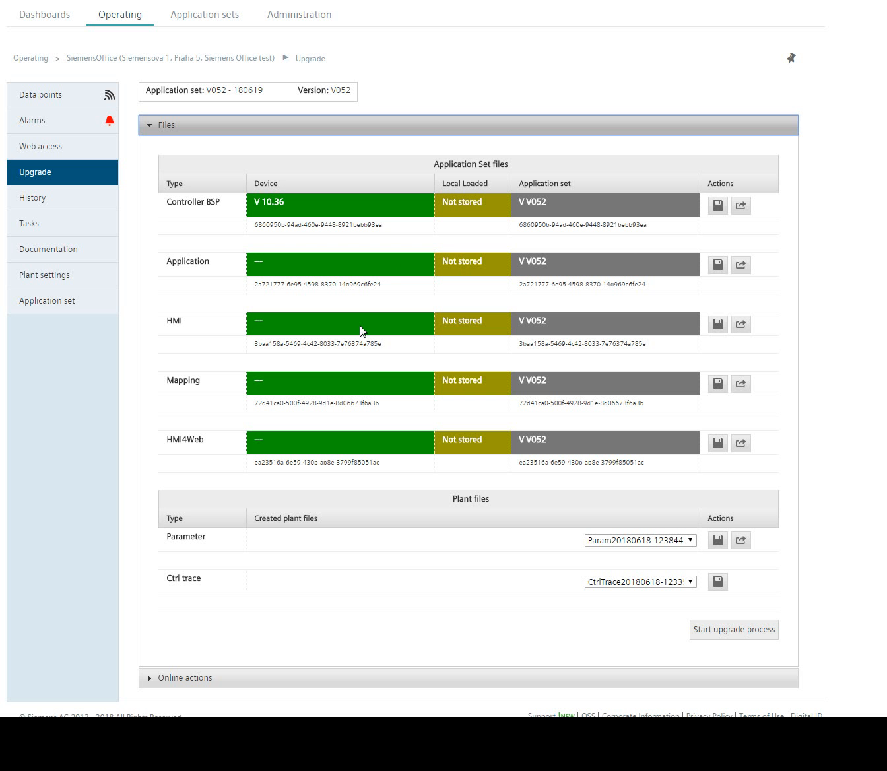
mouse_move(717, 341)
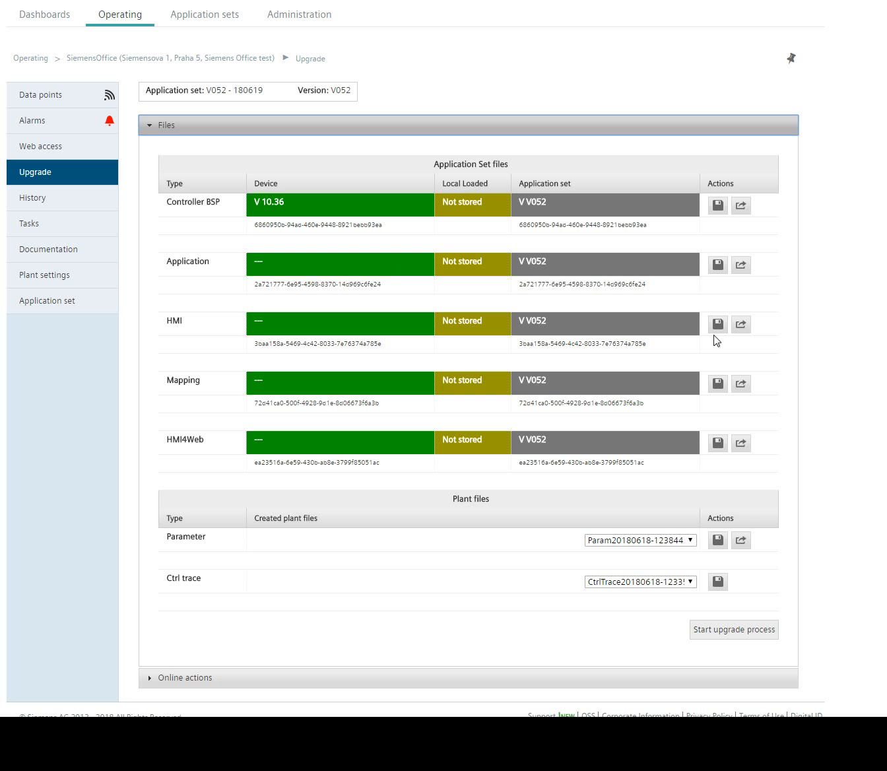
mouse_move(741, 324)
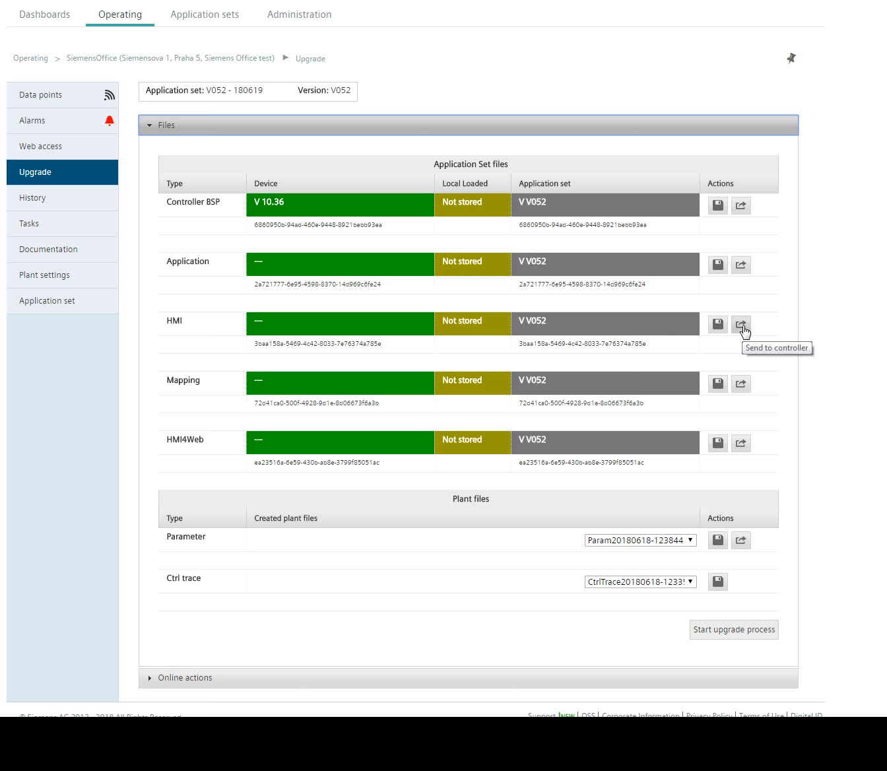
mouse_move(521, 319)
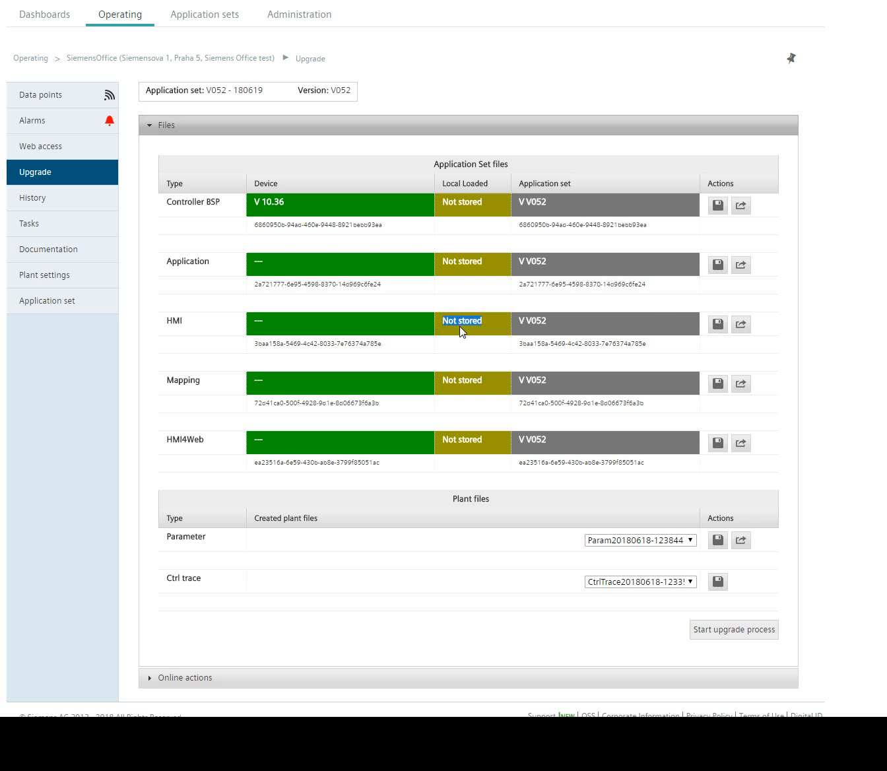
mouse_move(741, 324)
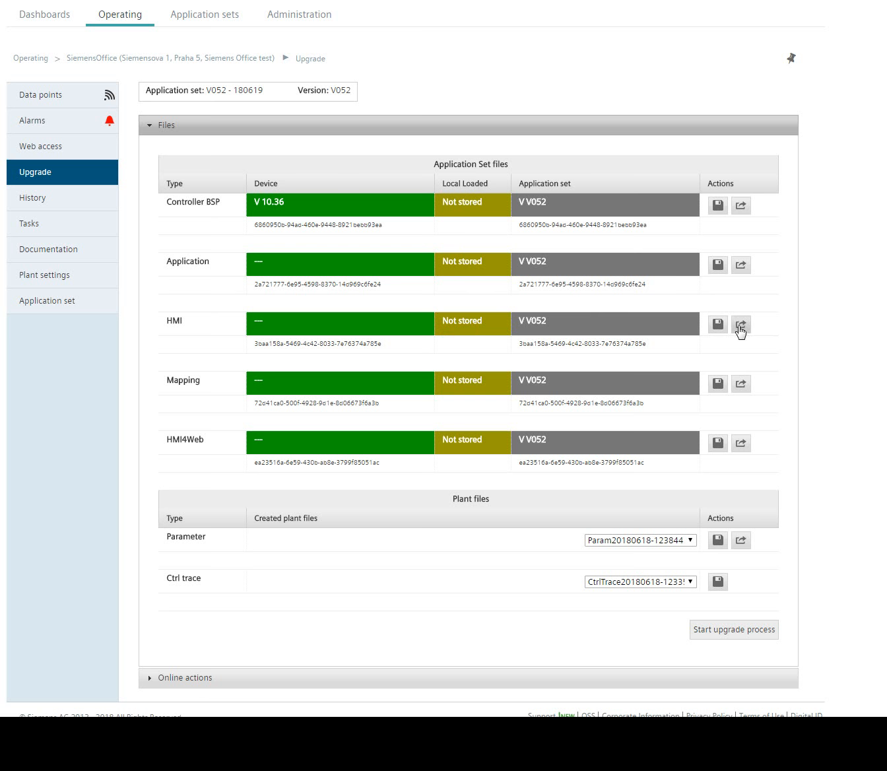
left_click(485, 25)
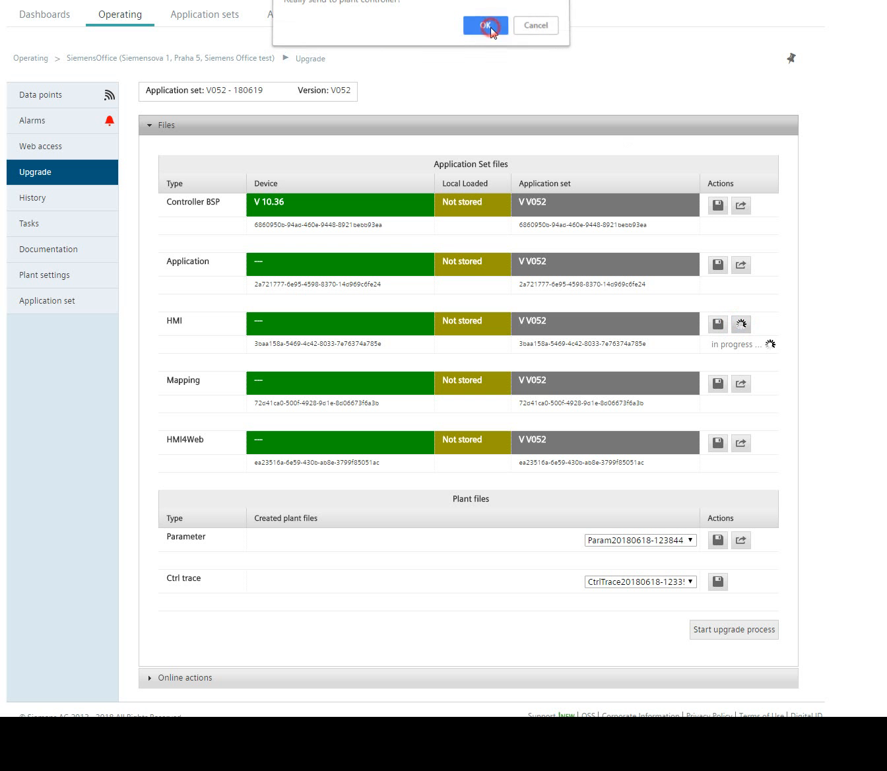
left_click(485, 25)
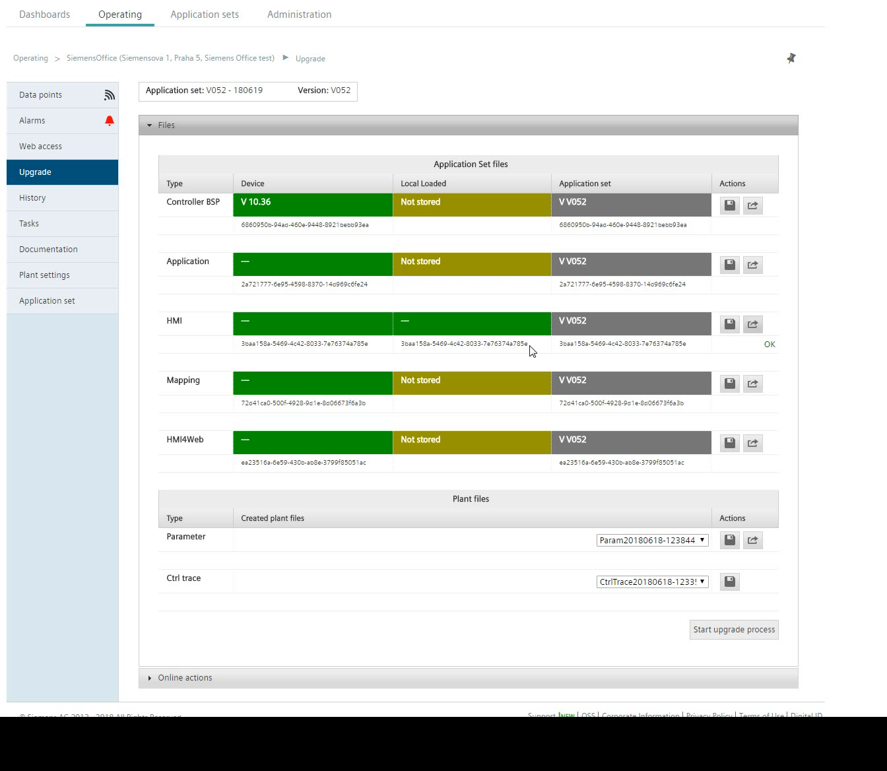
mouse_move(543, 353)
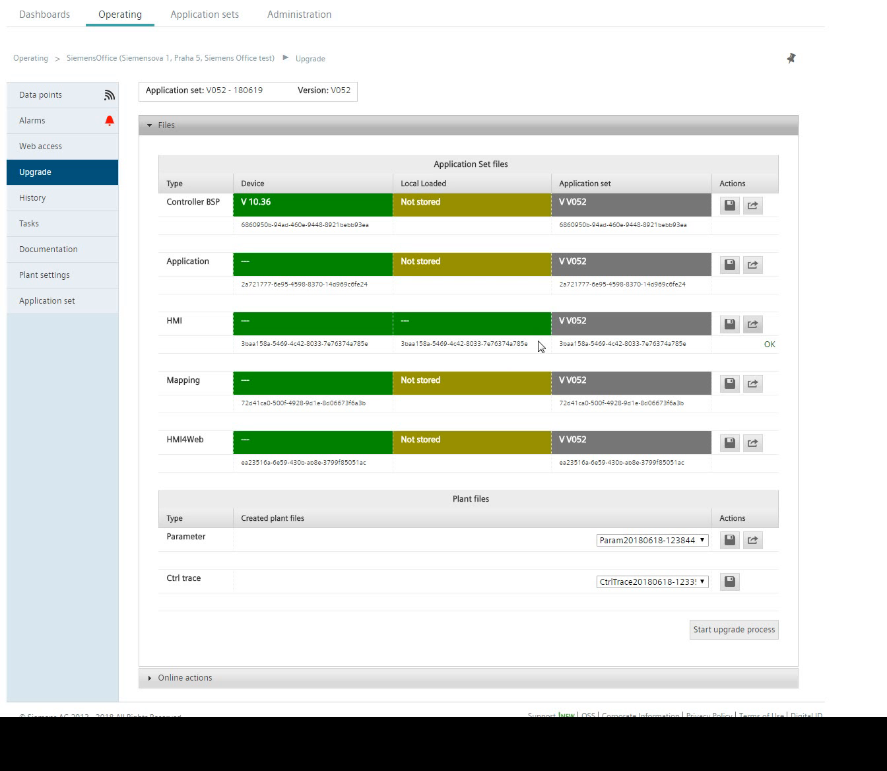
mouse_move(532, 348)
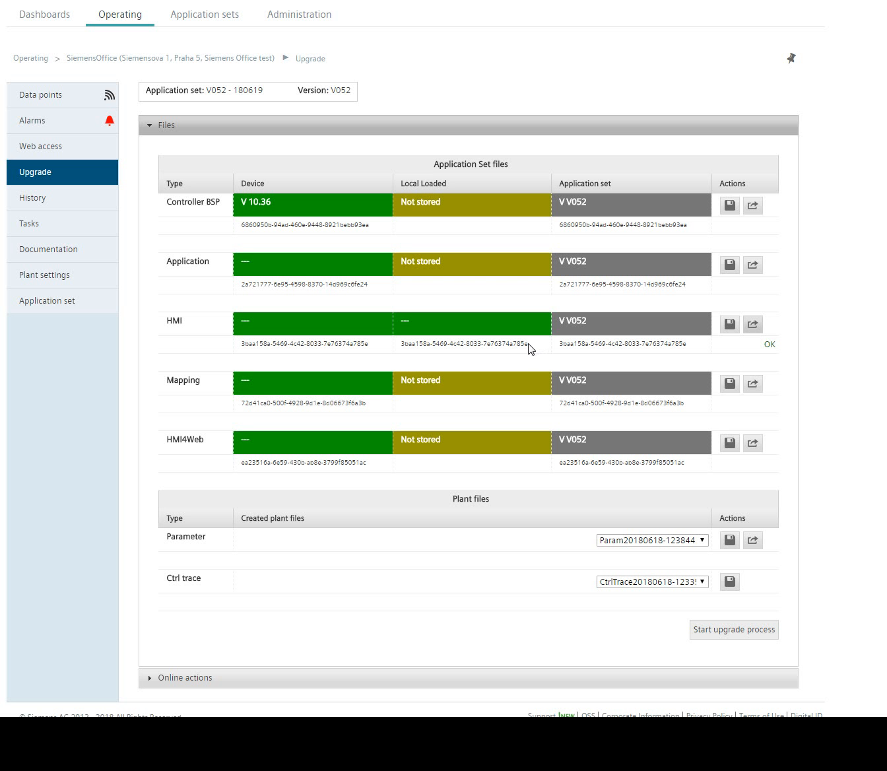
mouse_move(619, 185)
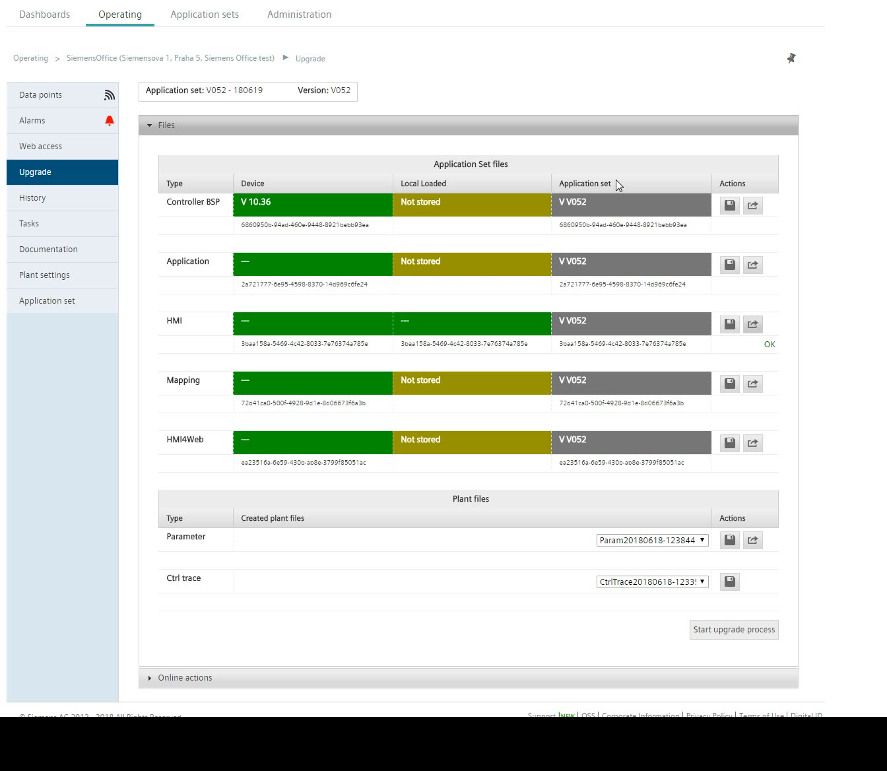
double_click(506, 343)
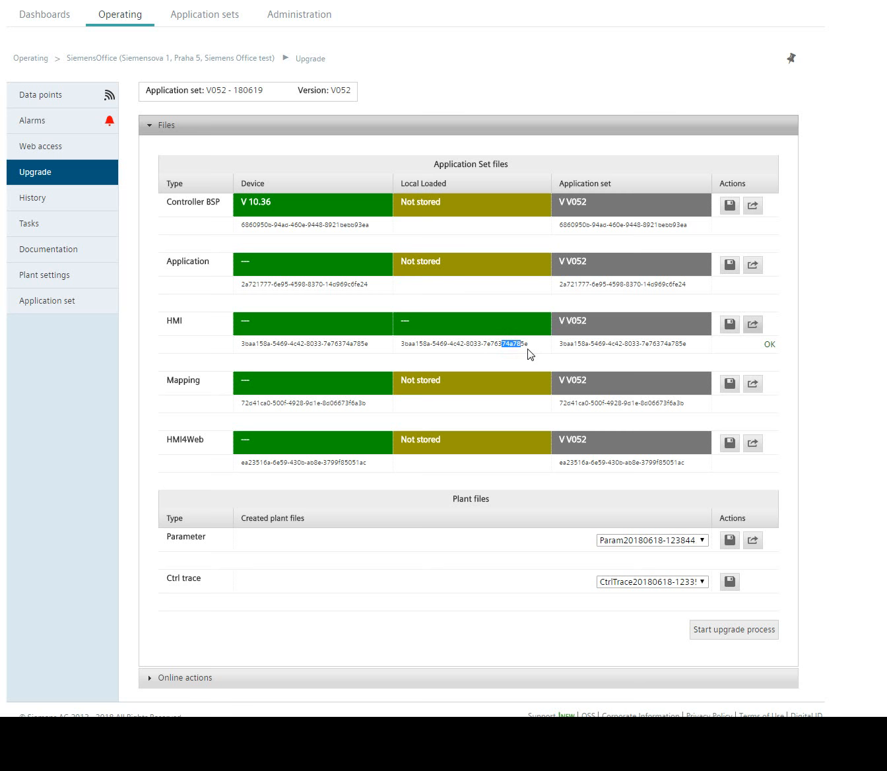
scroll("down", 3)
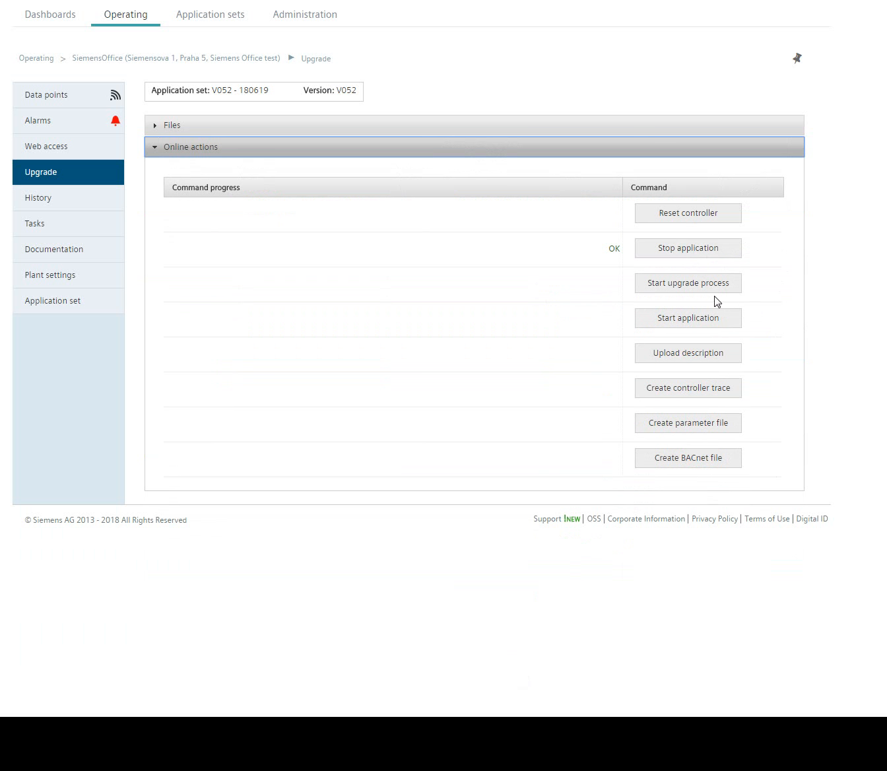
mouse_move(325, 191)
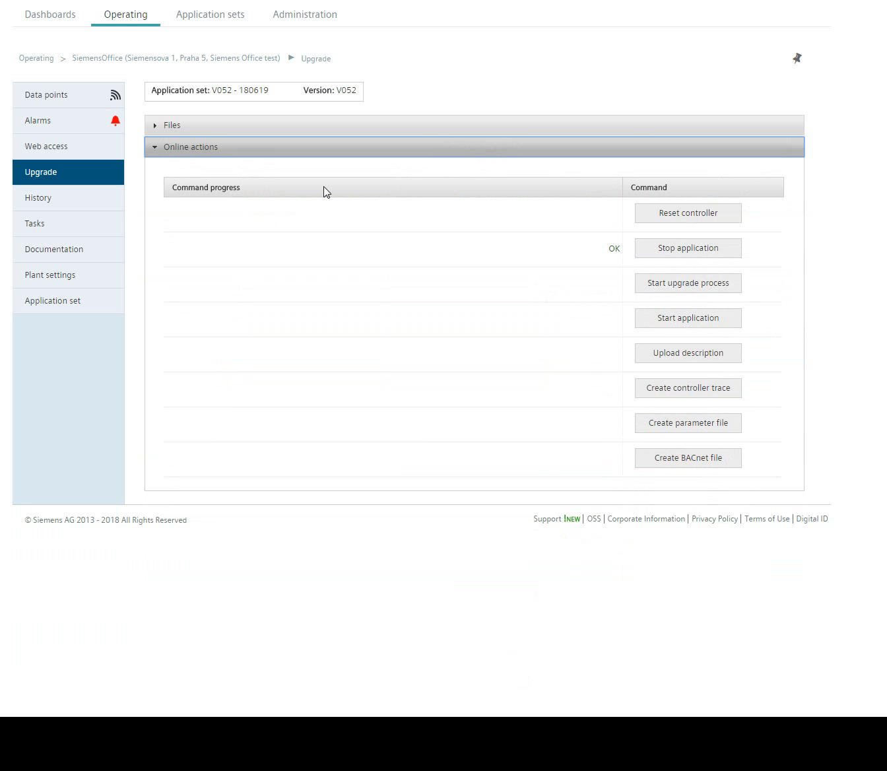
Start the controller upgrade process, then start the application again
left_click(687, 282)
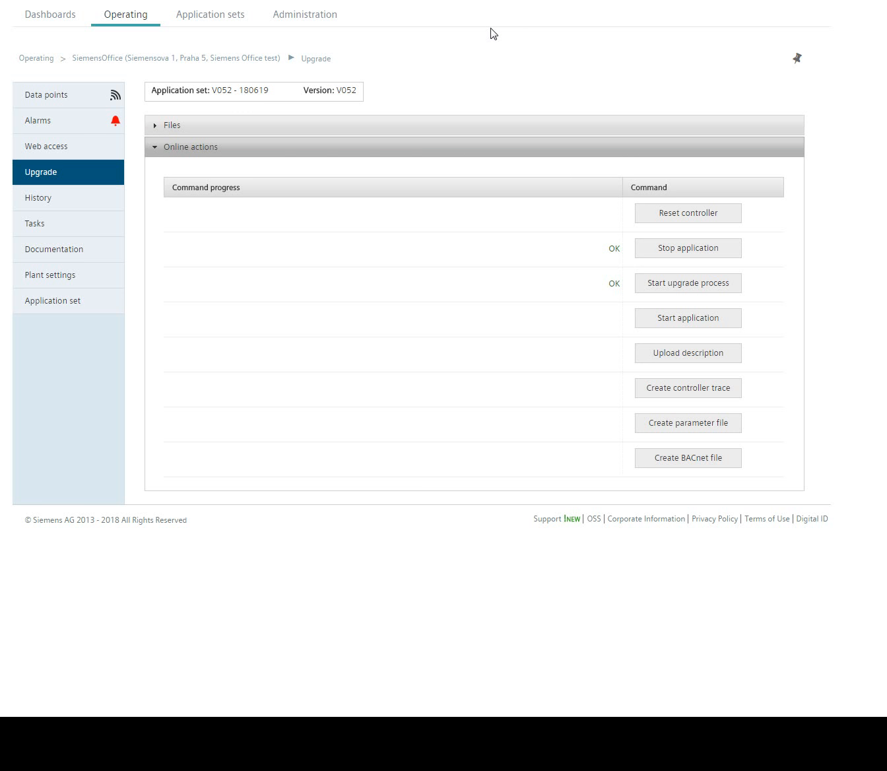
left_click(688, 318)
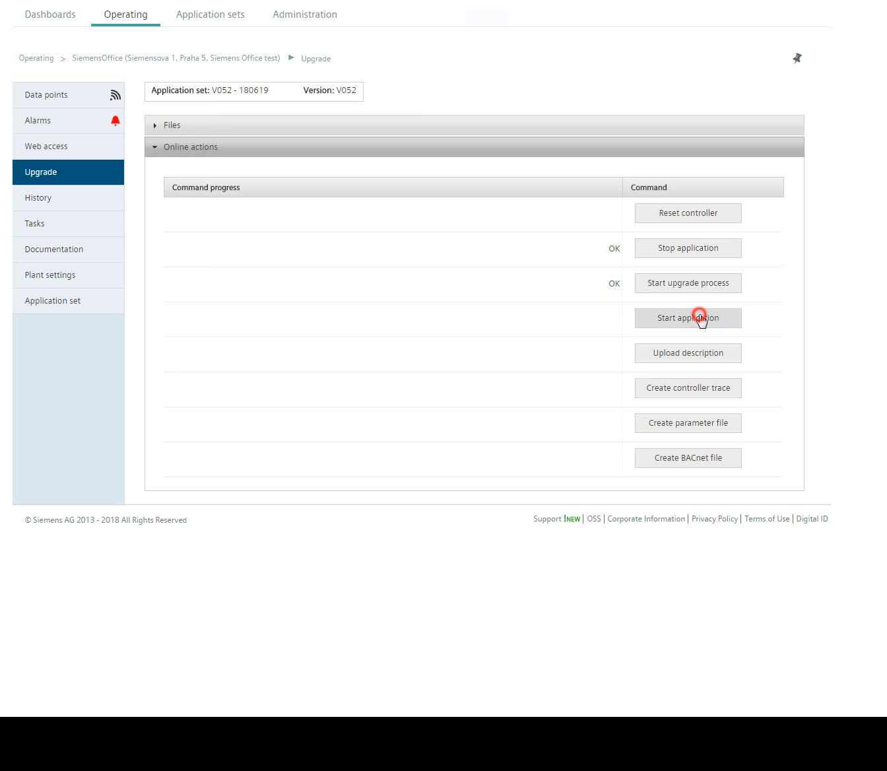
left_click(688, 317)
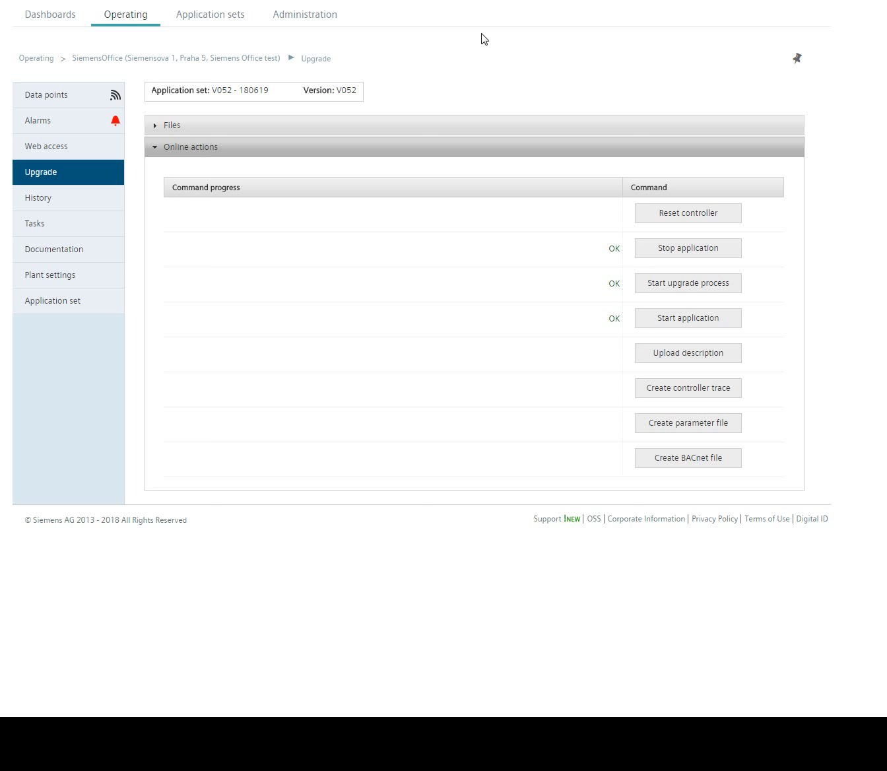
mouse_move(40, 223)
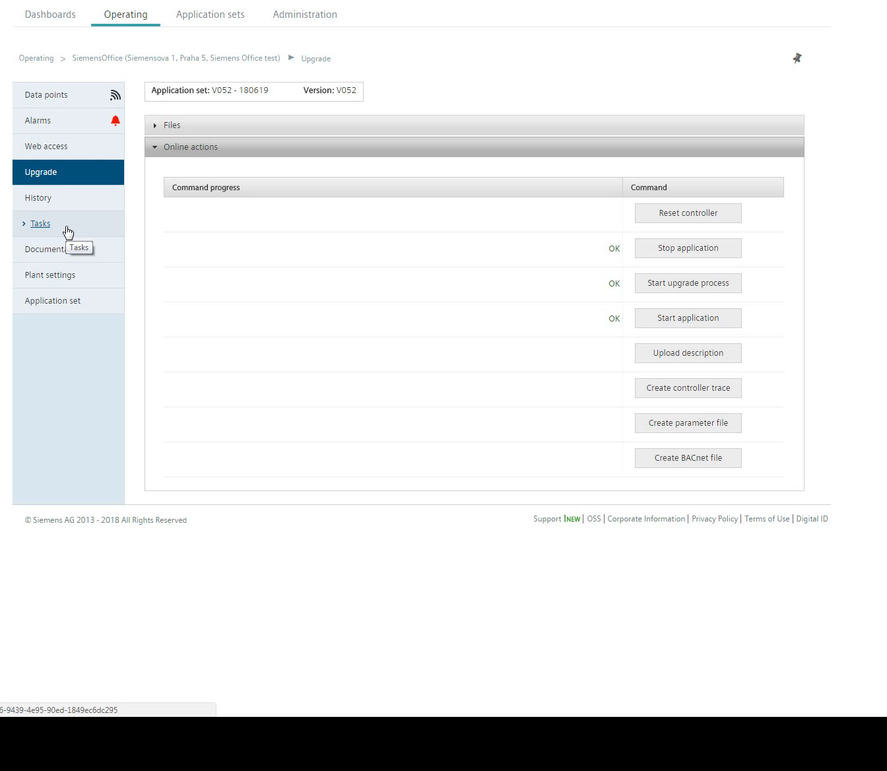
mouse_move(328, 340)
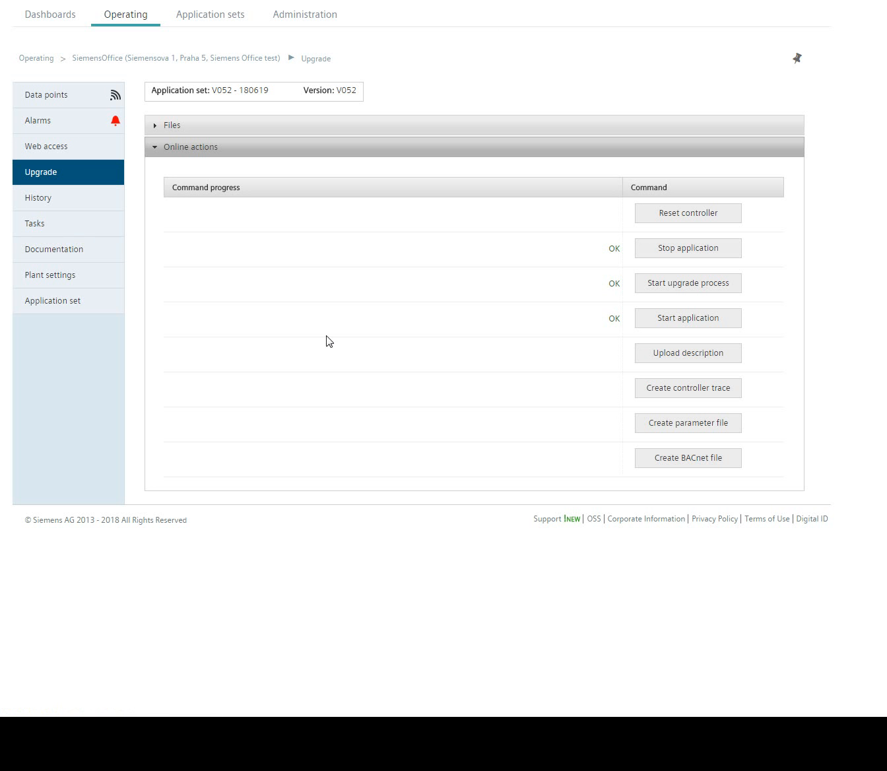
mouse_move(316, 334)
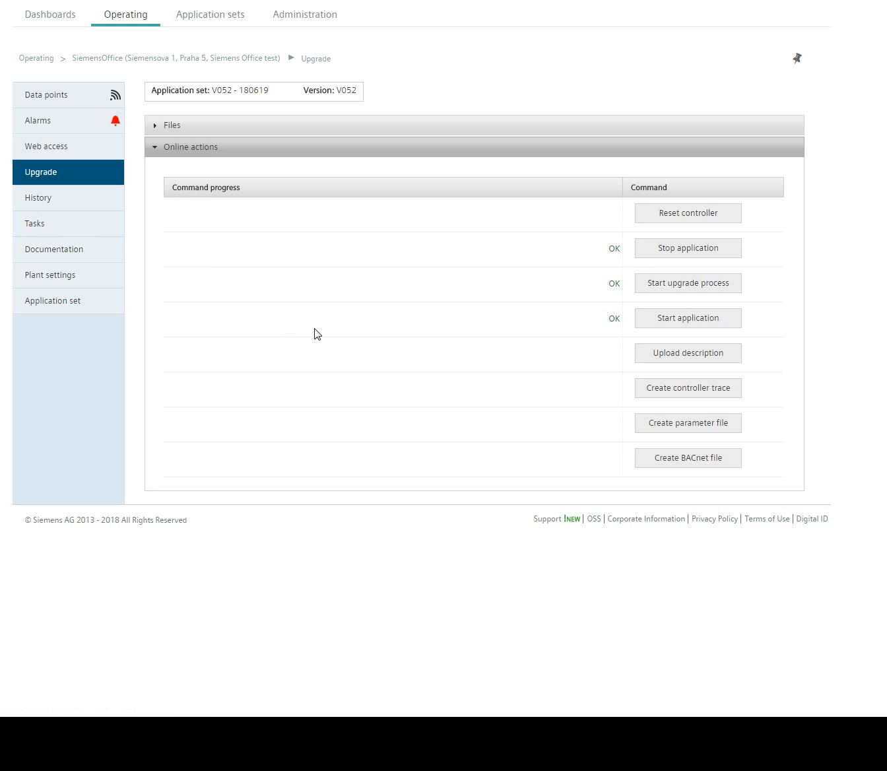
mouse_move(390, 385)
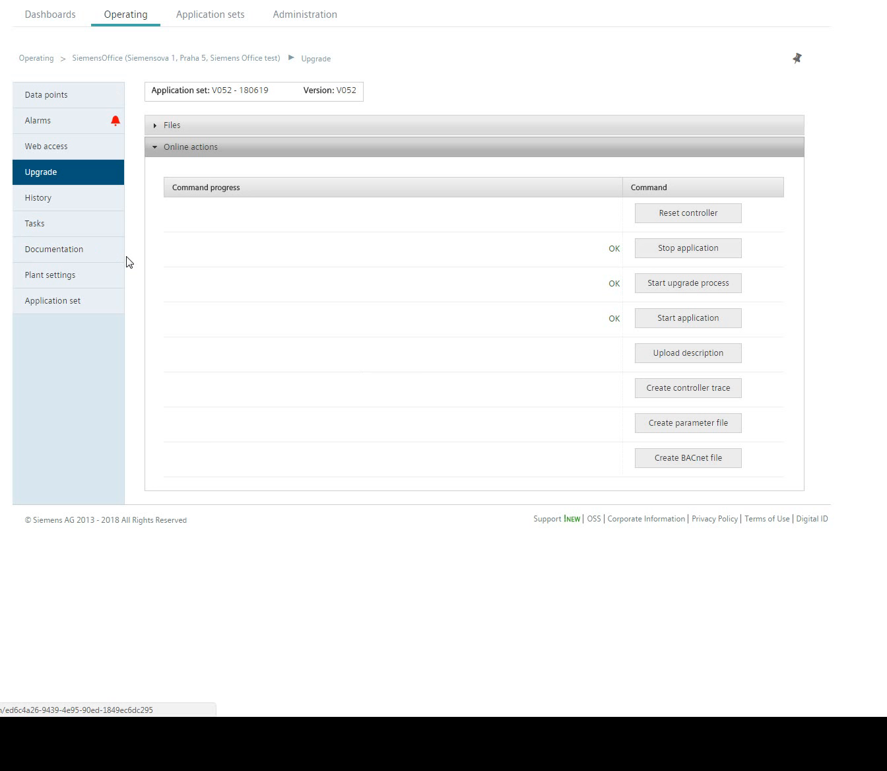
mouse_move(264, 410)
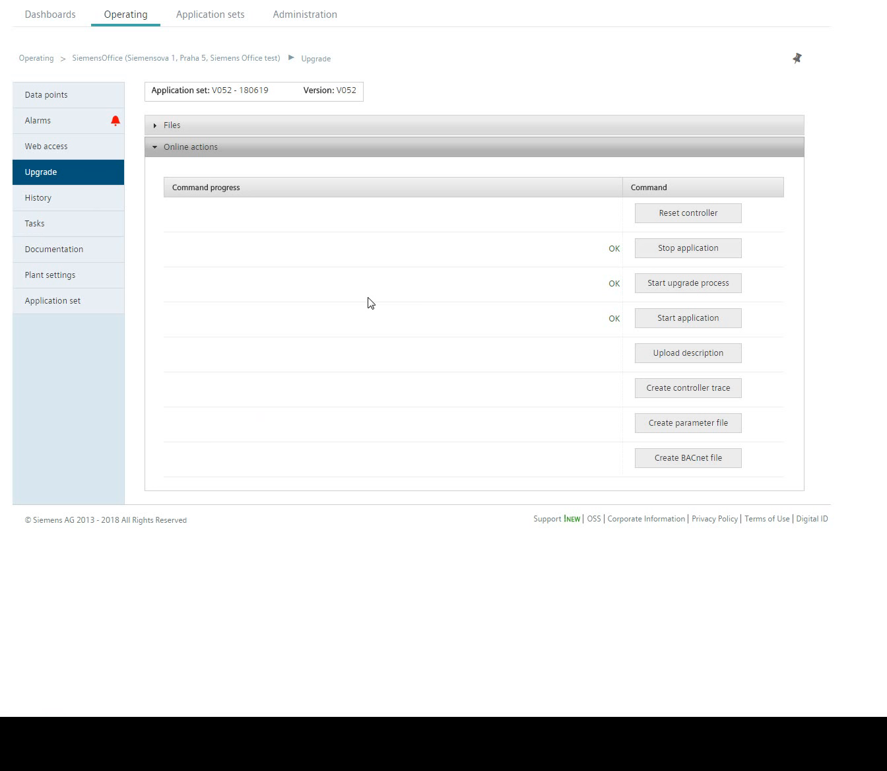
mouse_move(533, 241)
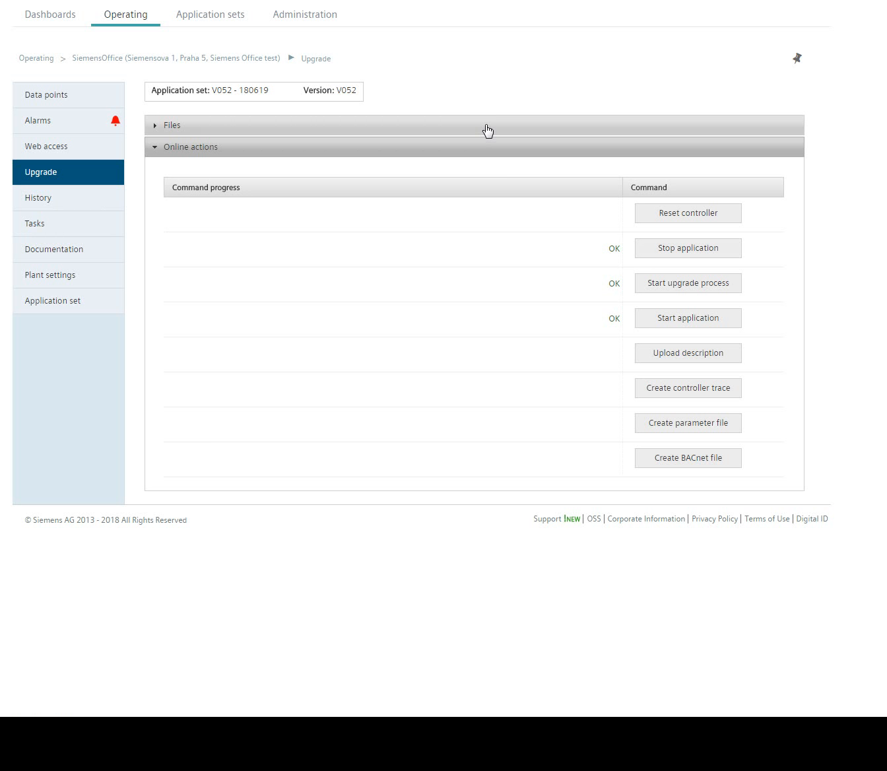
Expand Files to review controller BSP V 10.36 and V052 application set entries
left_click(172, 125)
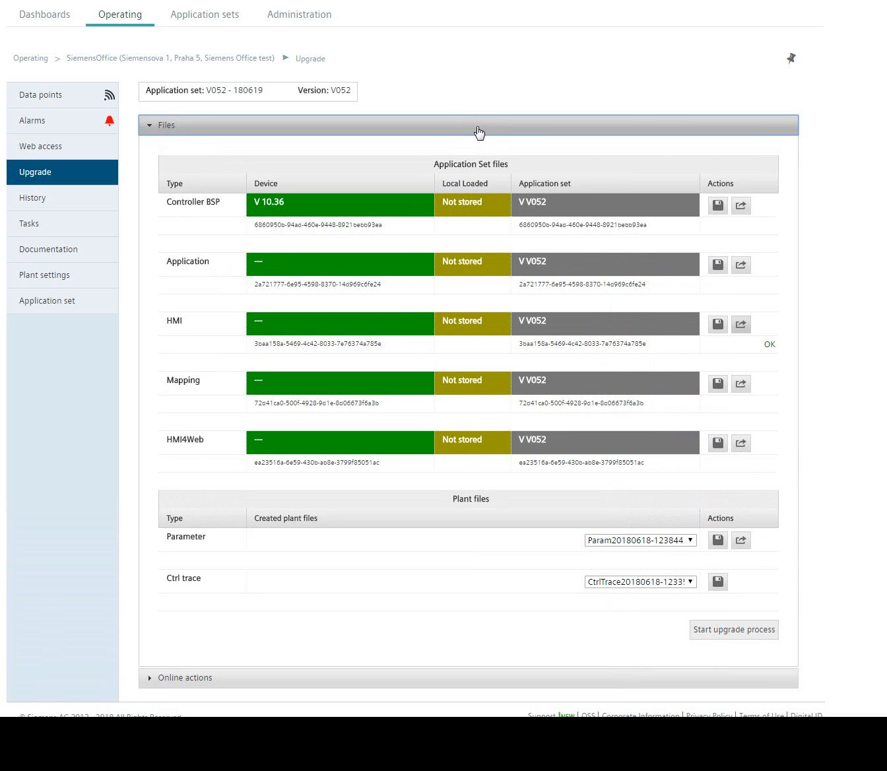
mouse_move(454, 308)
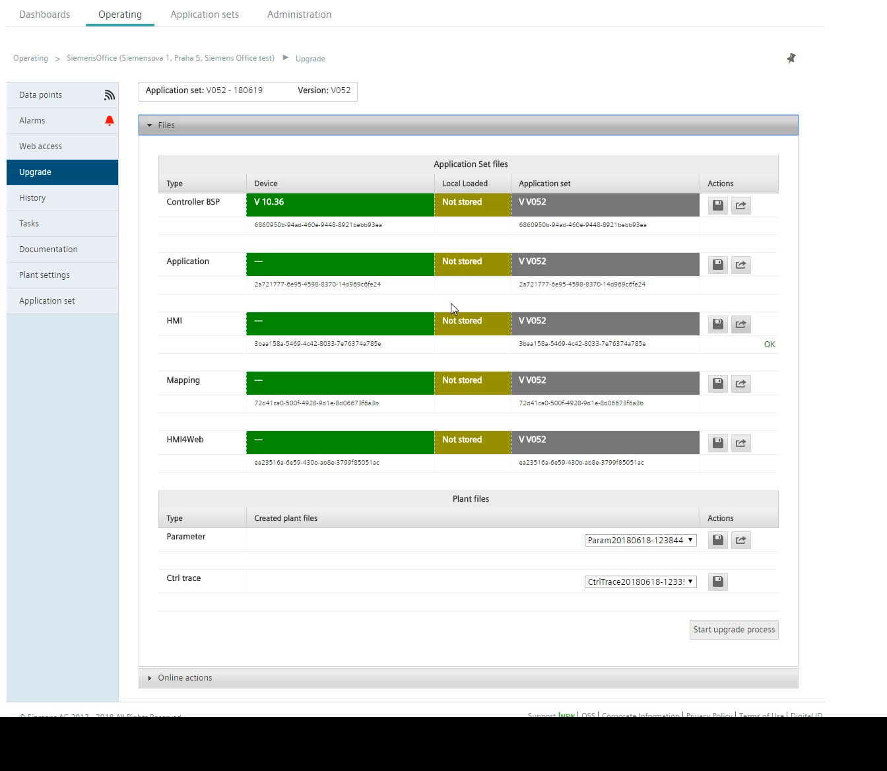
mouse_move(455, 320)
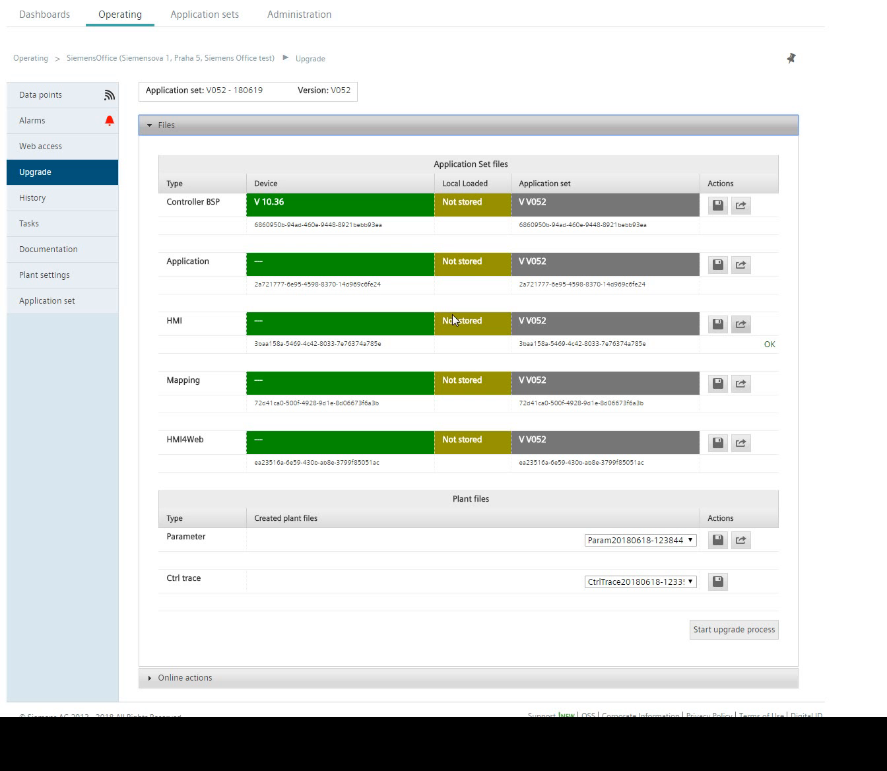
mouse_move(479, 312)
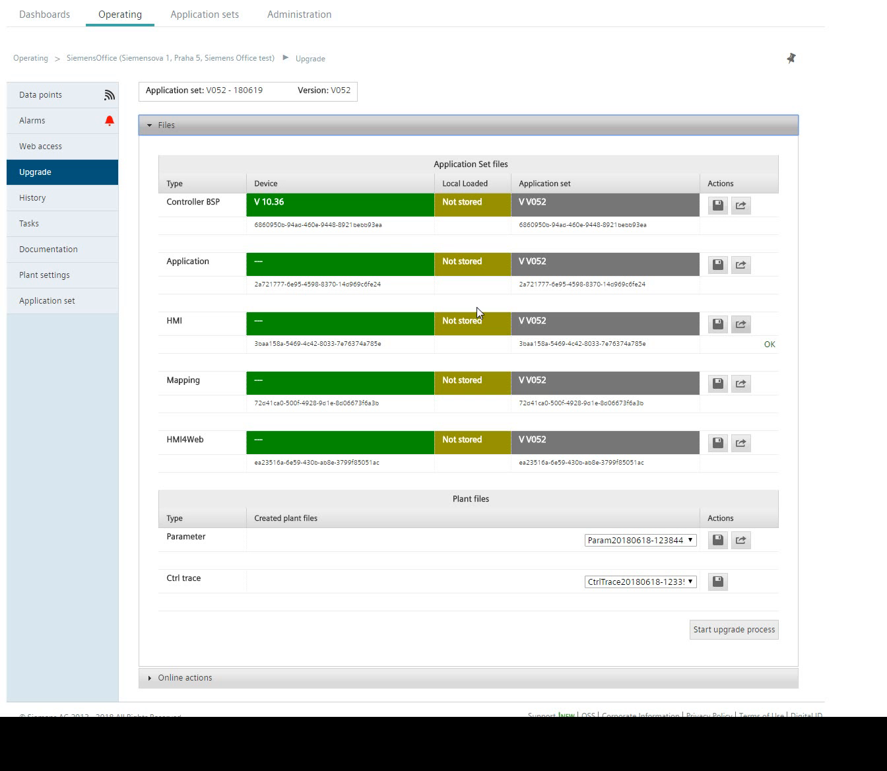
mouse_move(454, 337)
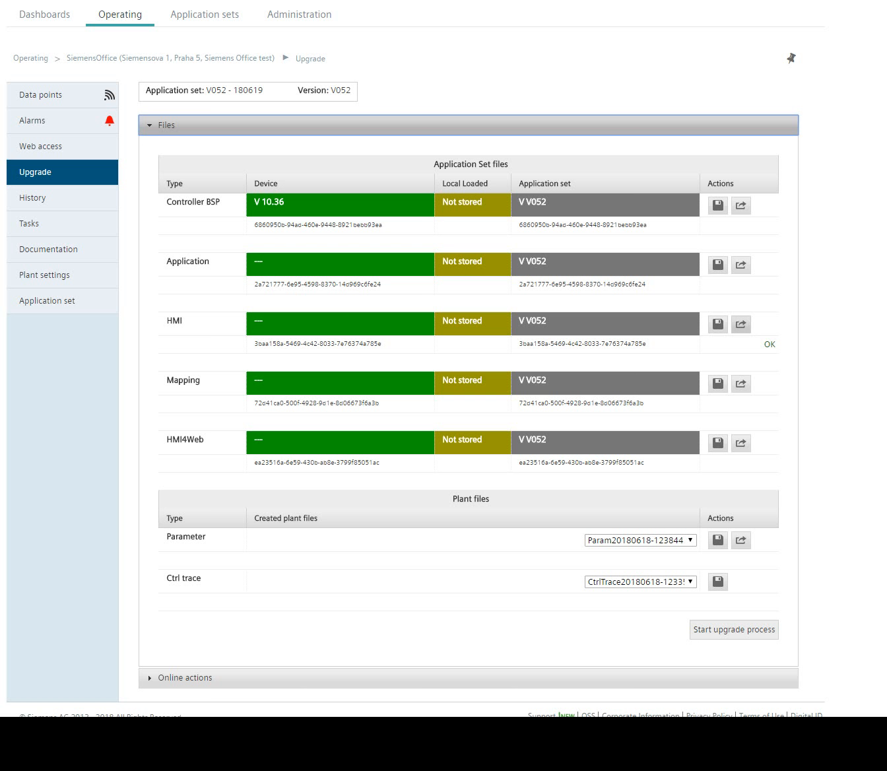
mouse_move(507, 362)
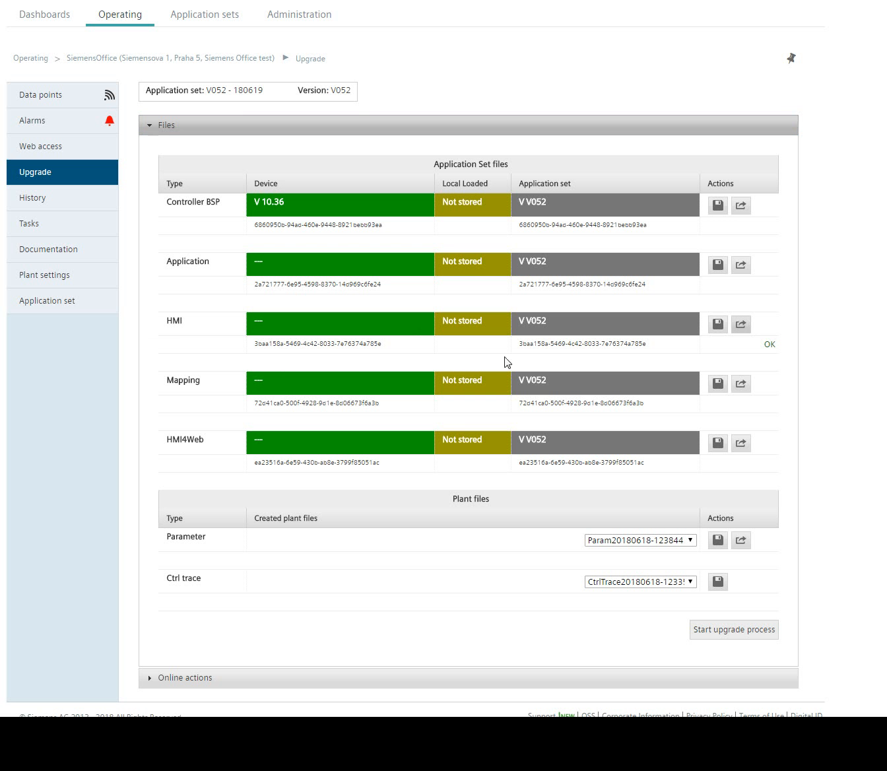
mouse_move(388, 350)
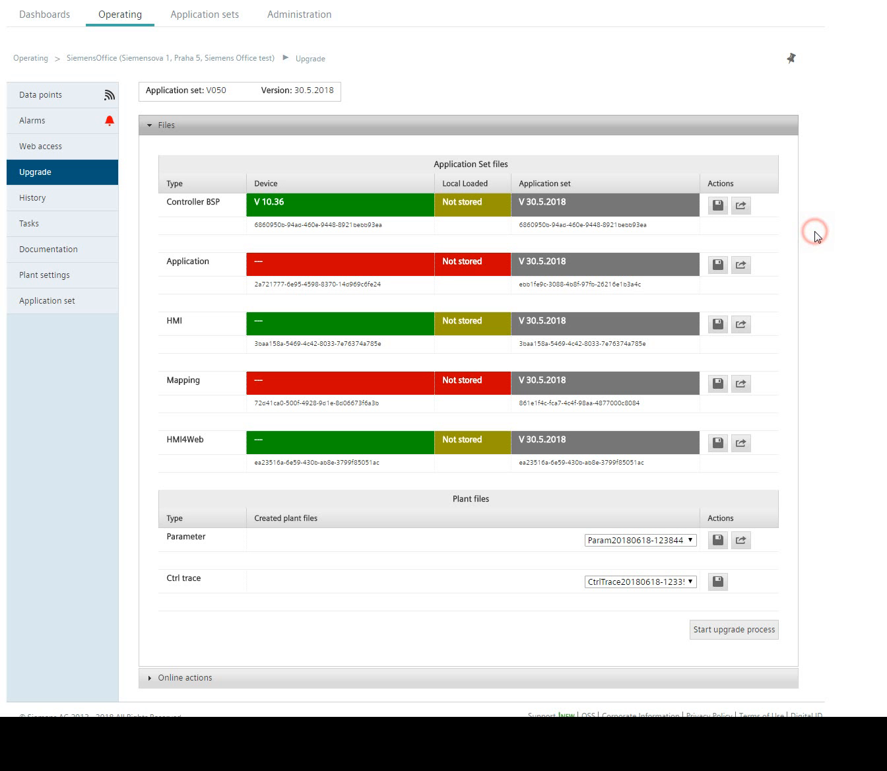
mouse_move(818, 237)
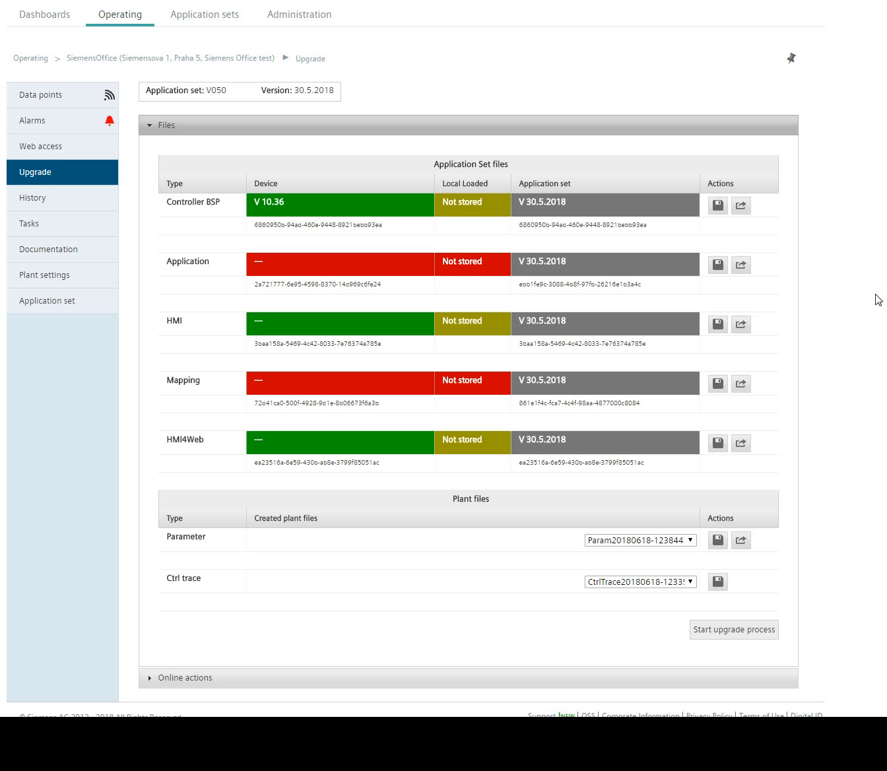
mouse_move(866, 343)
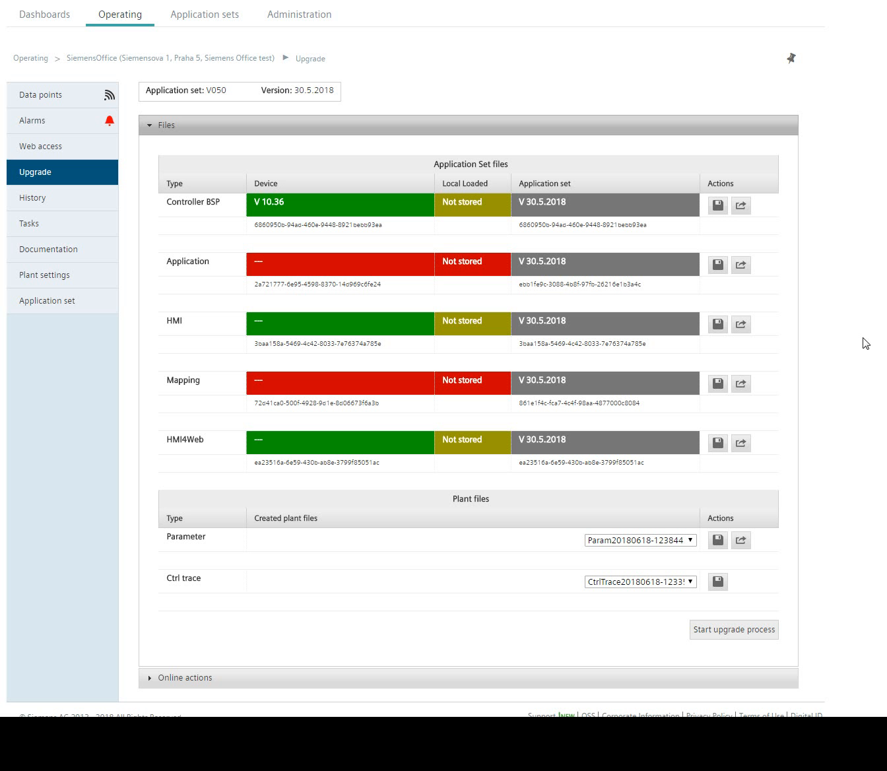
mouse_move(625, 267)
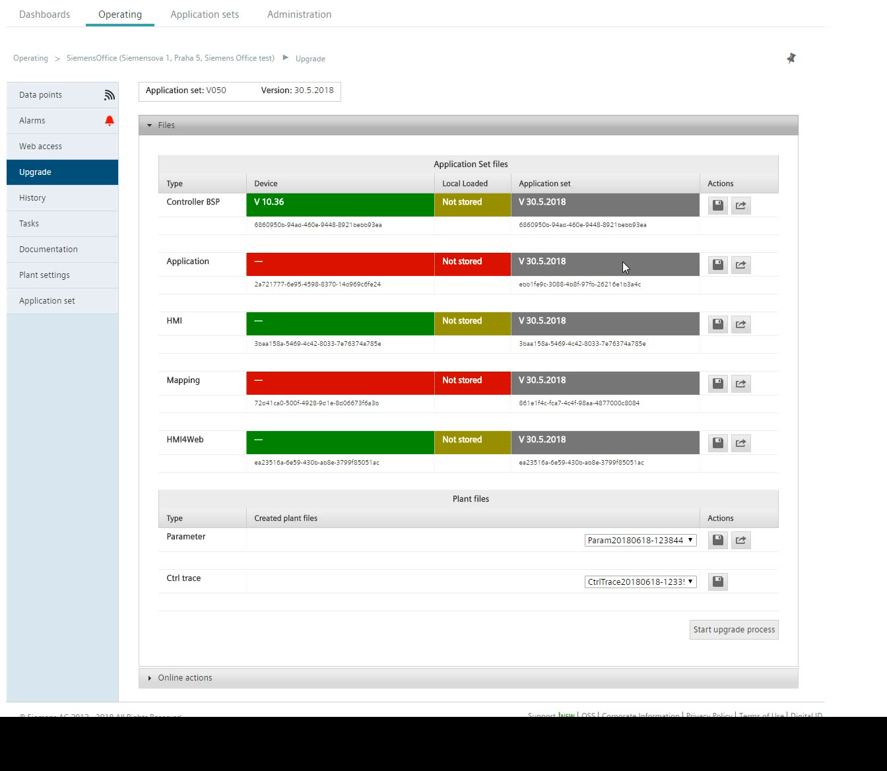
mouse_move(384, 302)
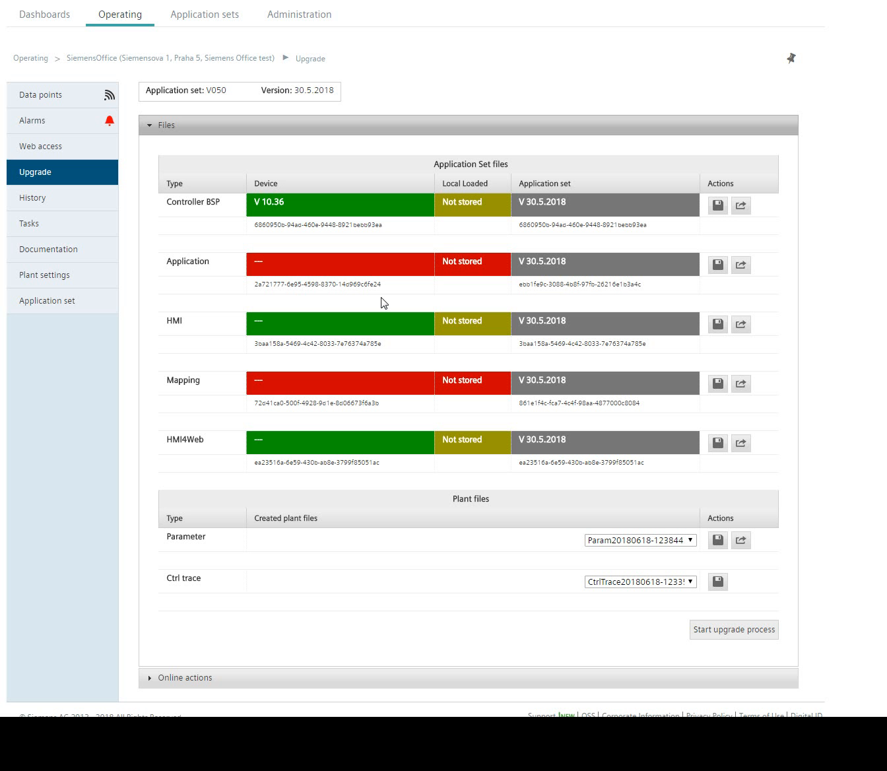
mouse_move(403, 262)
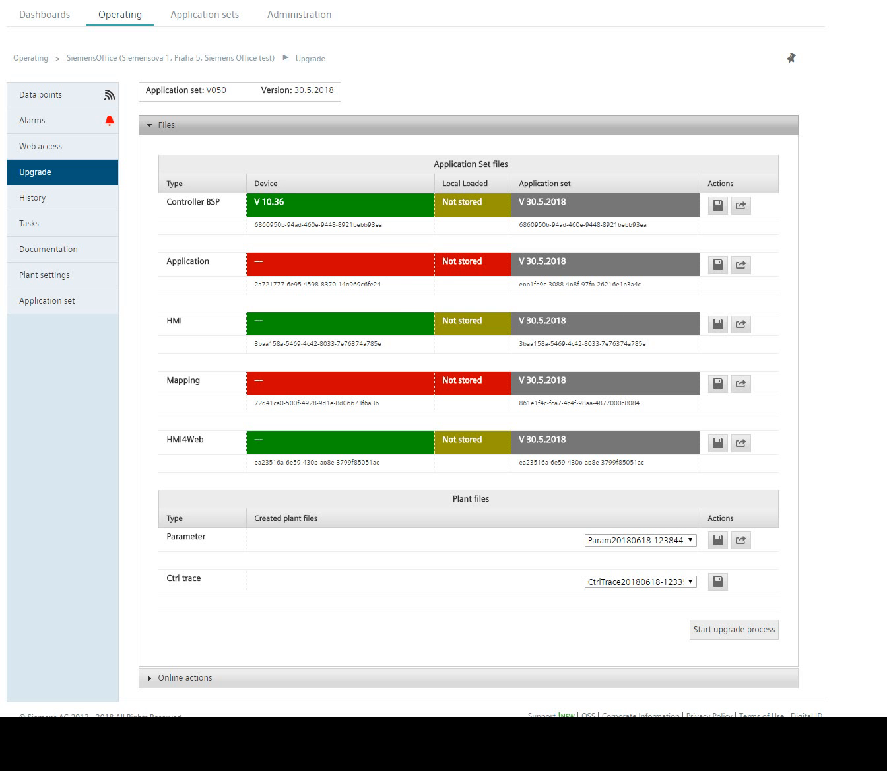
Inspect application set V050 entries, noting mismatched Application and Mapping files
double_click(587, 285)
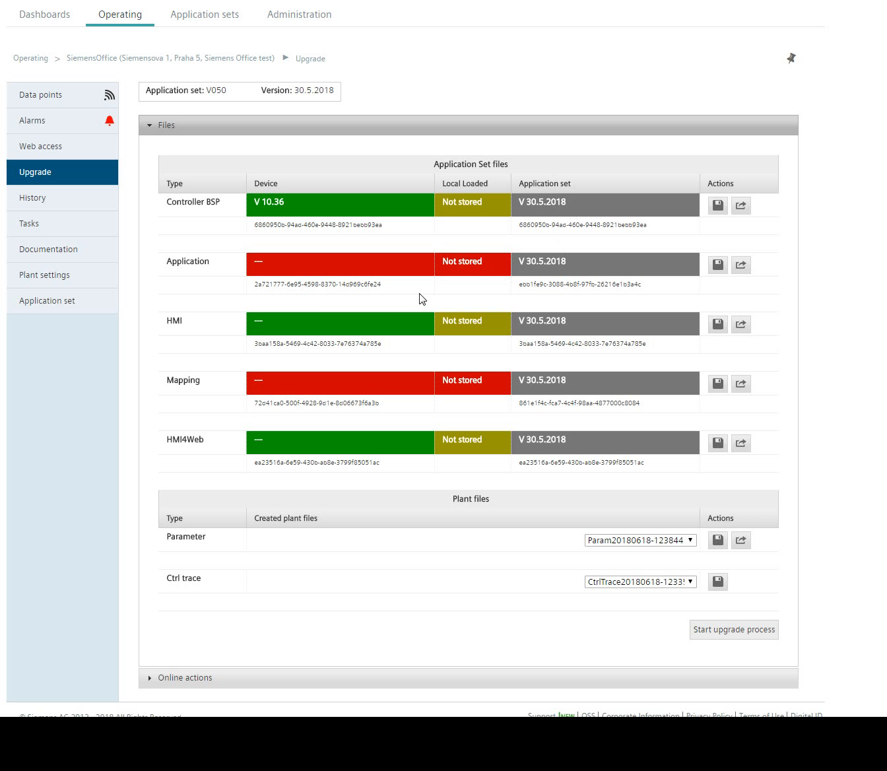
mouse_move(638, 295)
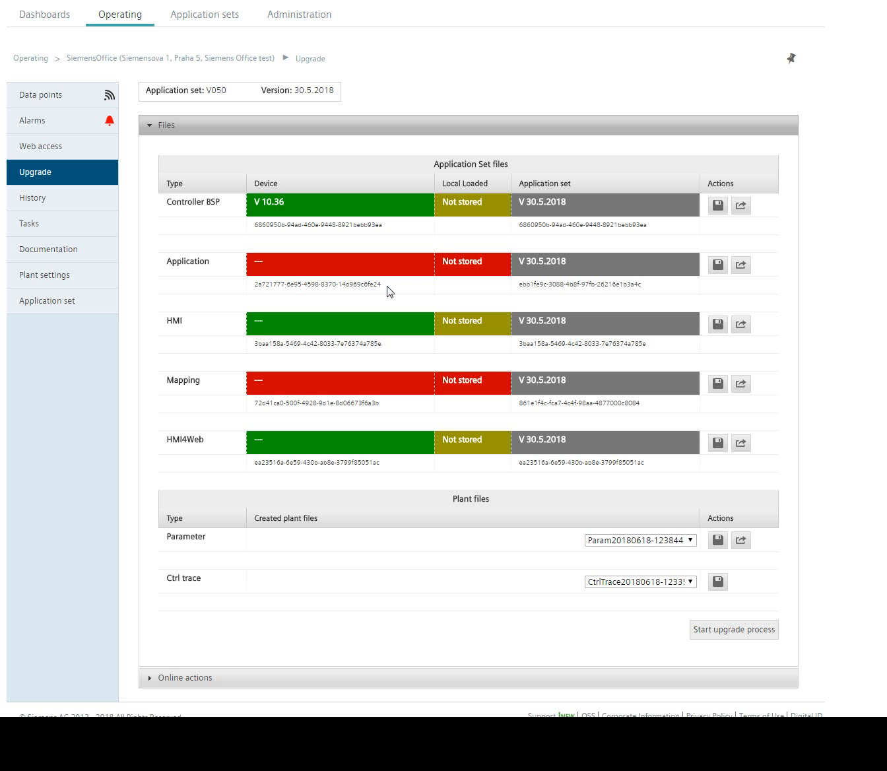
mouse_move(428, 269)
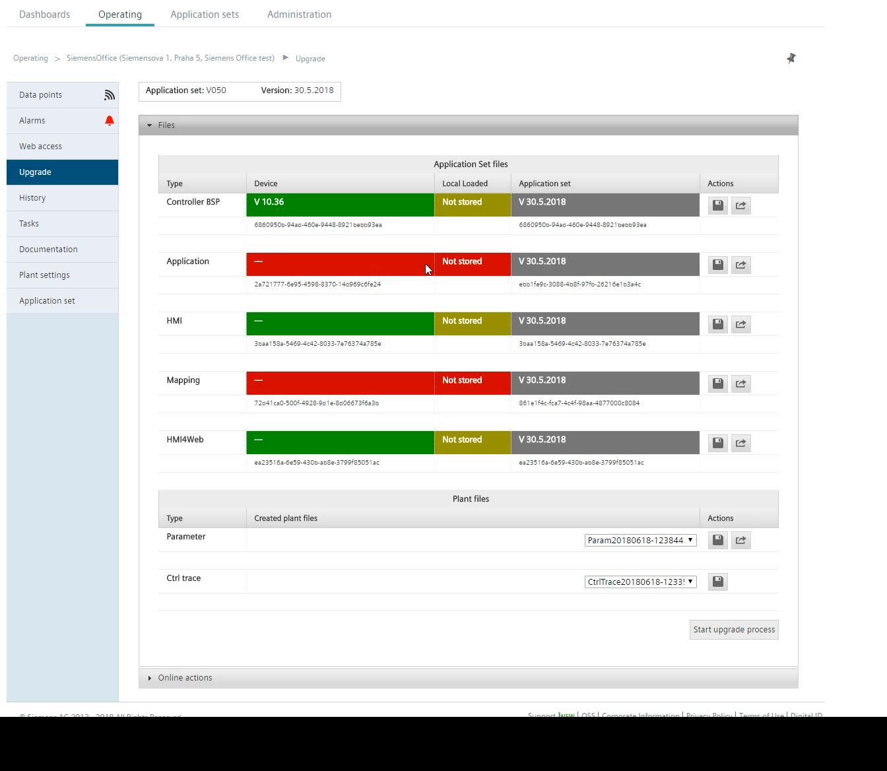
mouse_move(341, 260)
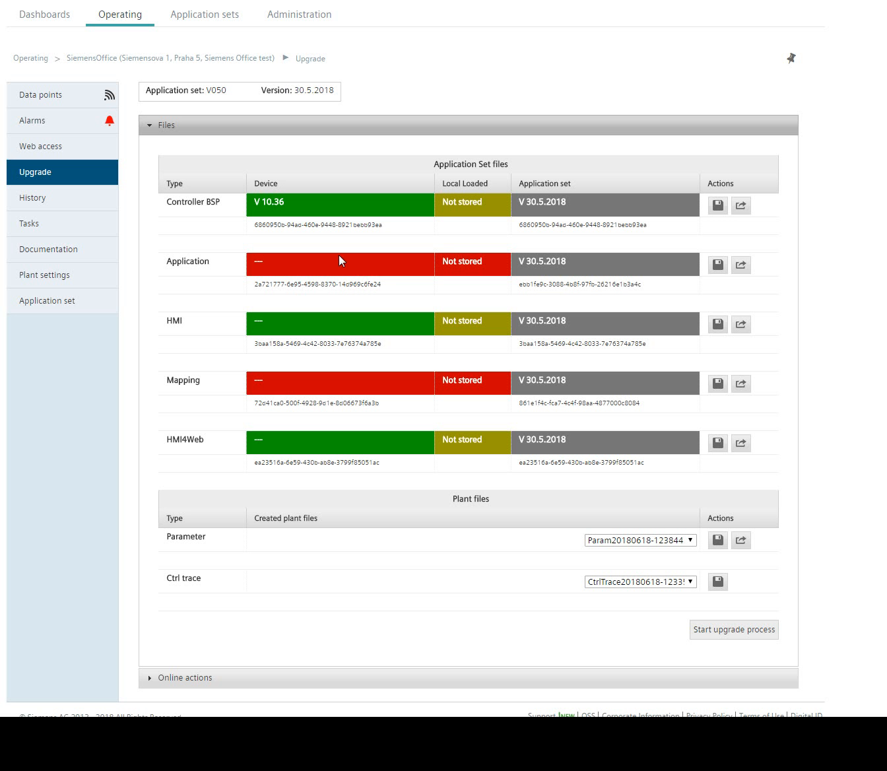
mouse_move(382, 330)
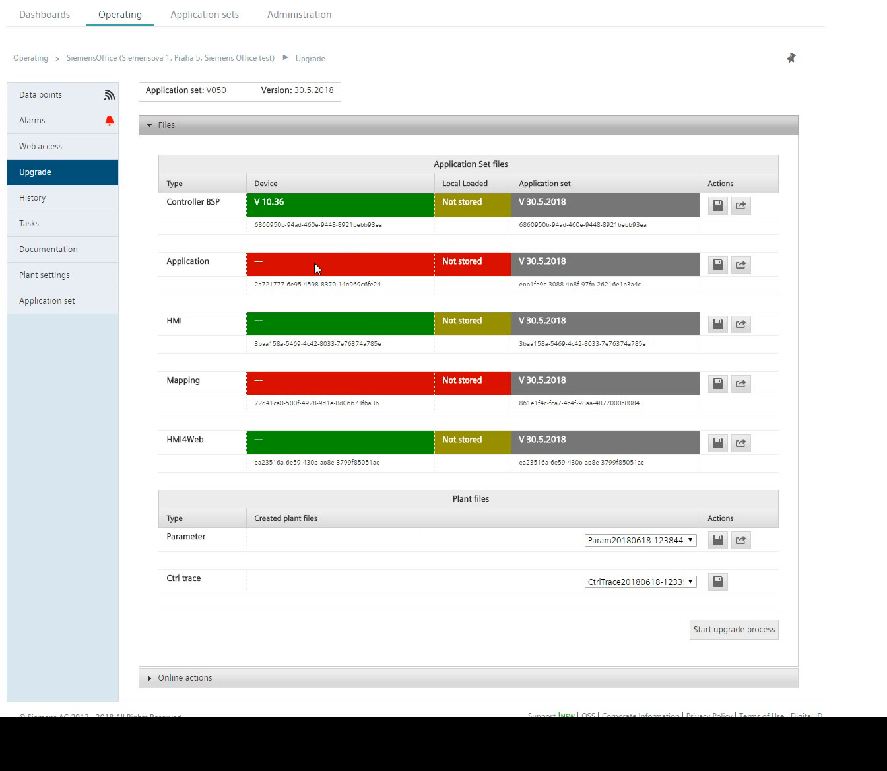
mouse_move(301, 390)
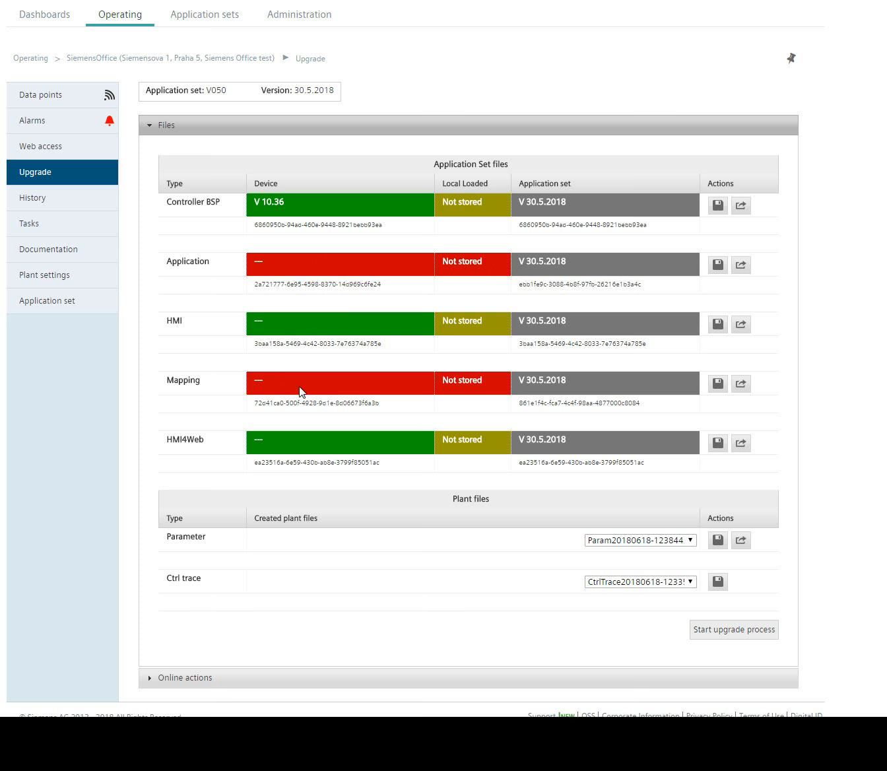
mouse_move(381, 478)
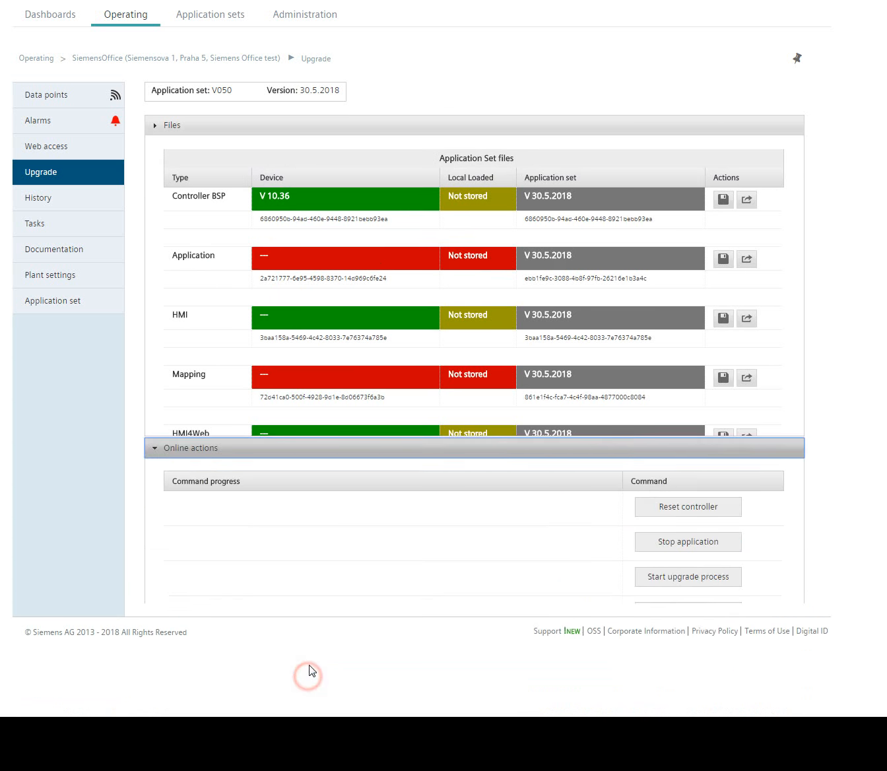
Stop the controller application again, confirm with OK, and reopen the files list
left_click(171, 125)
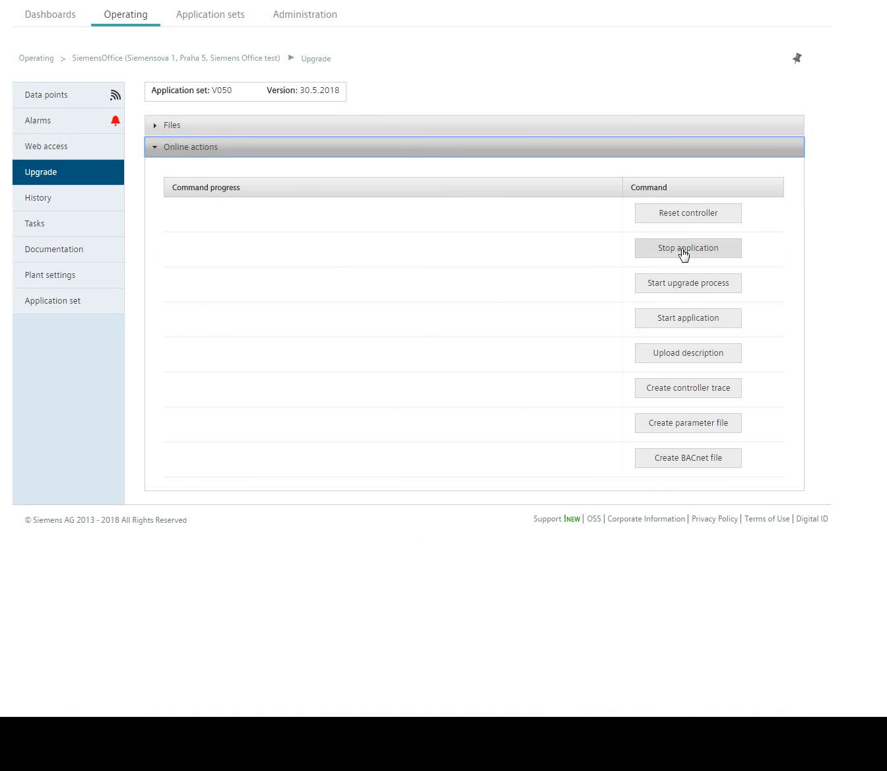
left_click(687, 248)
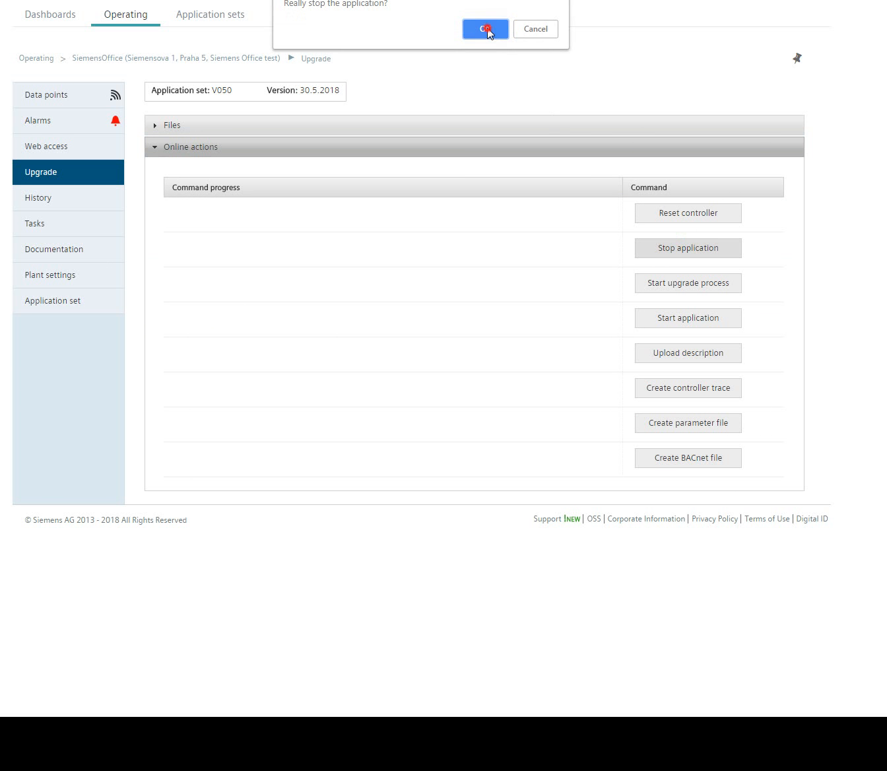
left_click(484, 29)
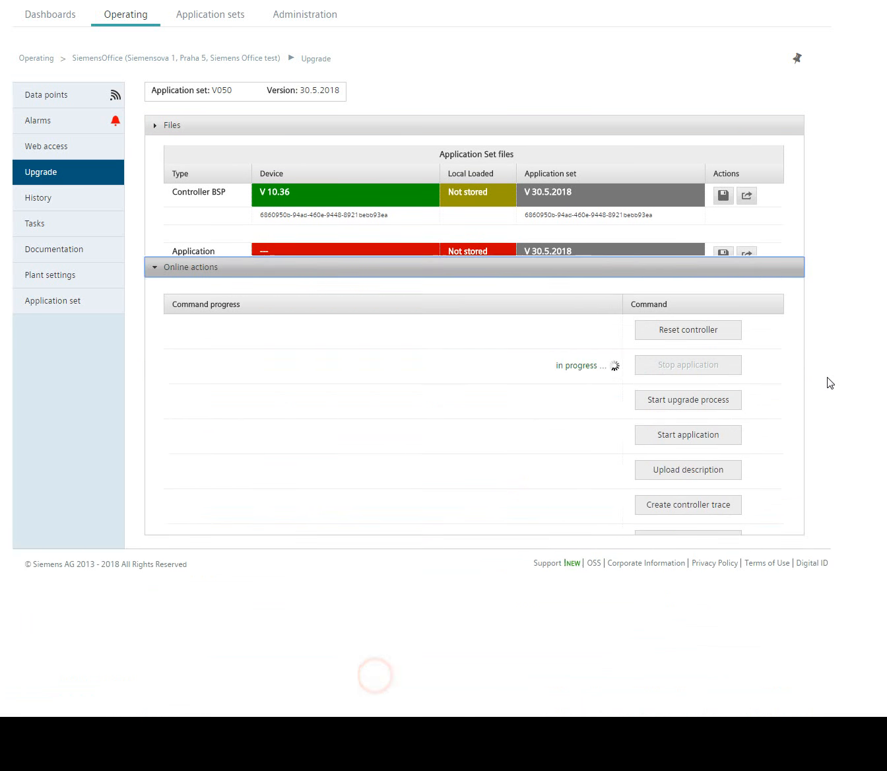
left_click(163, 125)
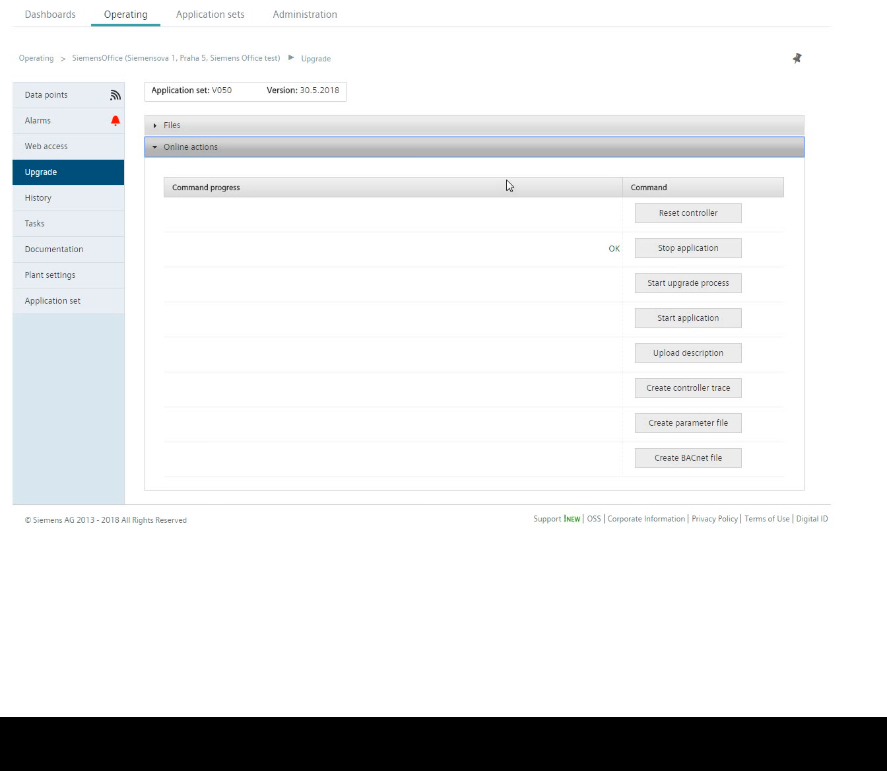
left_click(173, 125)
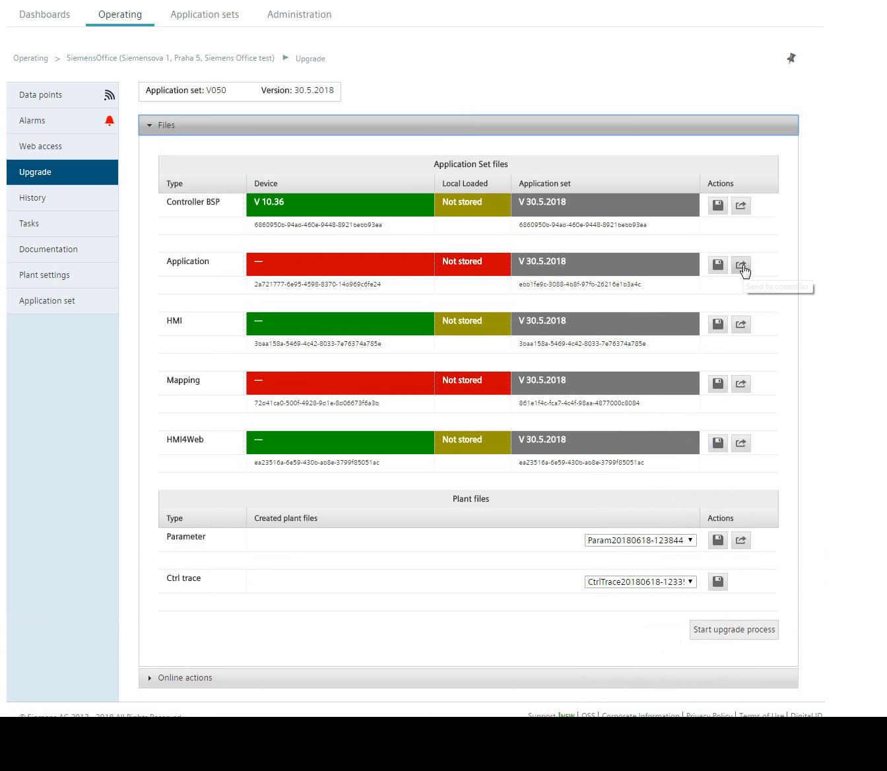
mouse_move(741, 270)
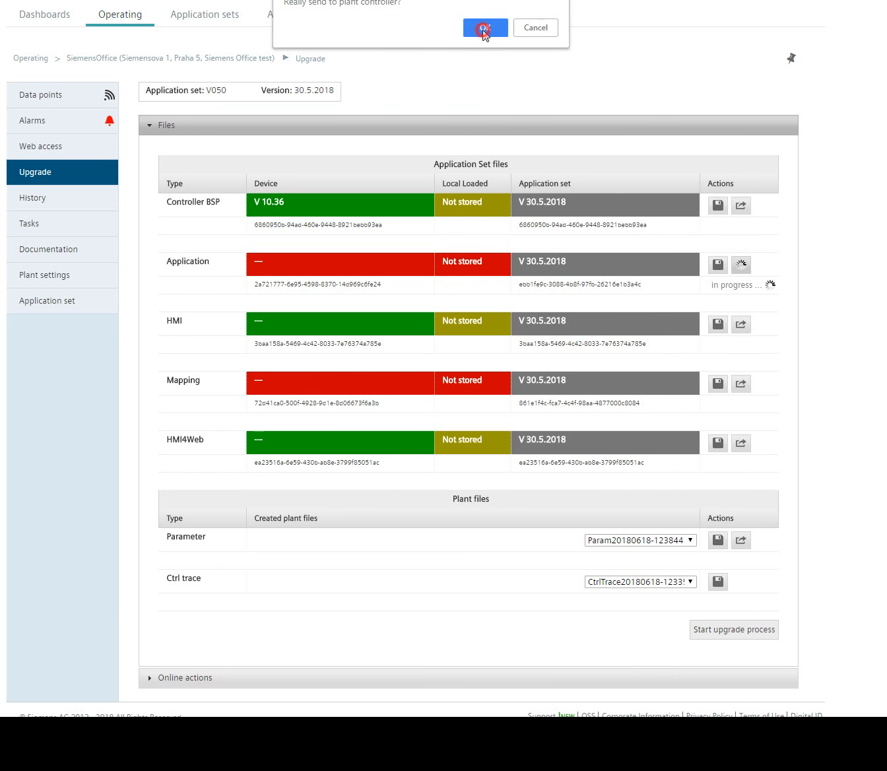
Confirm sending the Application file to the controller
left_click(485, 28)
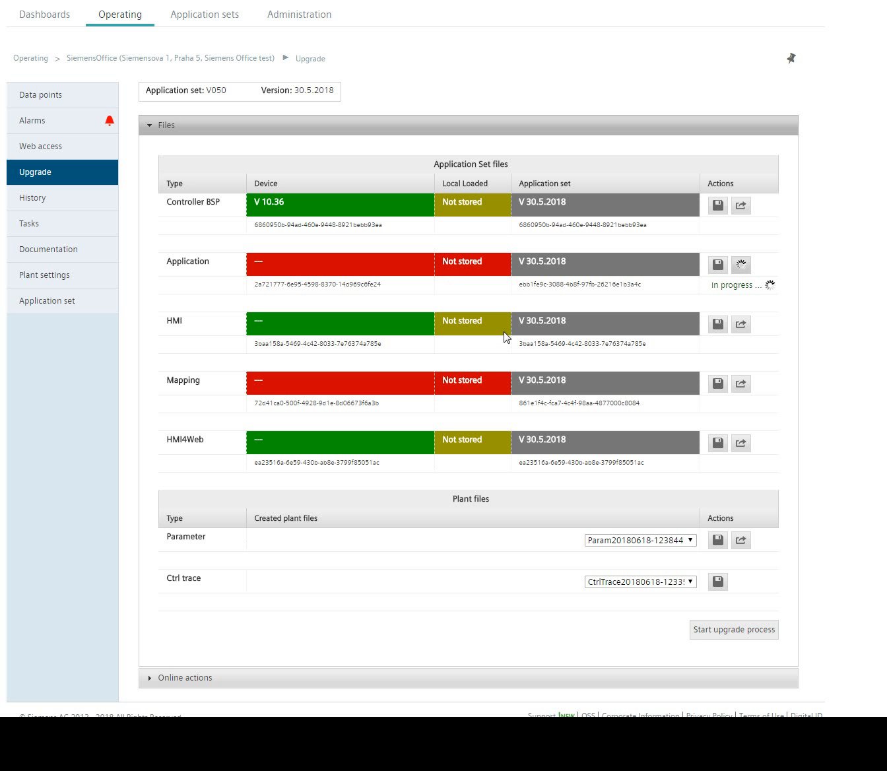
mouse_move(394, 378)
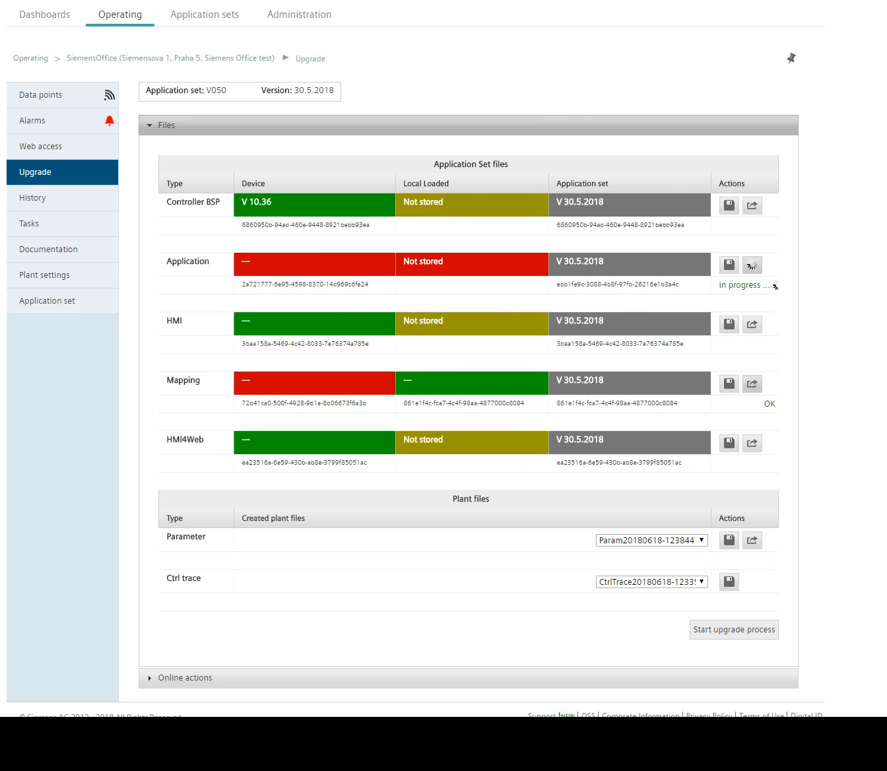
mouse_move(416, 262)
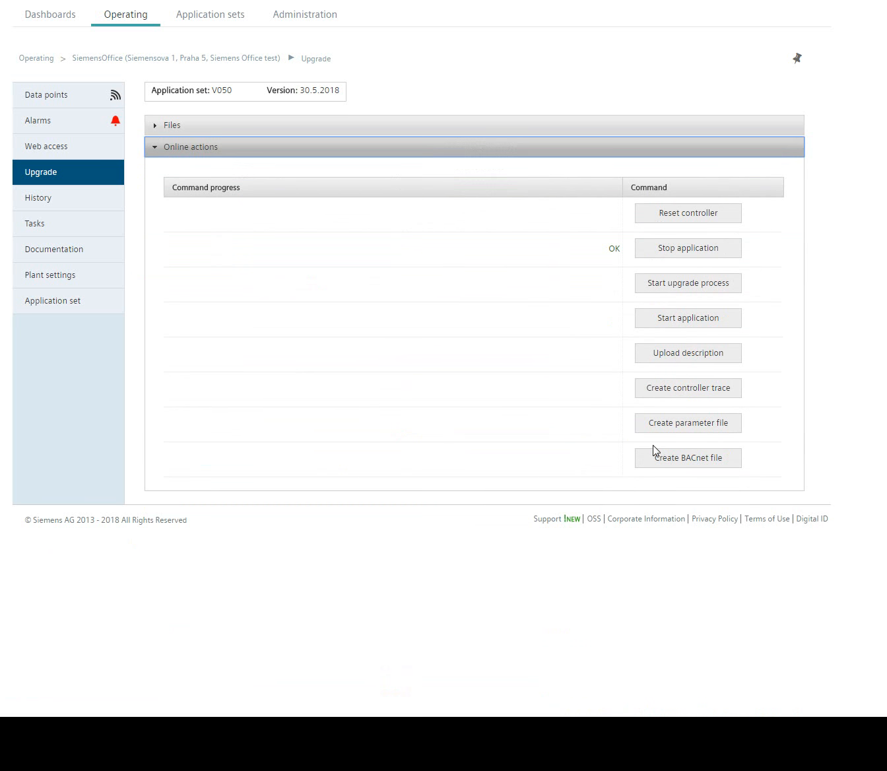
mouse_move(688, 318)
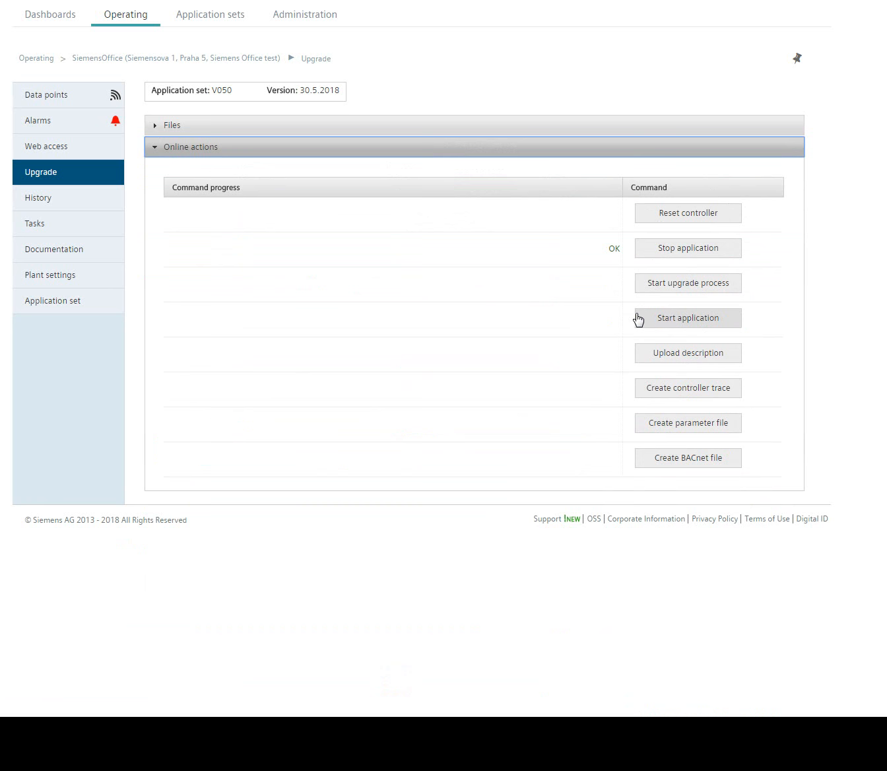
mouse_move(687, 289)
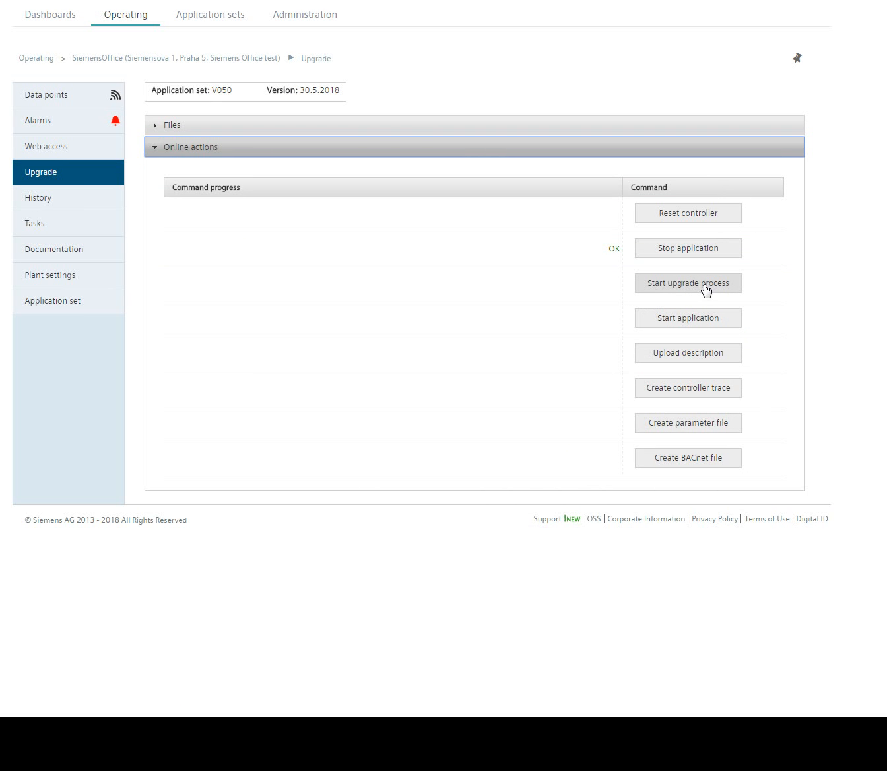
Run the upgrade process, restart the application with OK, and recheck the files list
left_click(687, 283)
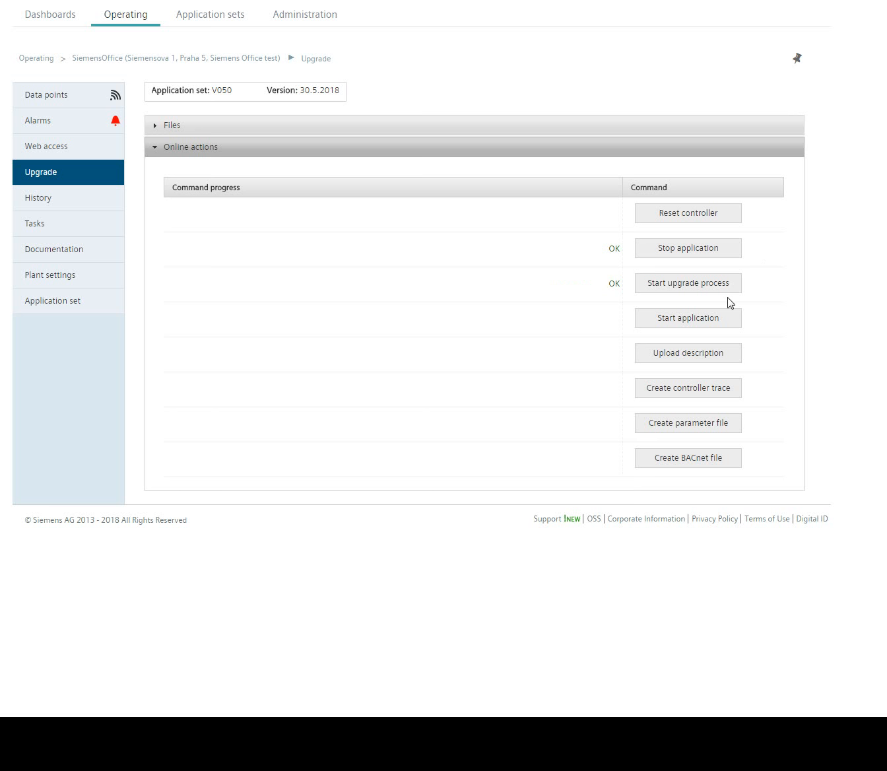
left_click(688, 317)
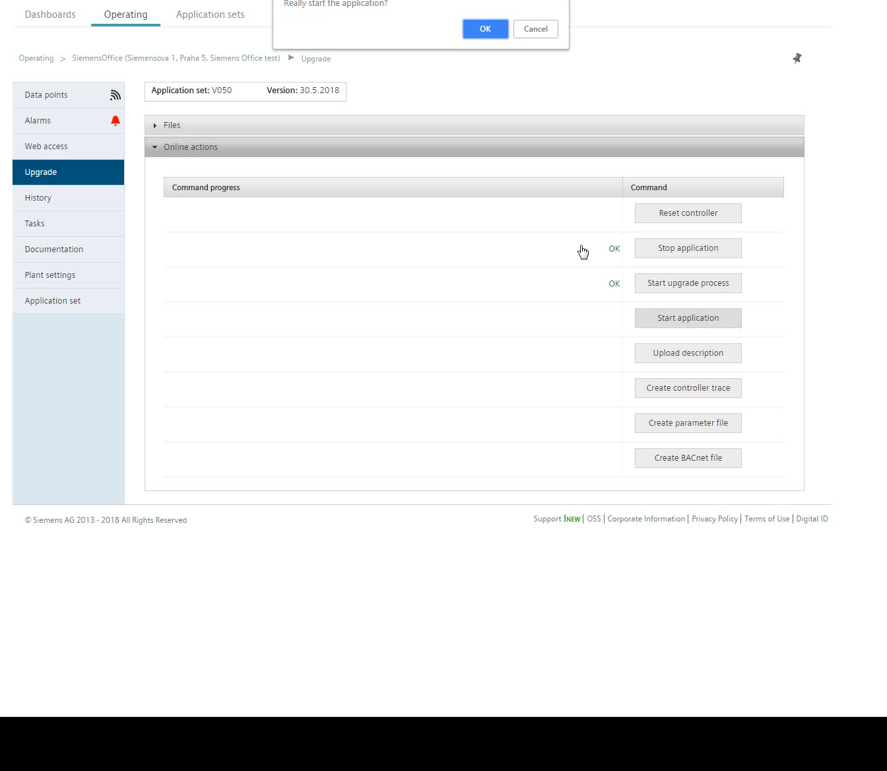
left_click(484, 29)
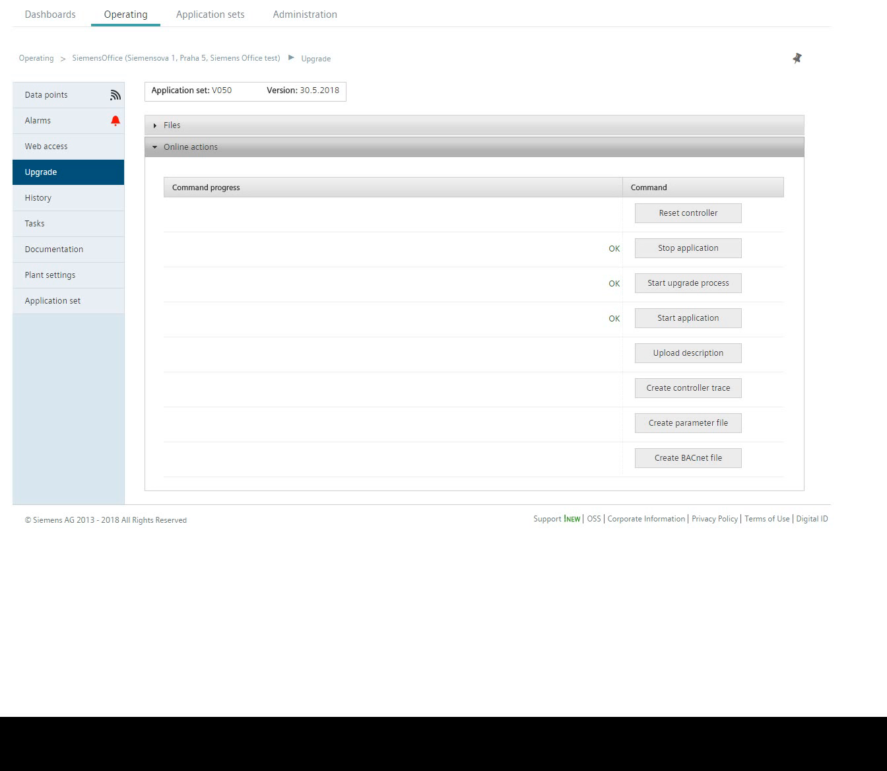
mouse_move(737, 25)
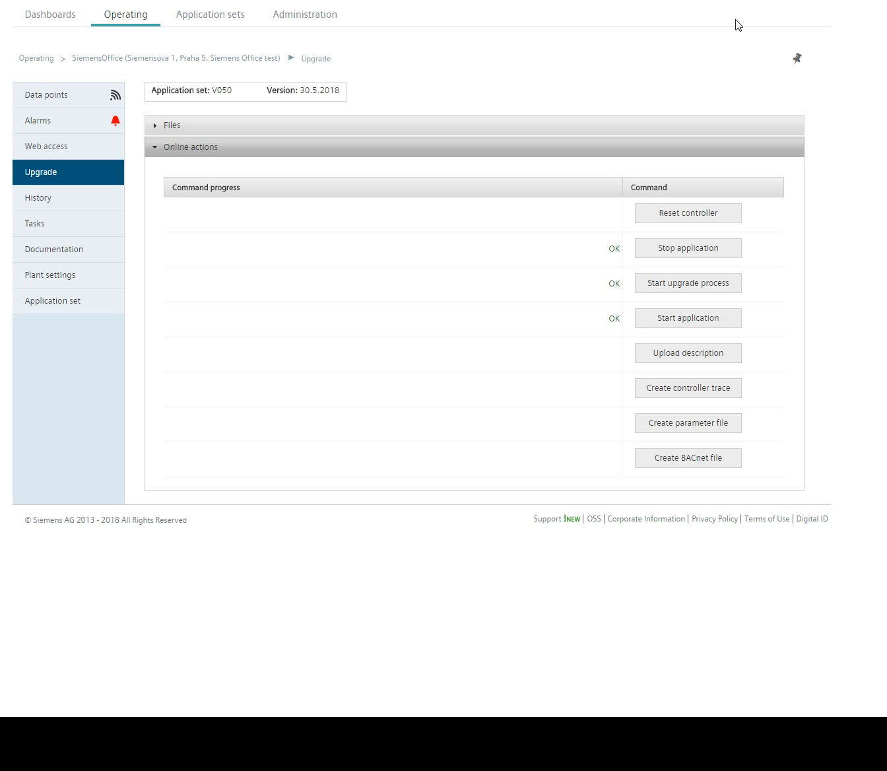
mouse_move(677, 30)
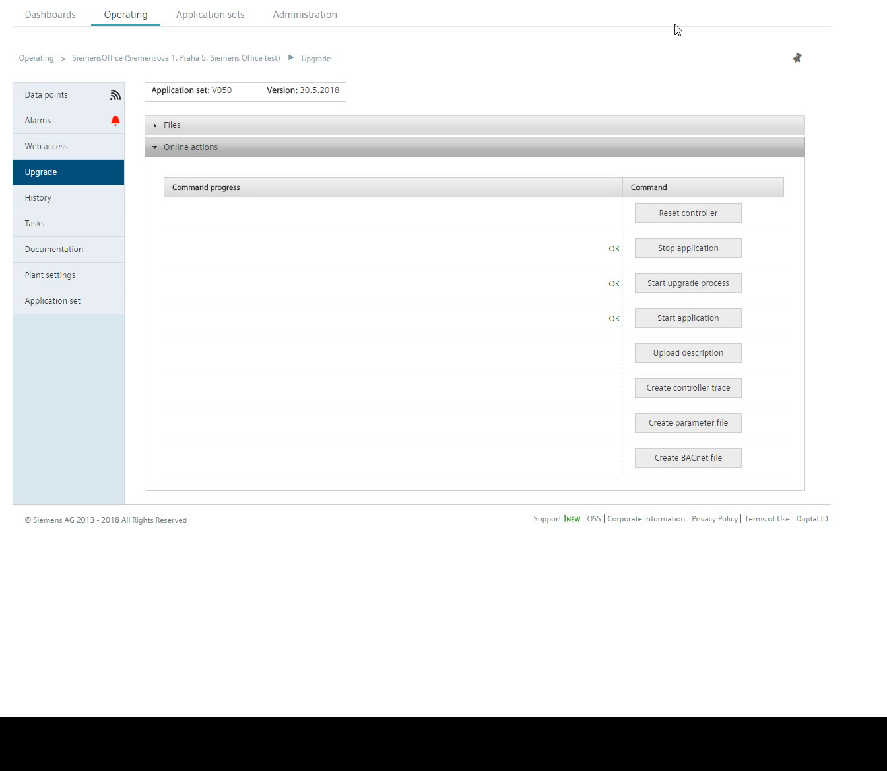
left_click(172, 125)
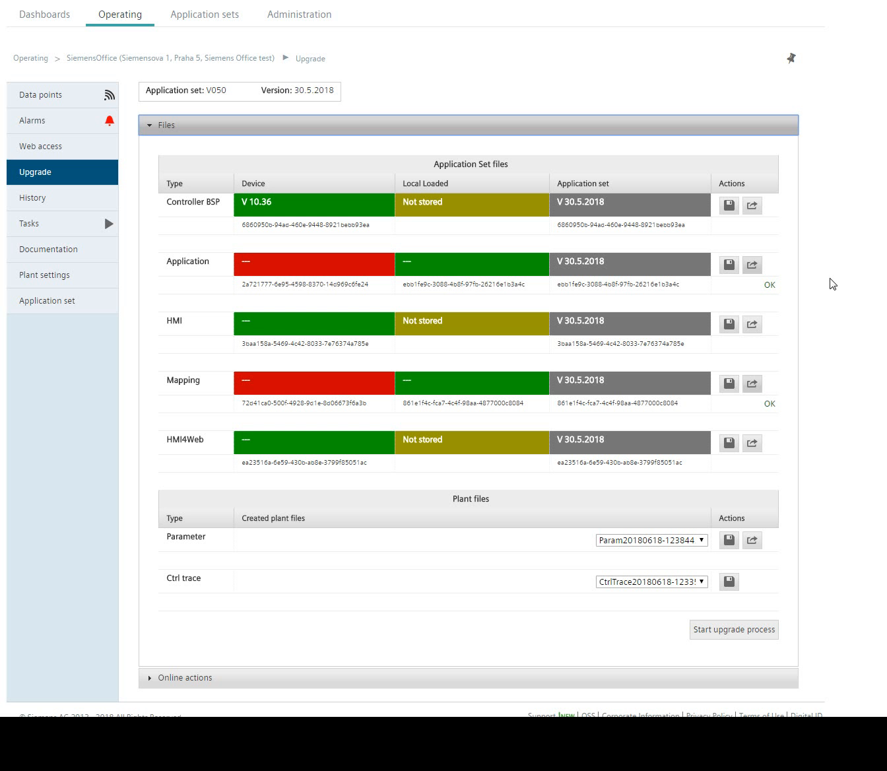
mouse_move(780, 264)
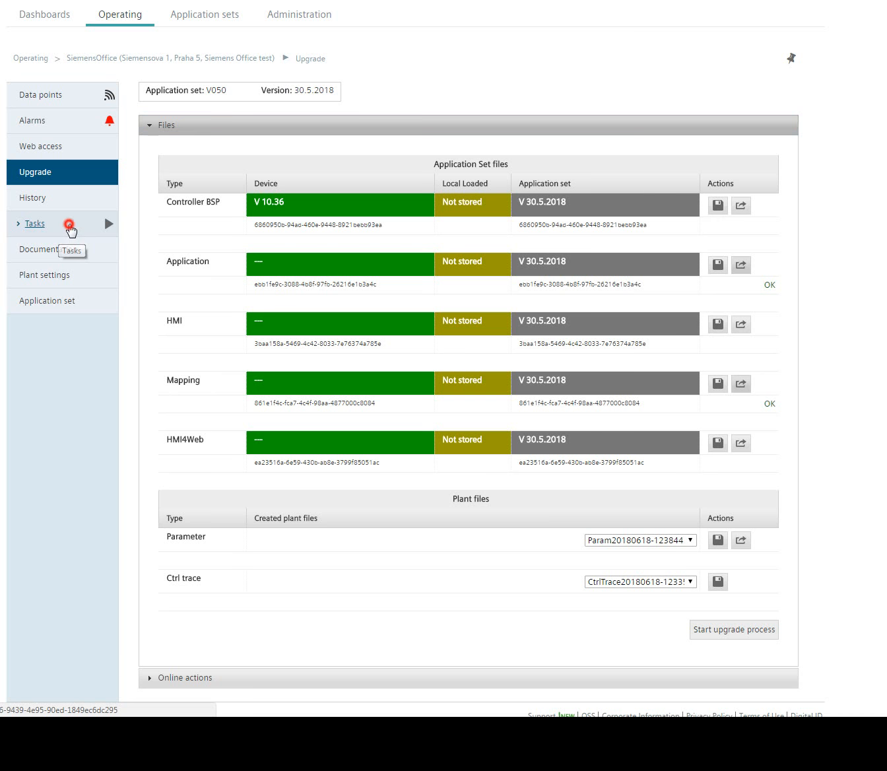
Refresh the controller's Tasks list until device information initialization shows 100% completed
left_click(34, 223)
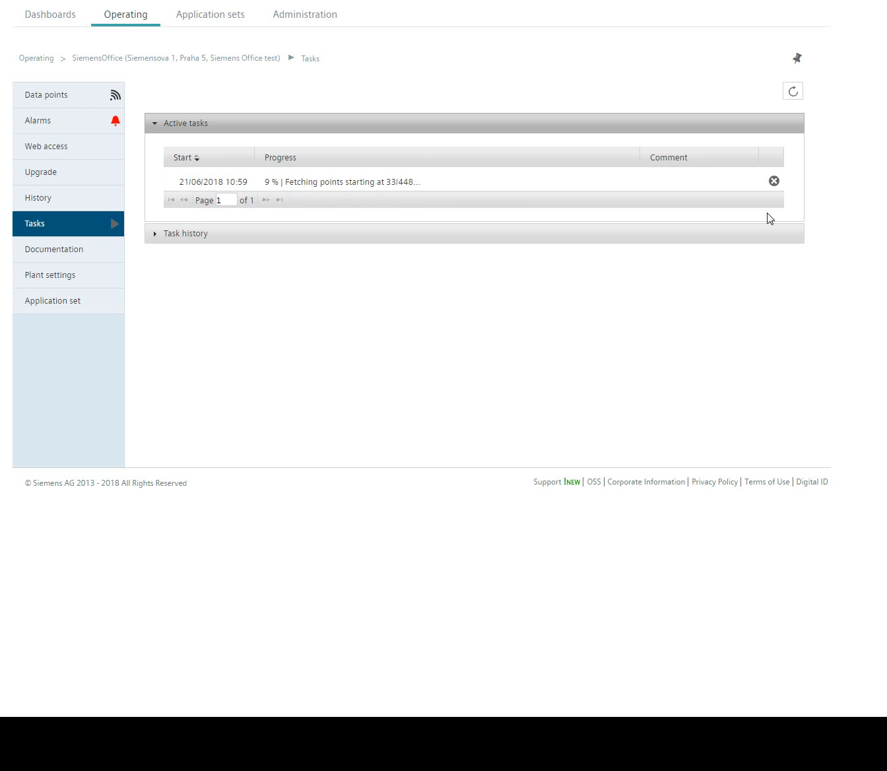
mouse_move(435, 177)
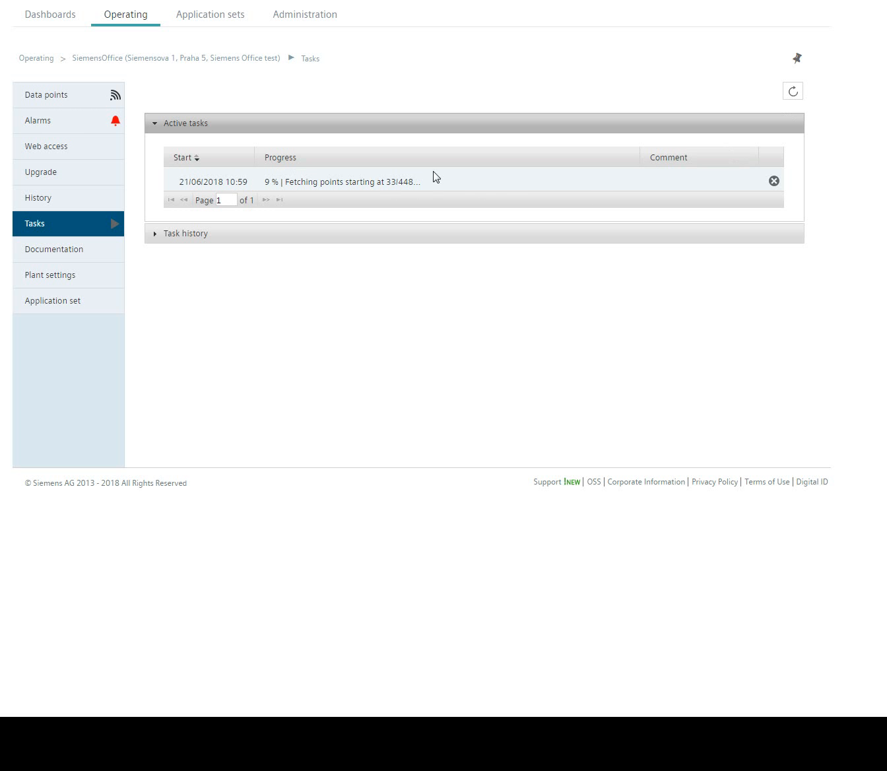
left_click(792, 91)
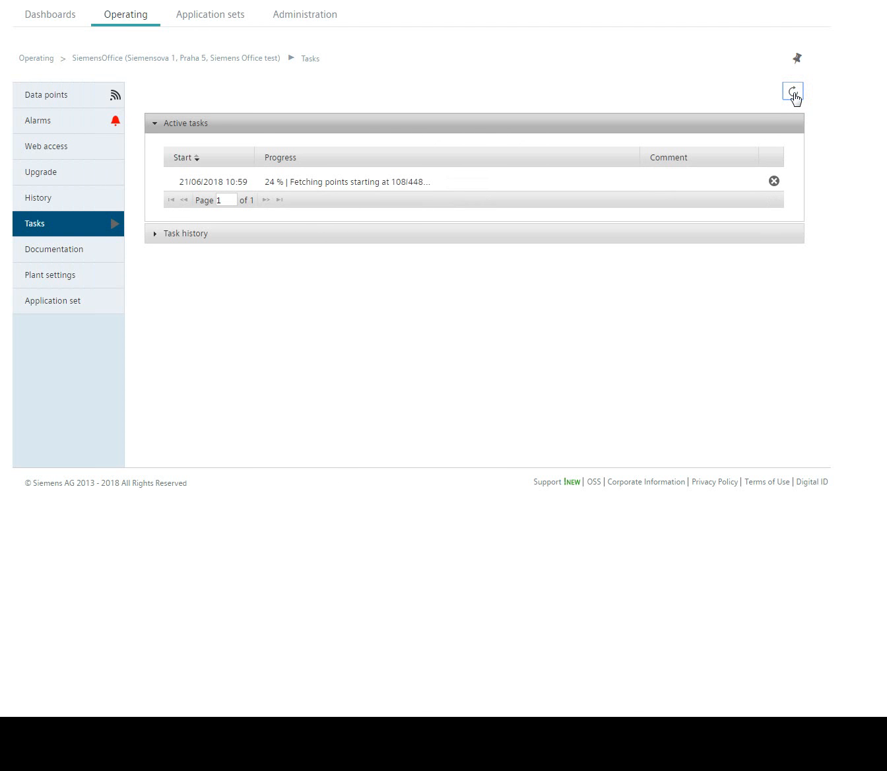
left_click(792, 93)
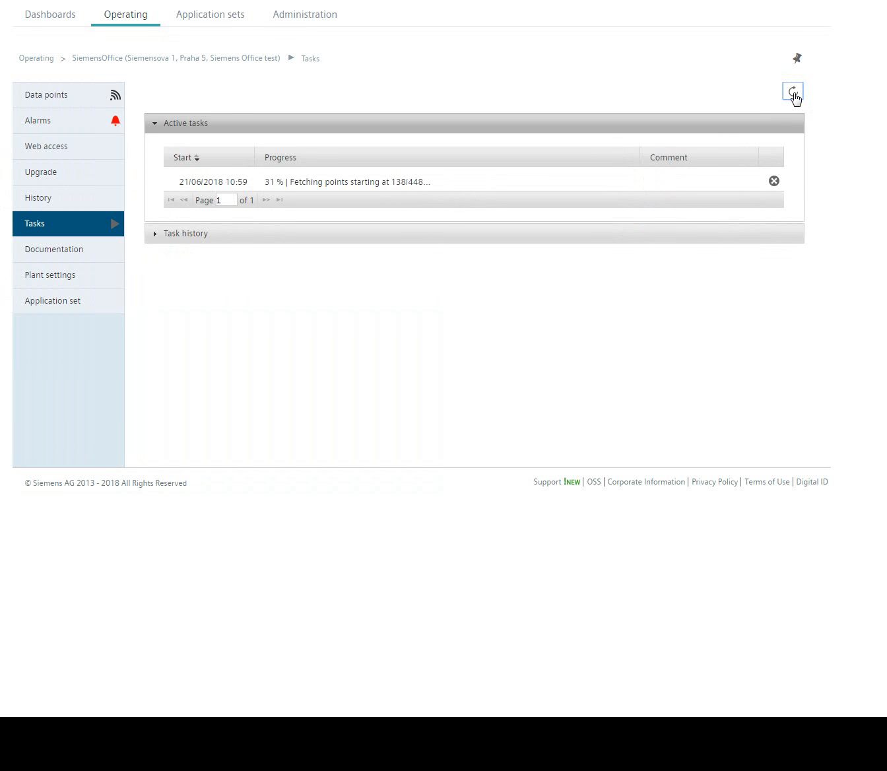
left_click(792, 91)
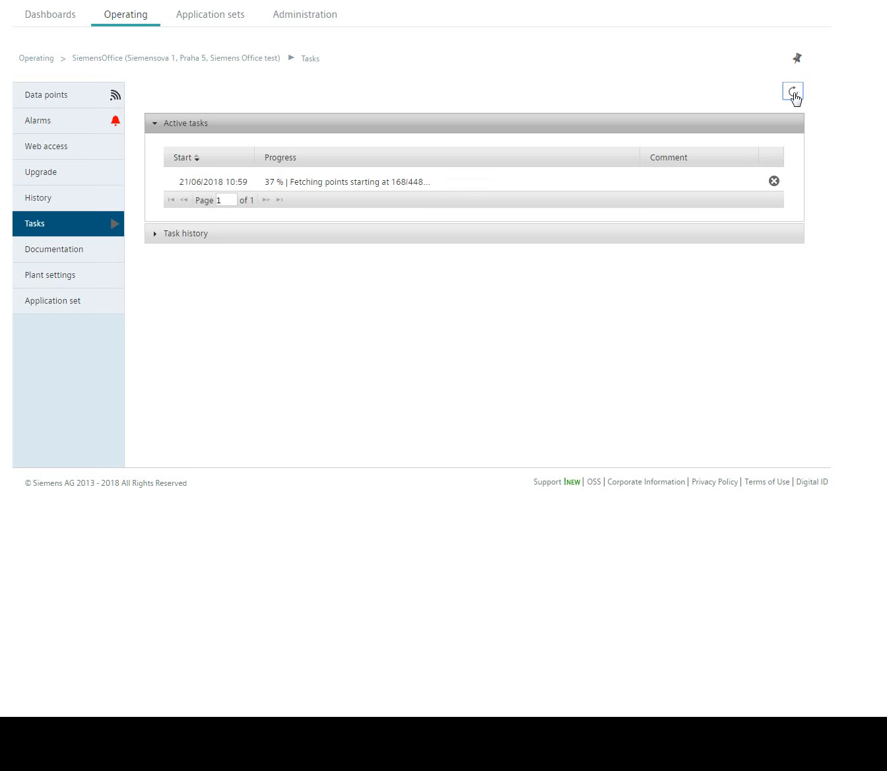
mouse_move(679, 124)
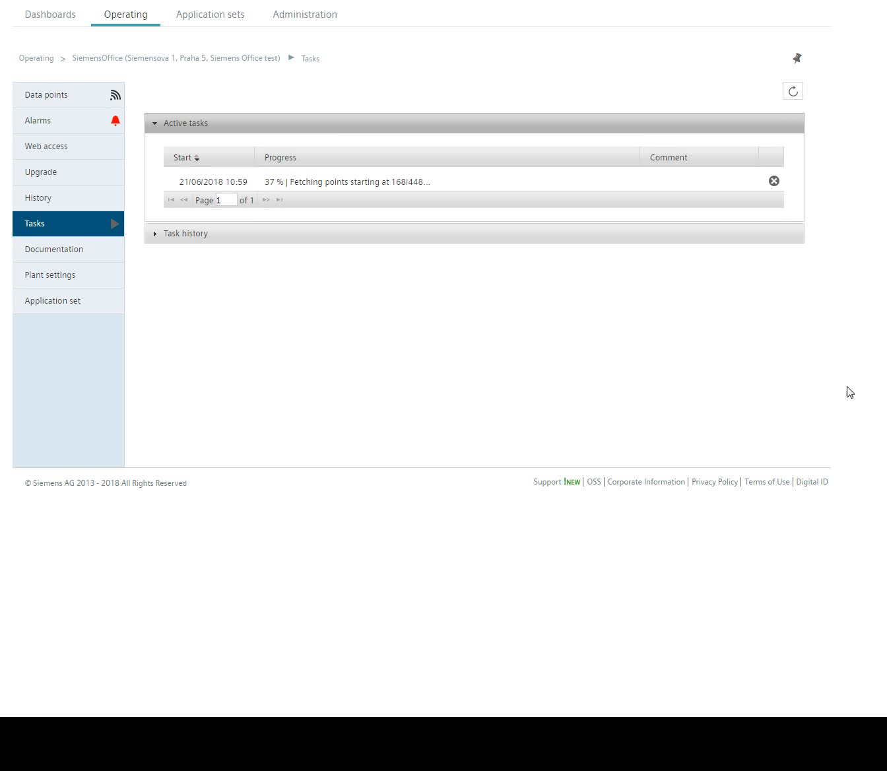
mouse_move(217, 298)
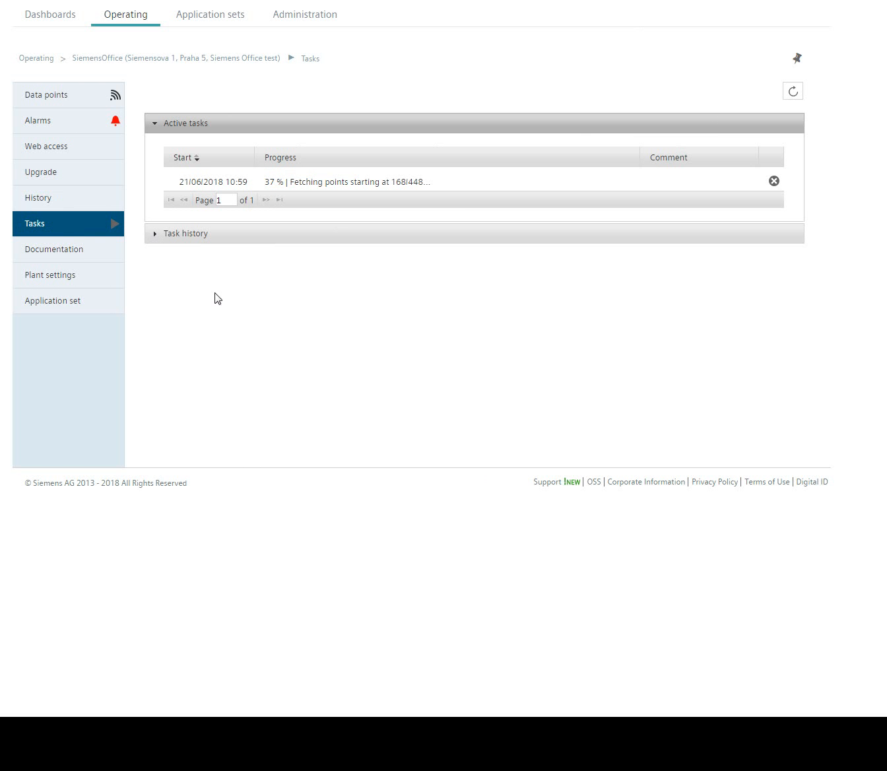
left_click(792, 90)
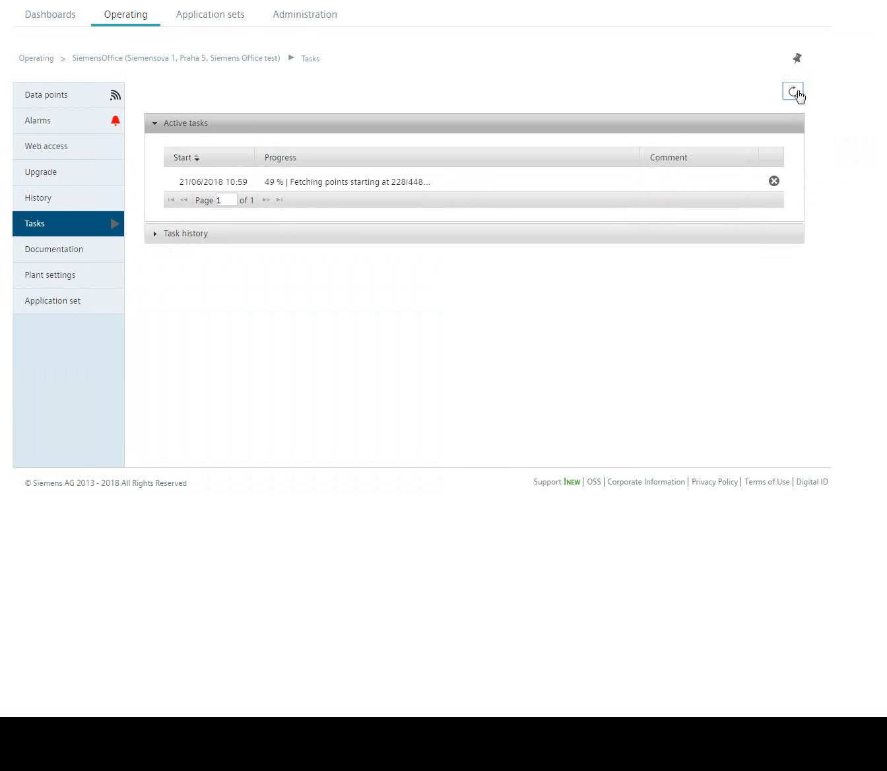
left_click(793, 91)
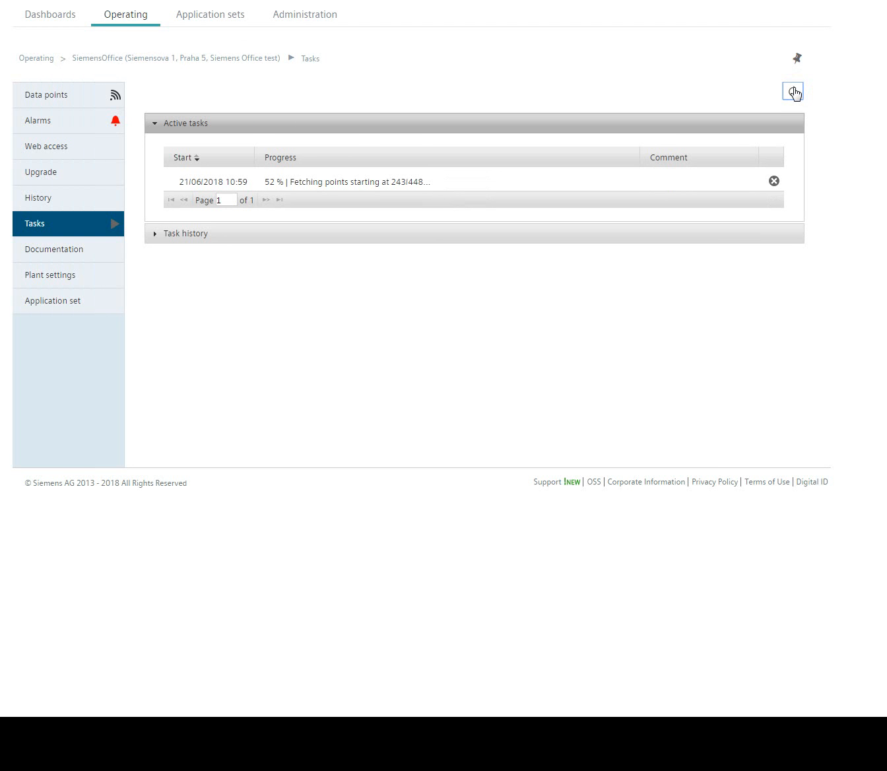
left_click(792, 91)
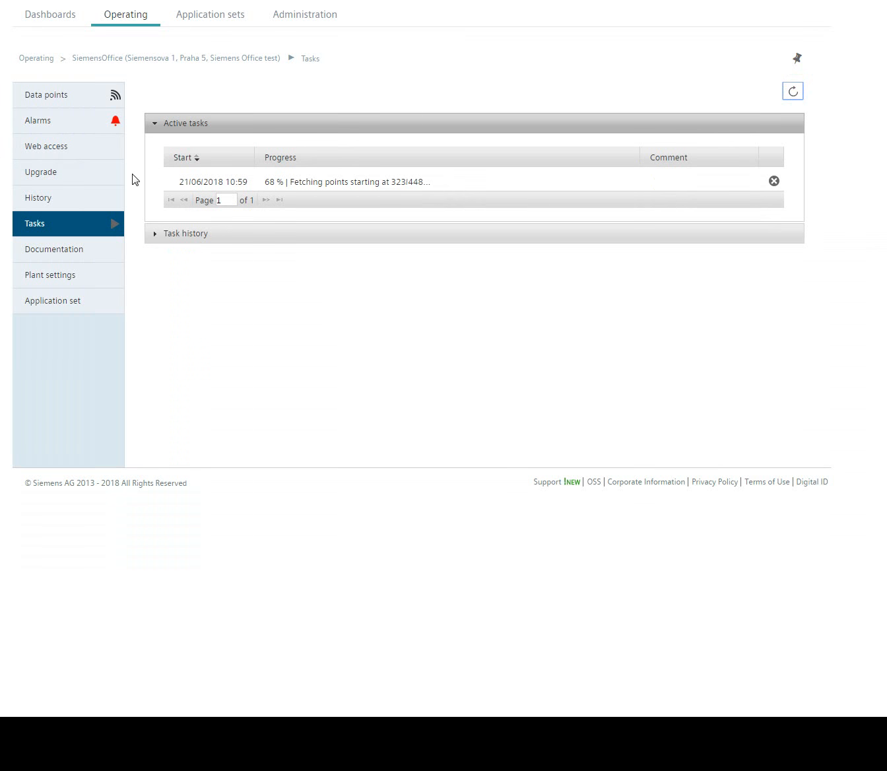
mouse_move(127, 177)
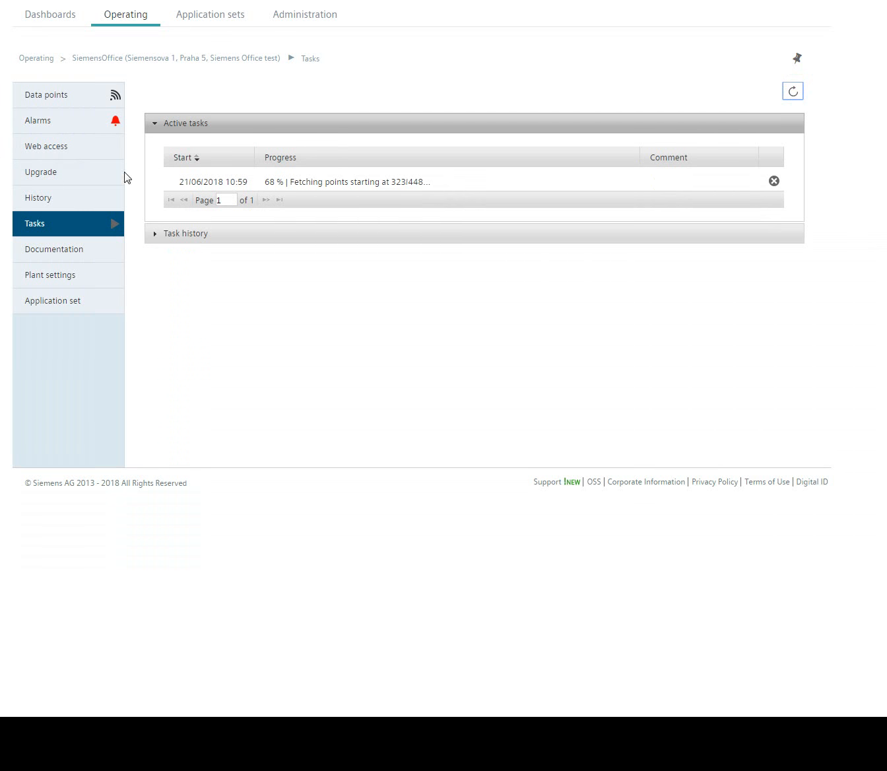
left_click(792, 91)
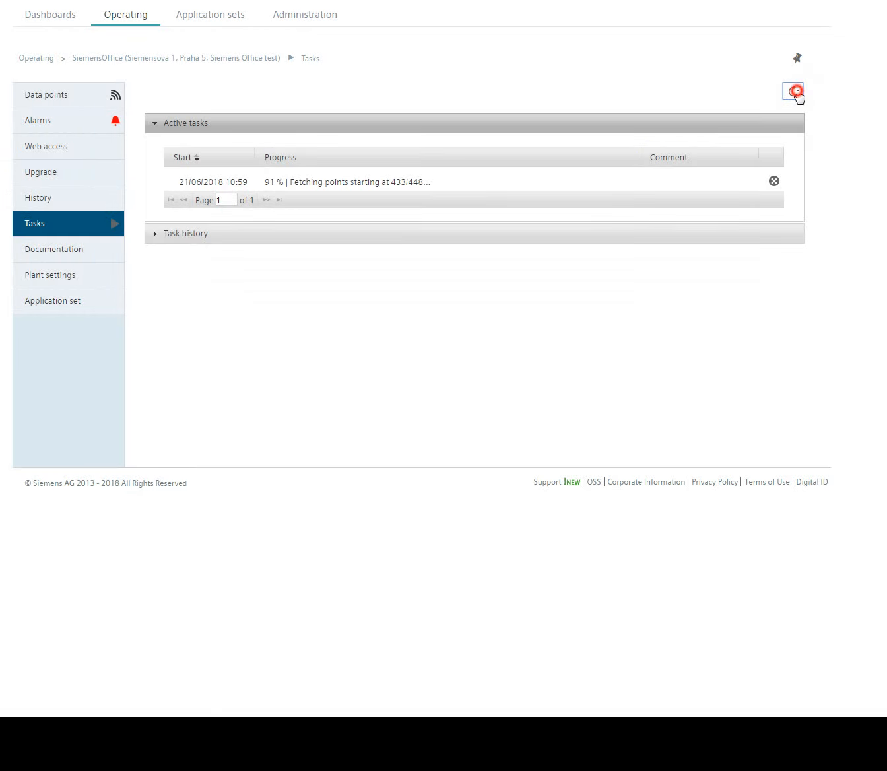
left_click(792, 91)
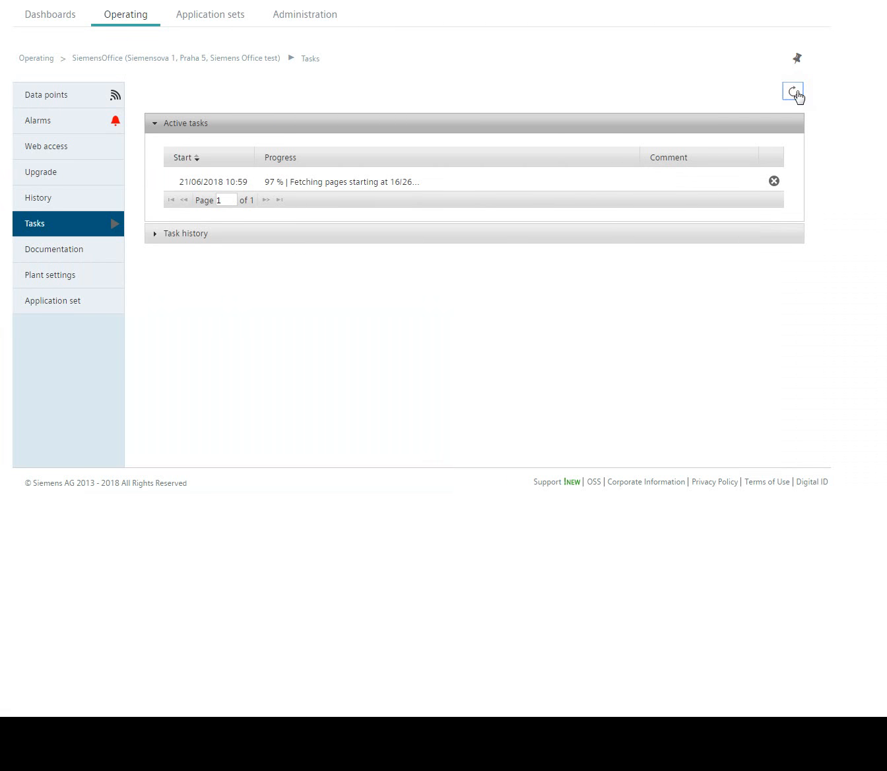
left_click(792, 91)
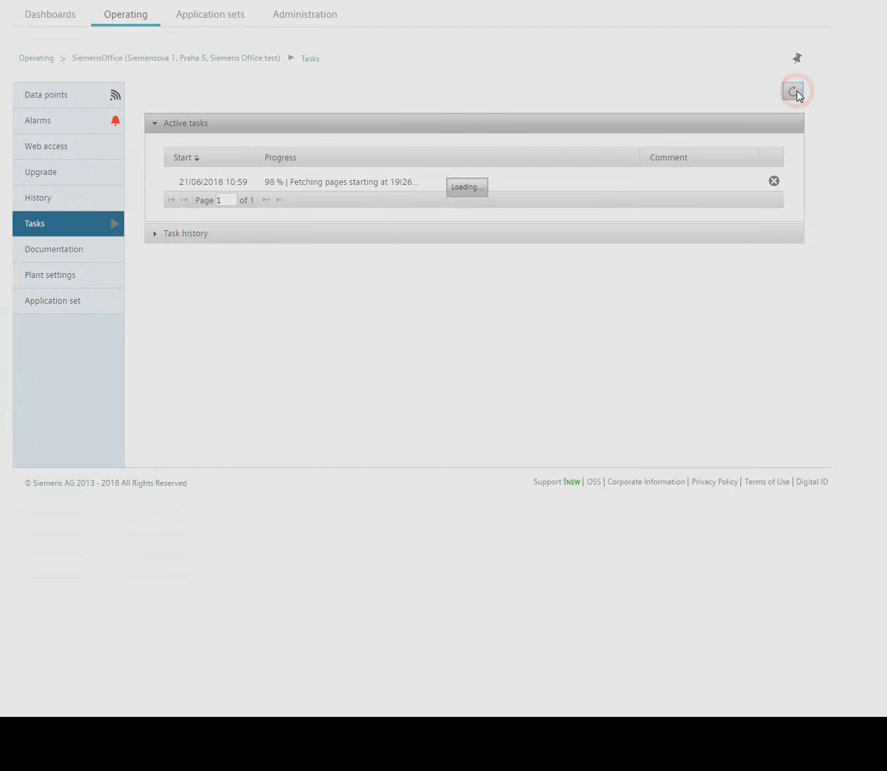
left_click(794, 91)
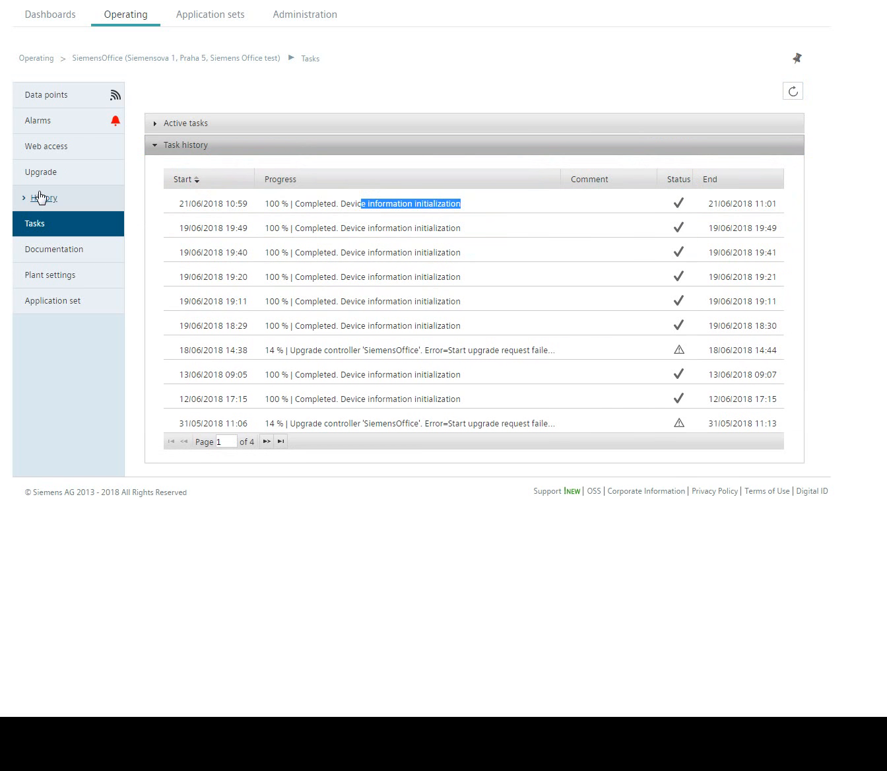
Show the Upgrade page listing V050 application set files with matching device entries
left_click(41, 172)
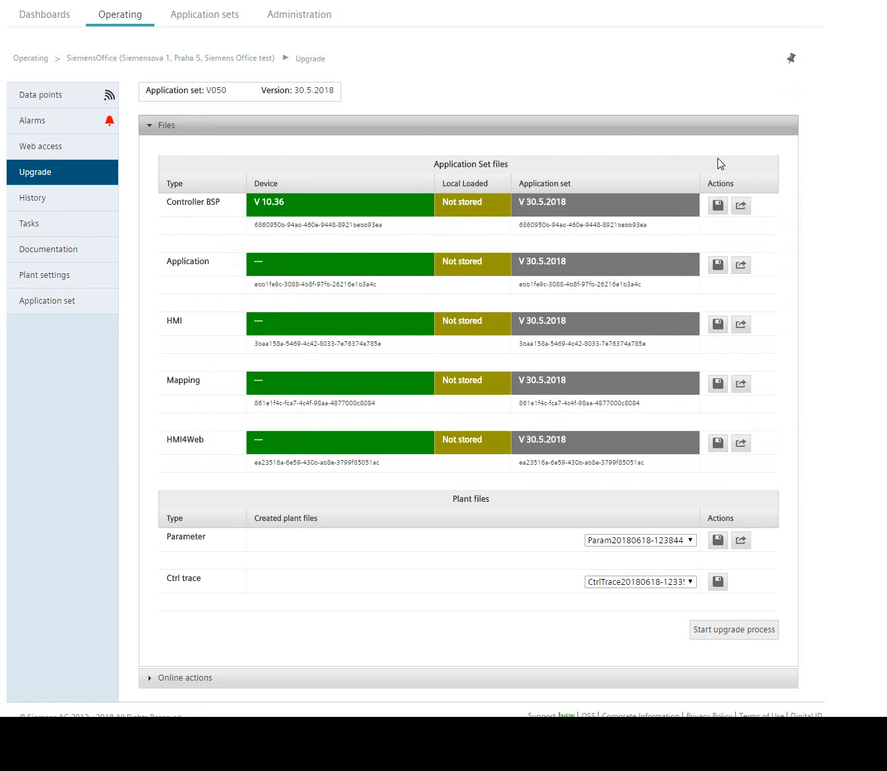
mouse_move(283, 275)
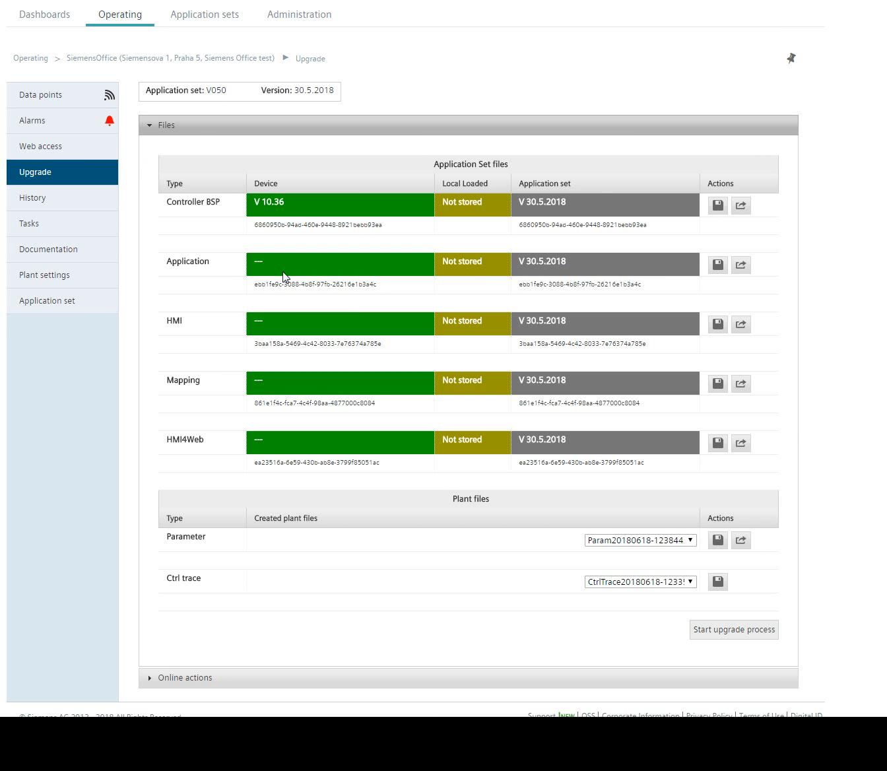
mouse_move(208, 451)
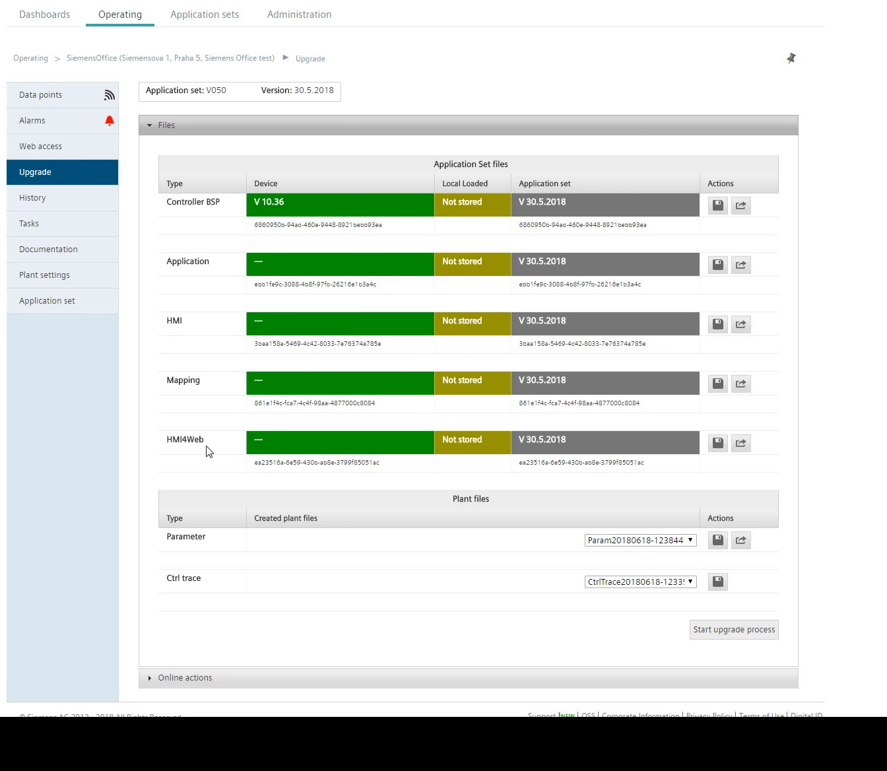
mouse_move(630, 250)
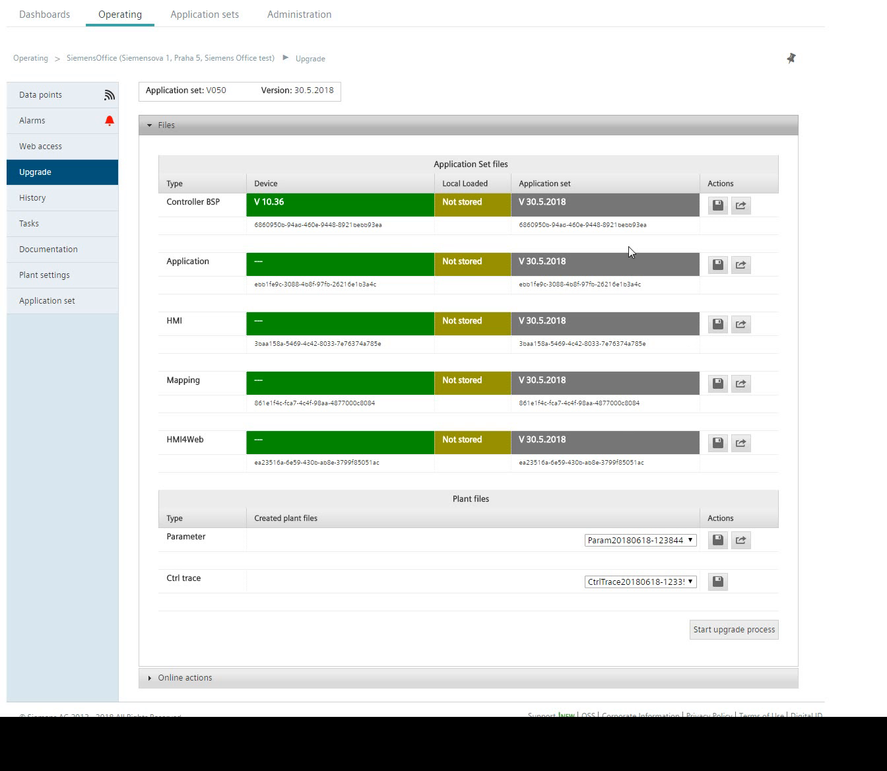
mouse_move(600, 299)
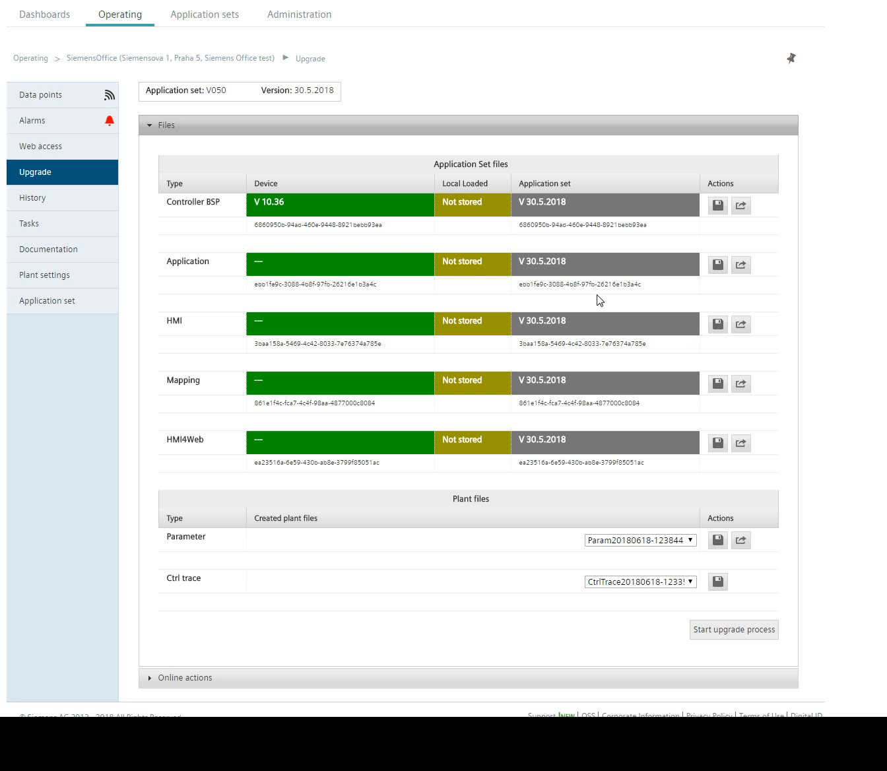
mouse_move(571, 388)
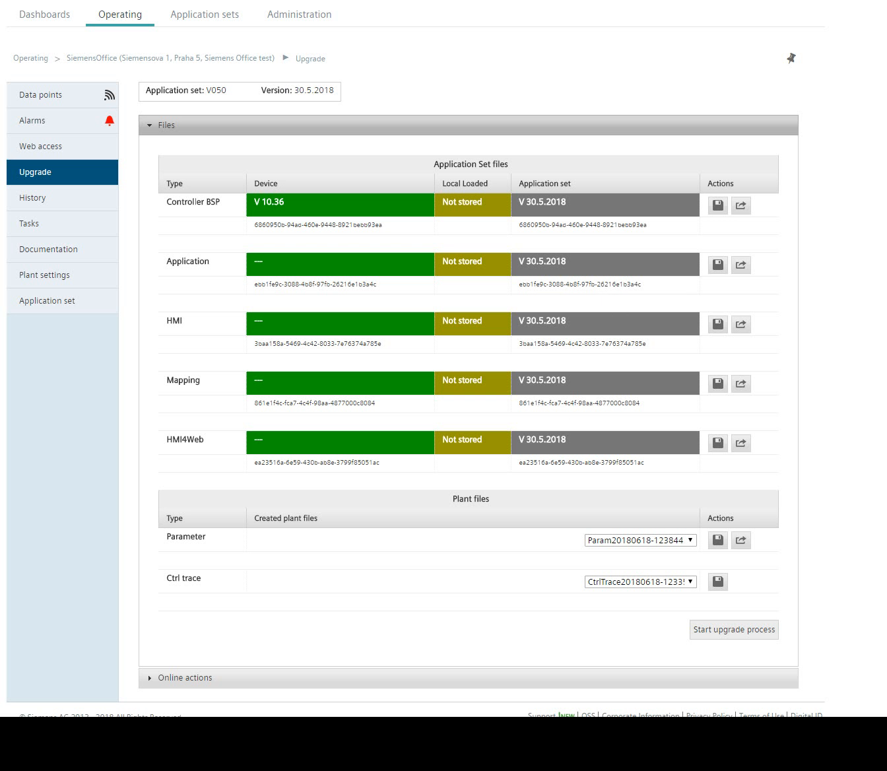
double_click(199, 202)
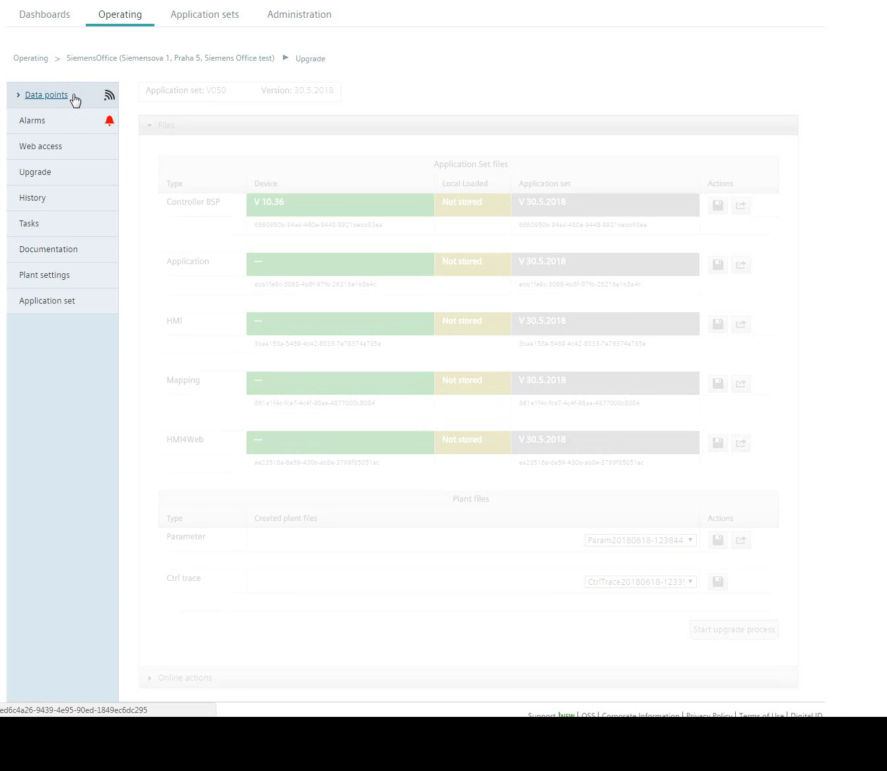
Change CSL-Config - UpgradeAllowed under System data points to Yes and apply it
left_click(46, 94)
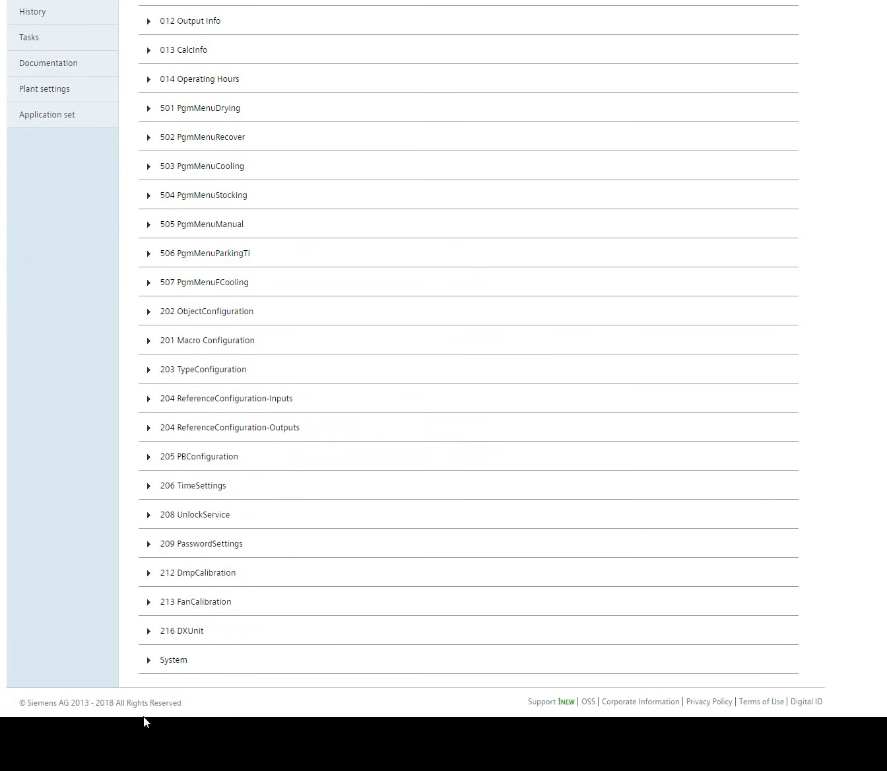
left_click(174, 659)
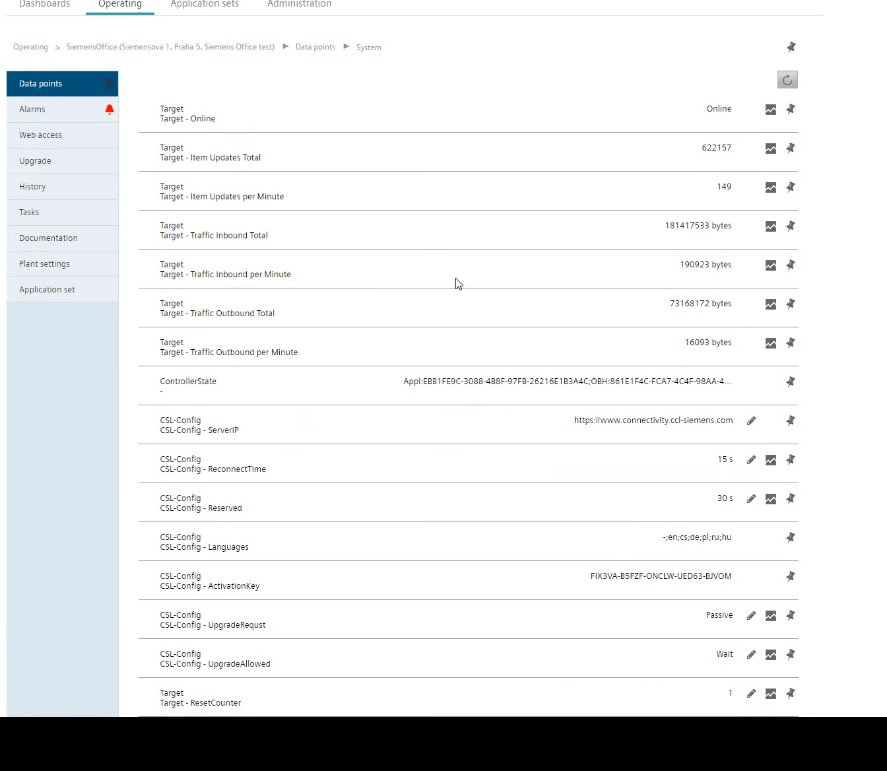
scroll("down", 3)
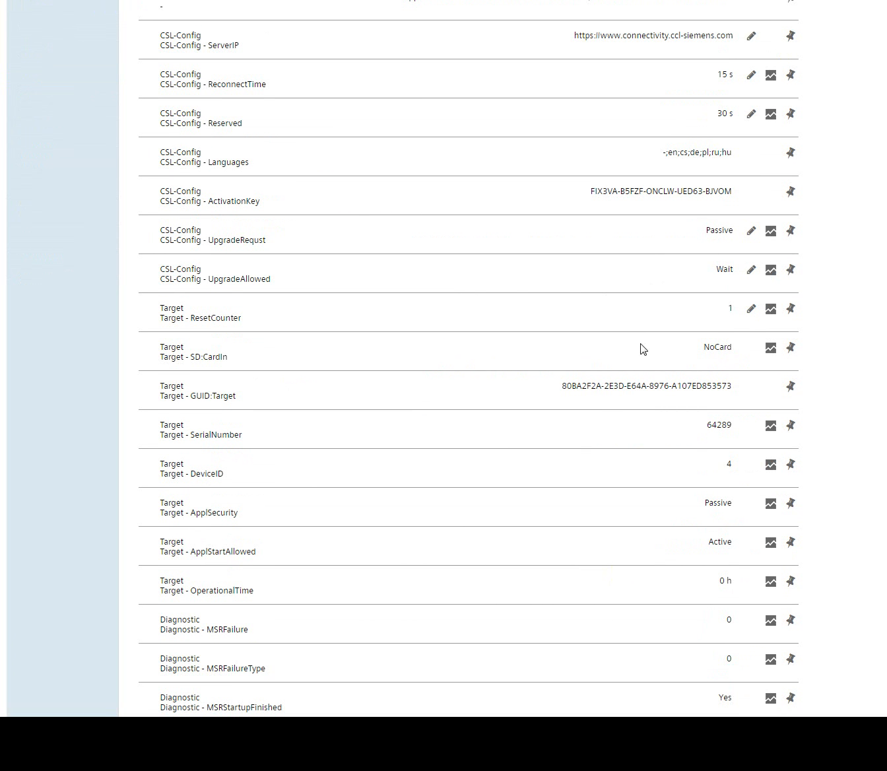
mouse_move(441, 467)
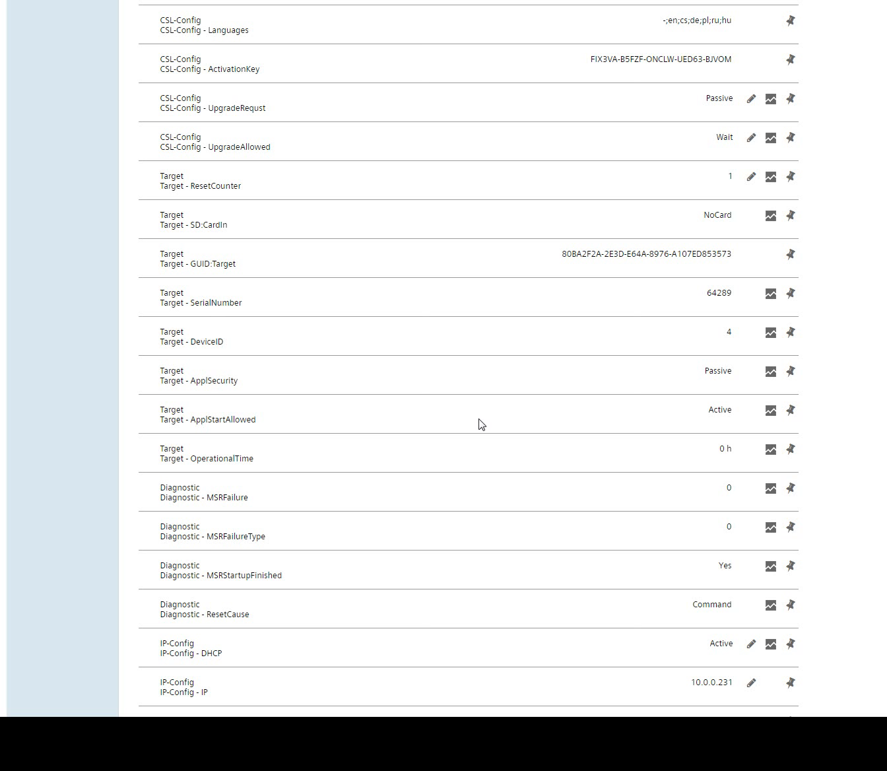
mouse_move(337, 384)
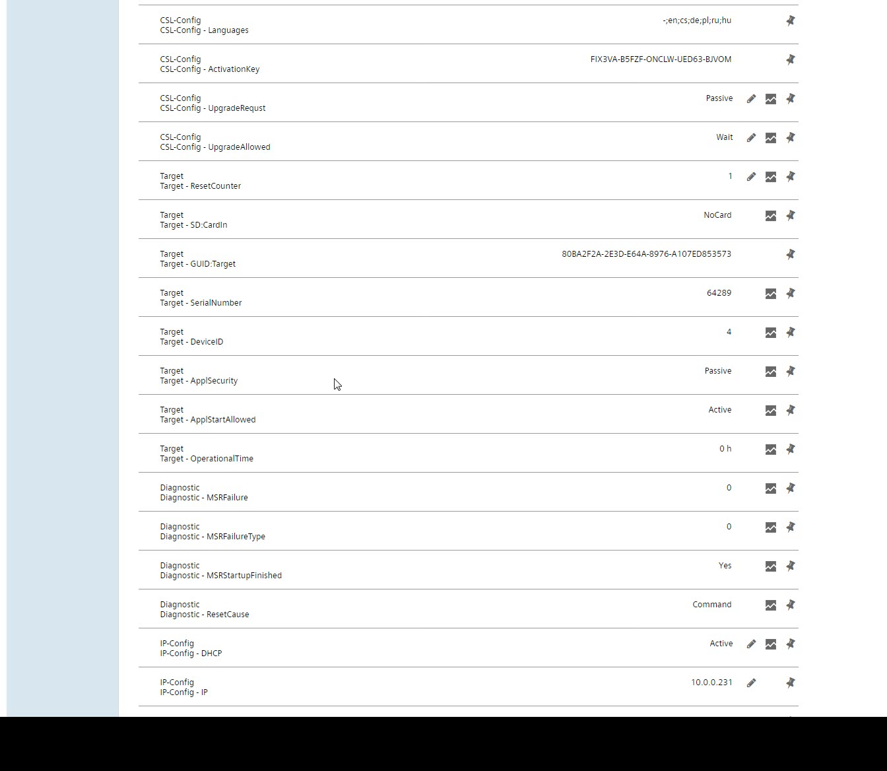
scroll("up", 3)
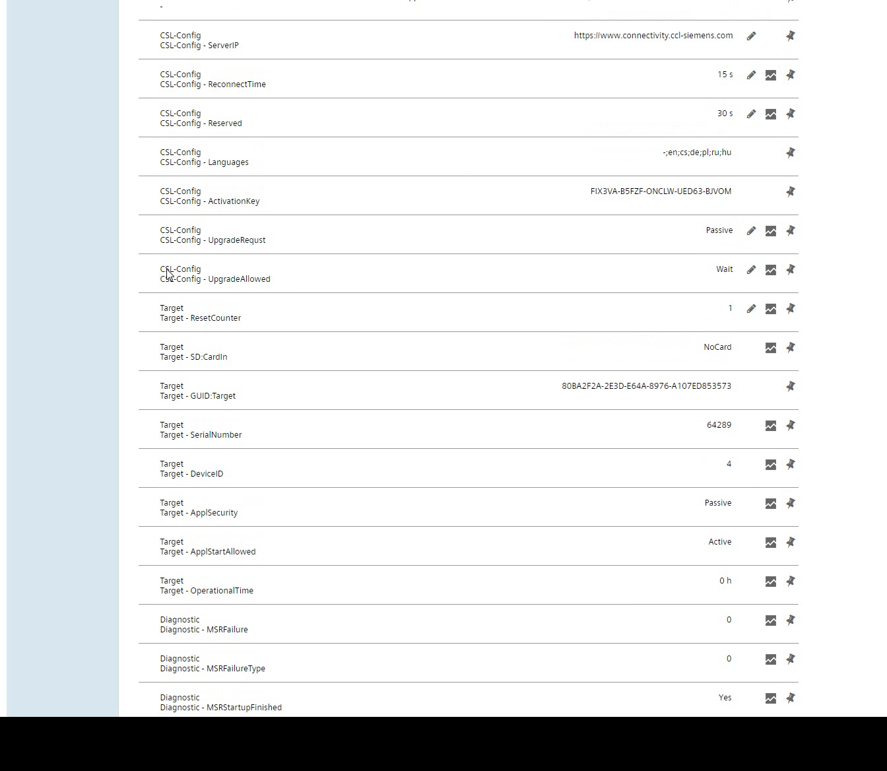
left_click(750, 269)
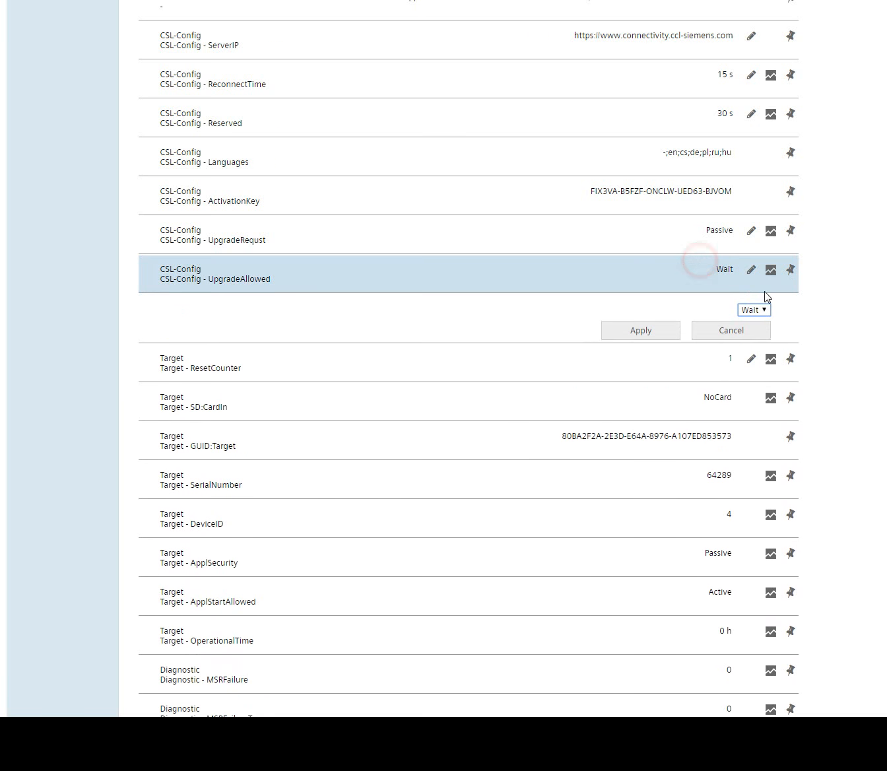
left_click(753, 310)
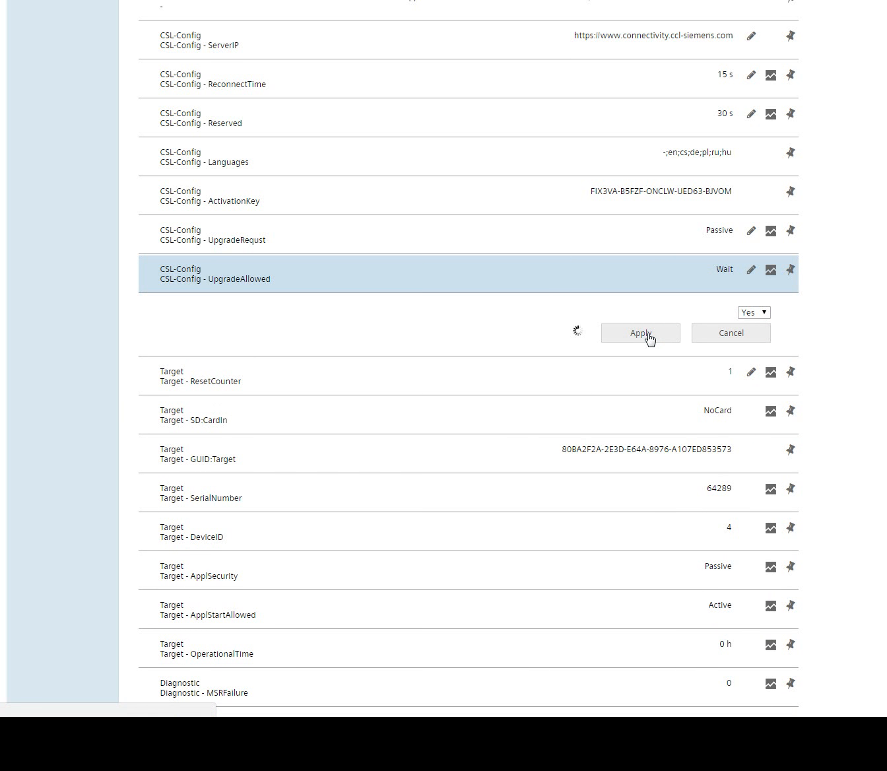
left_click(639, 333)
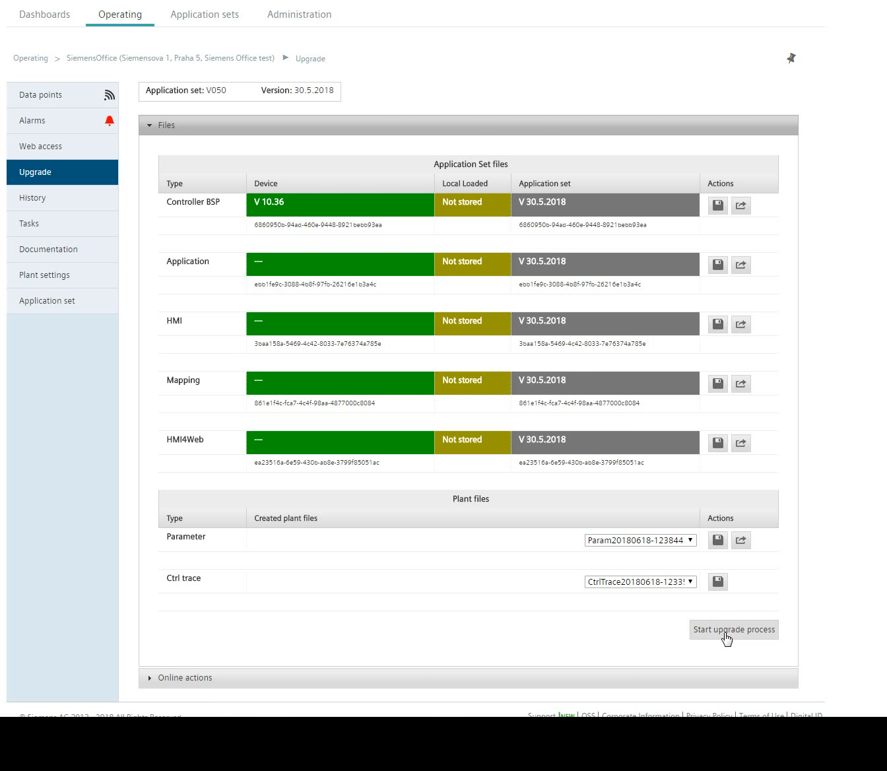
left_click(733, 628)
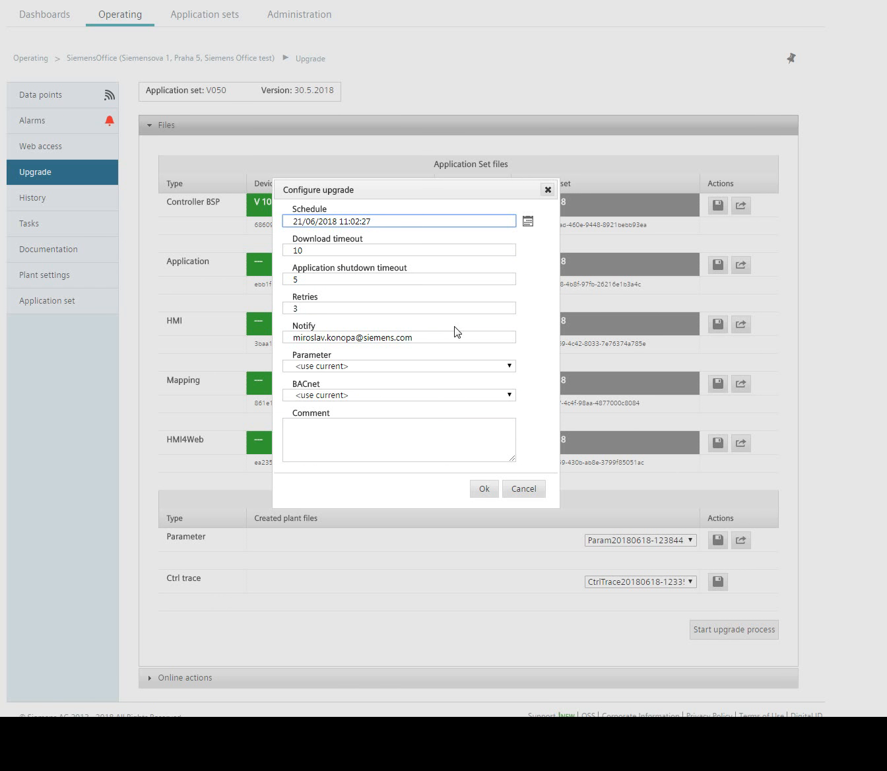
left_click(524, 488)
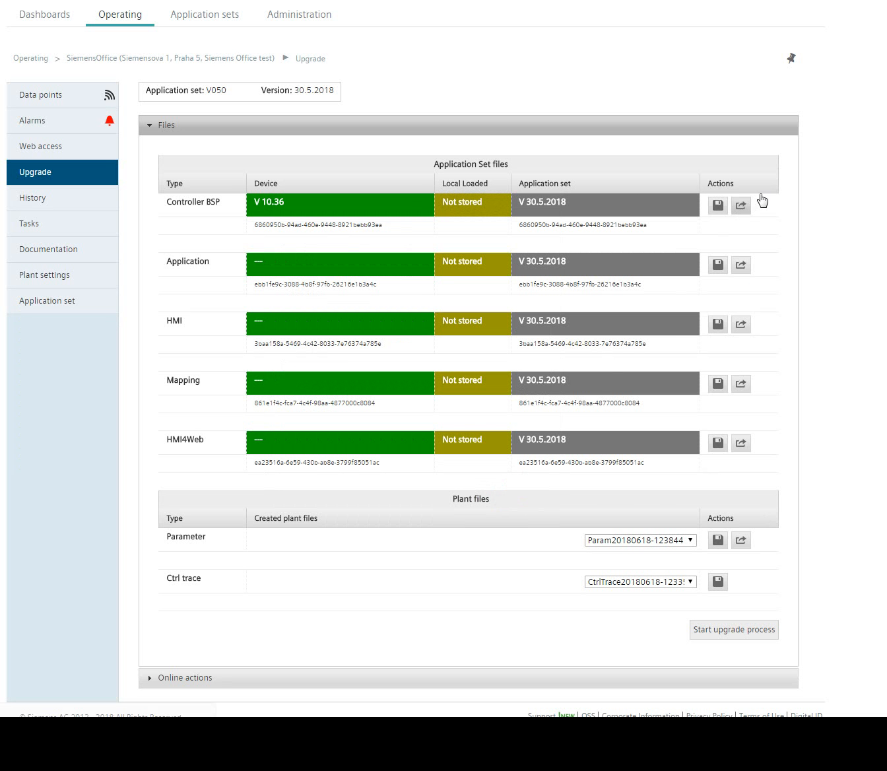